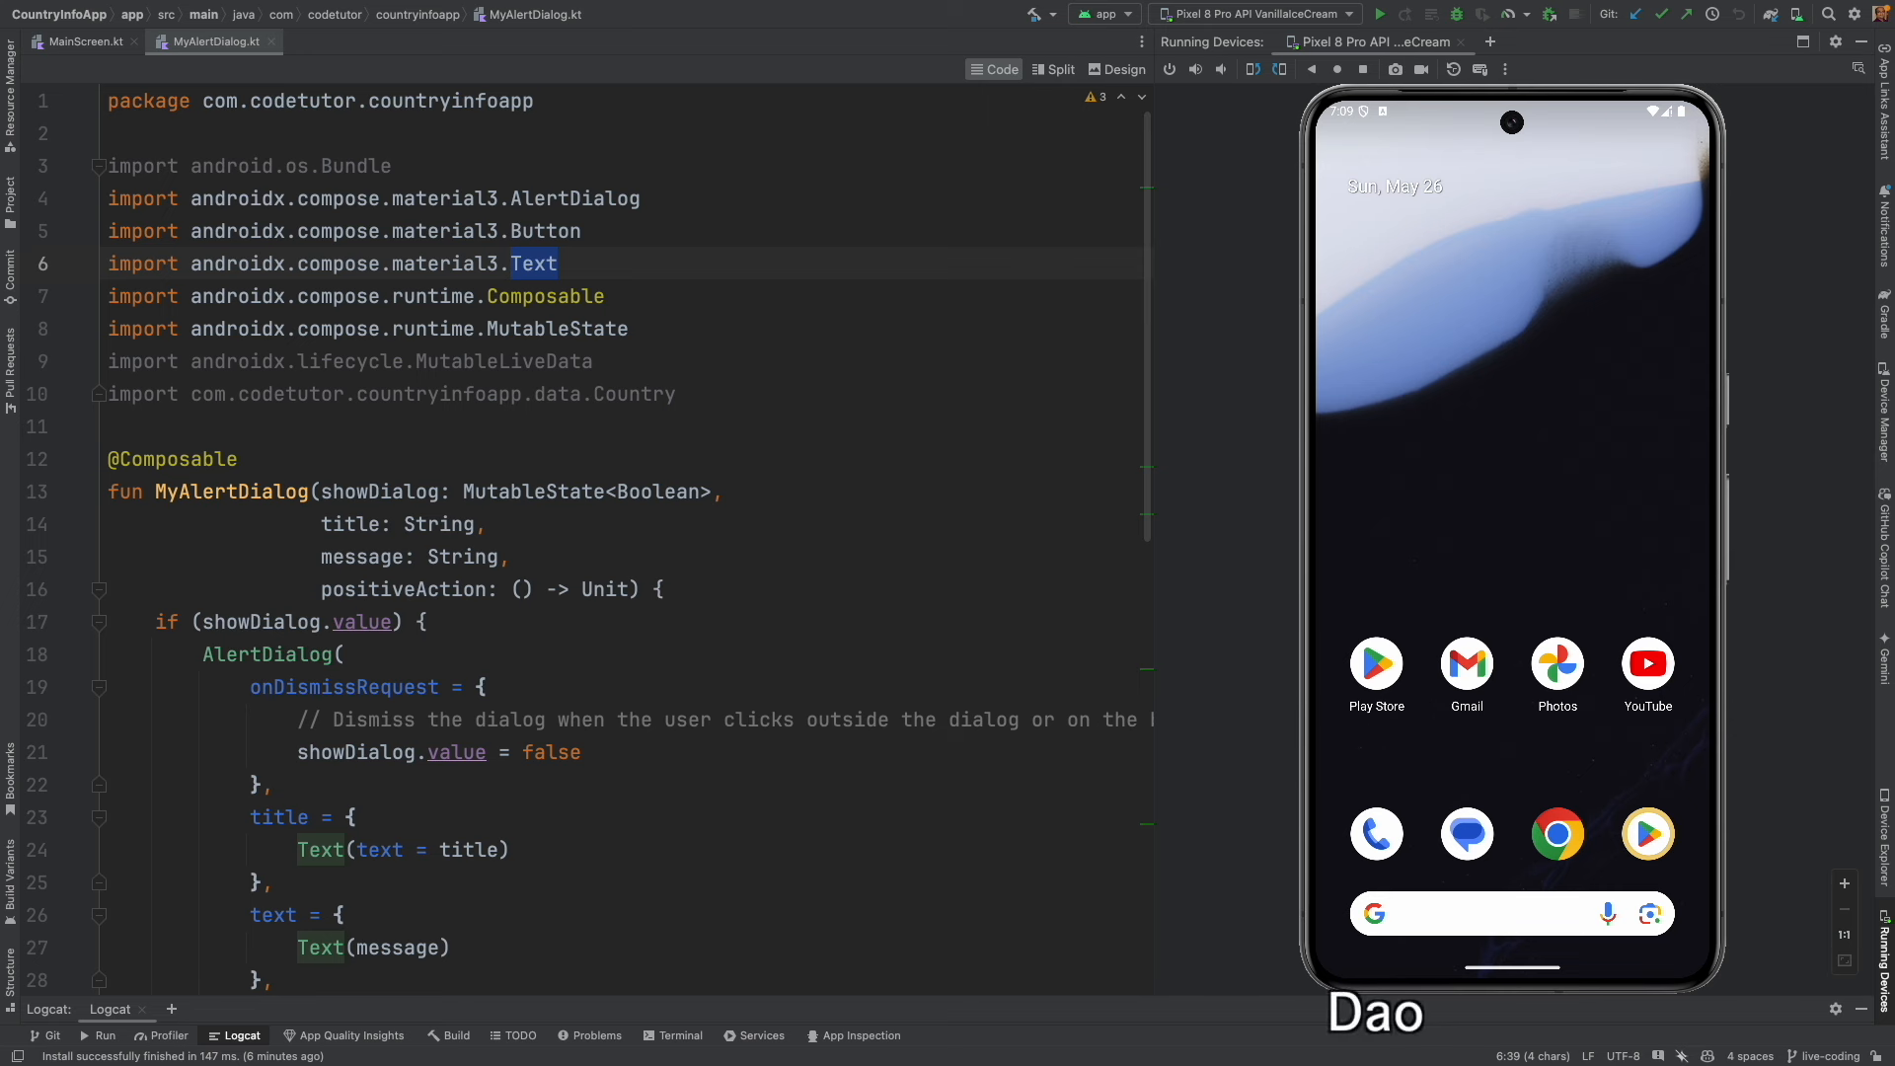
pyautogui.click(345, 41)
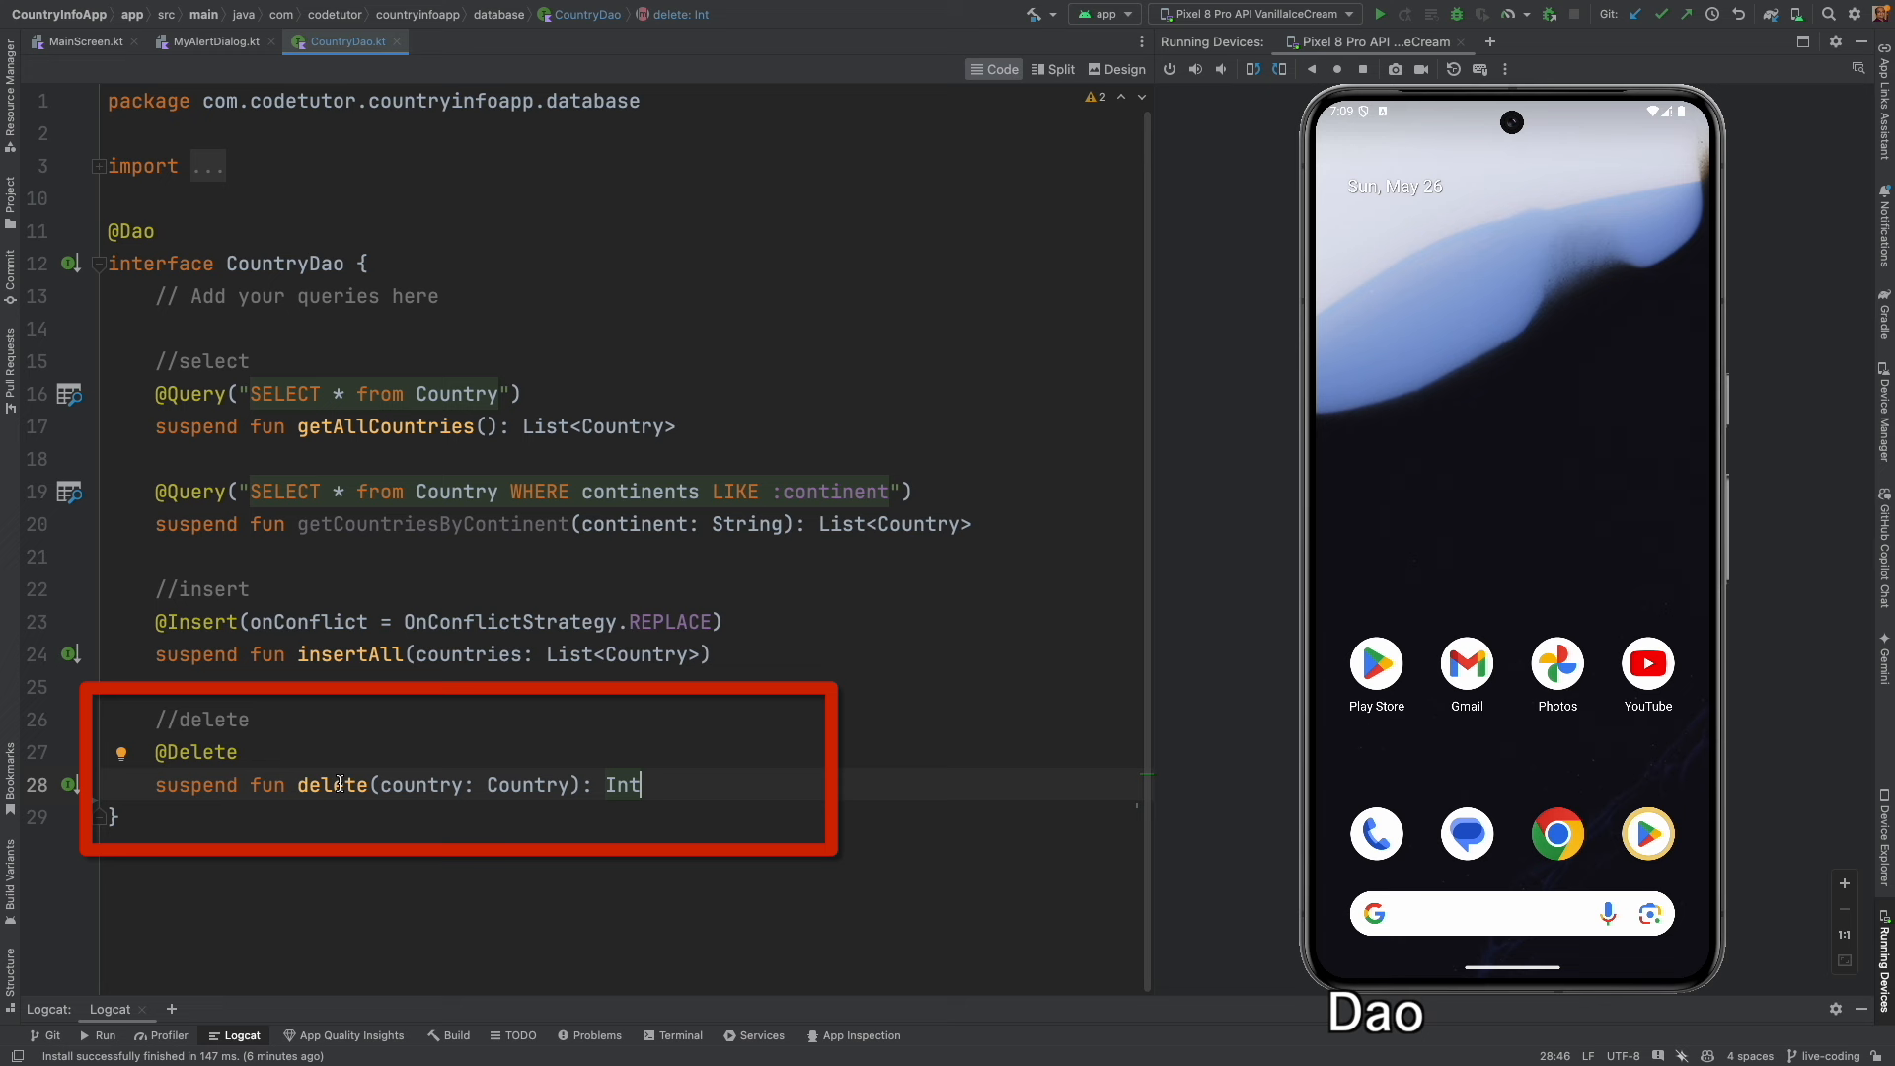
pyautogui.doubleClick(527, 785)
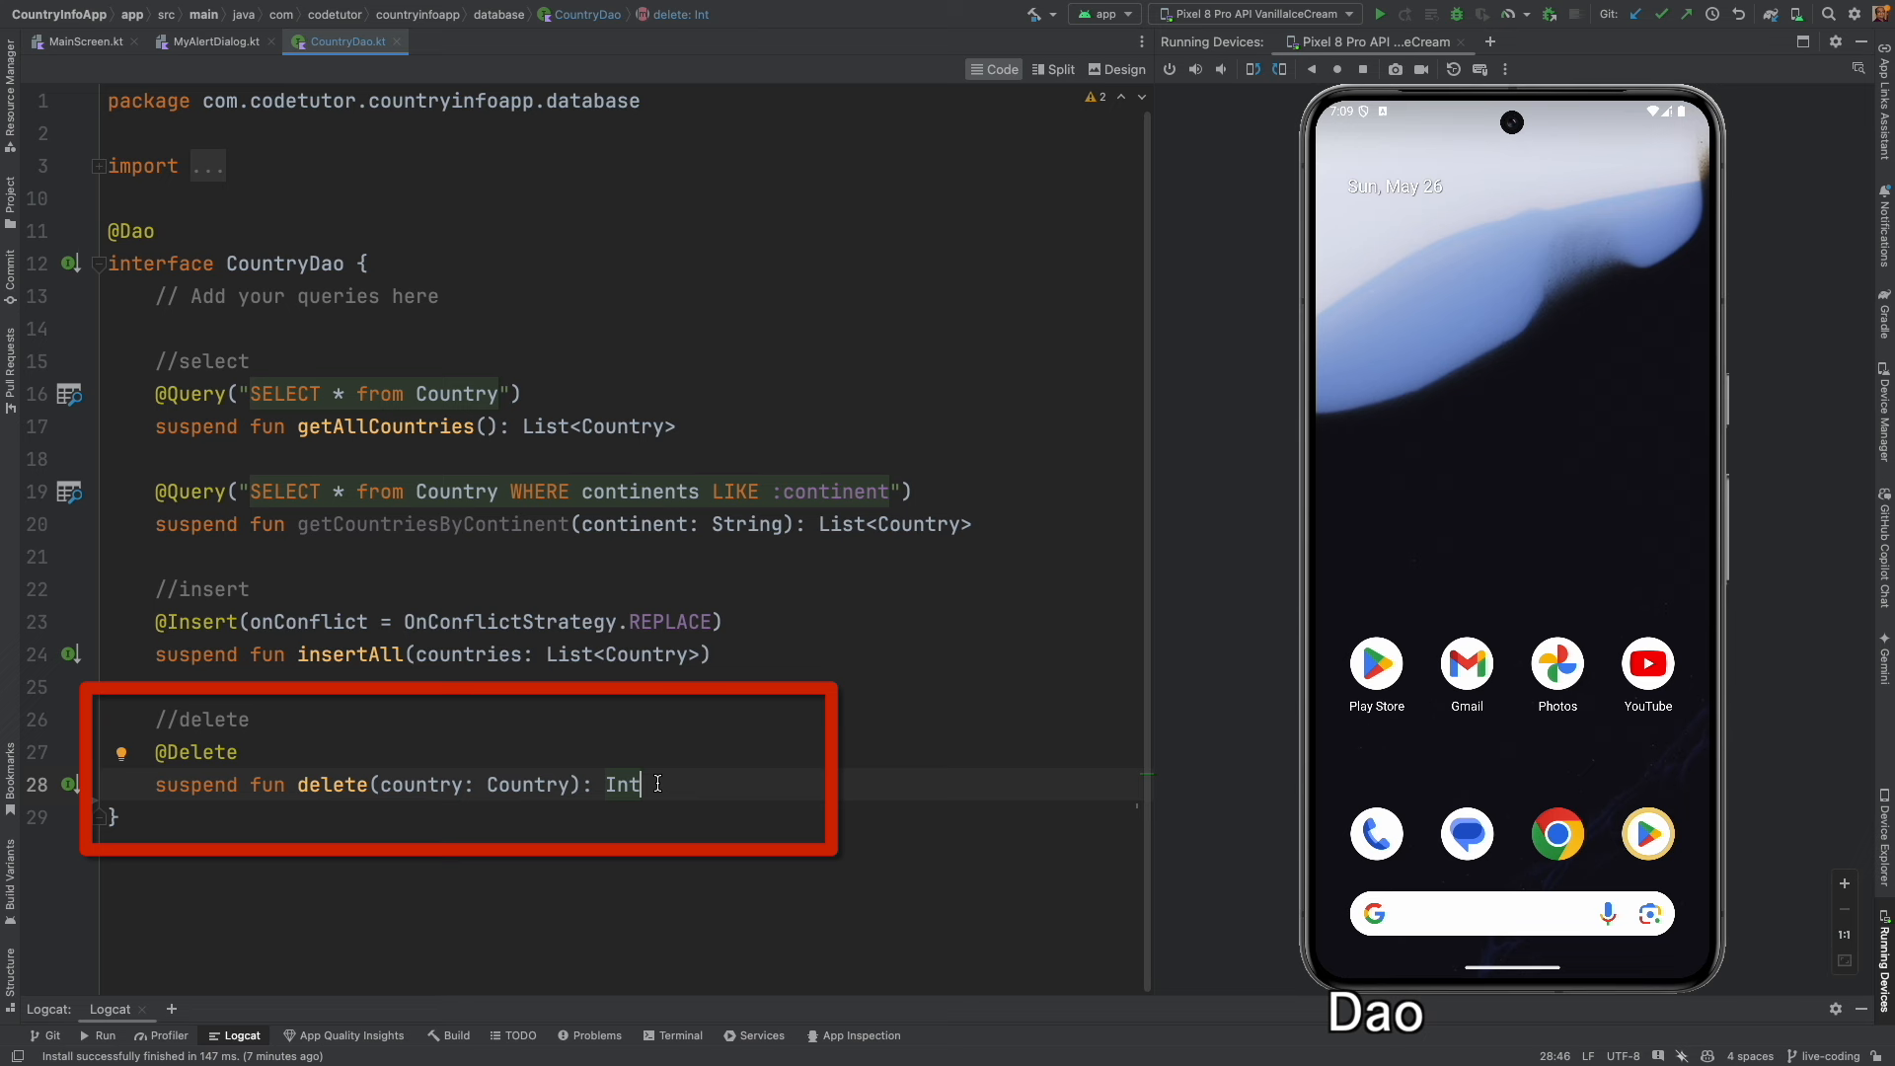
pyautogui.moveTo(423, 785)
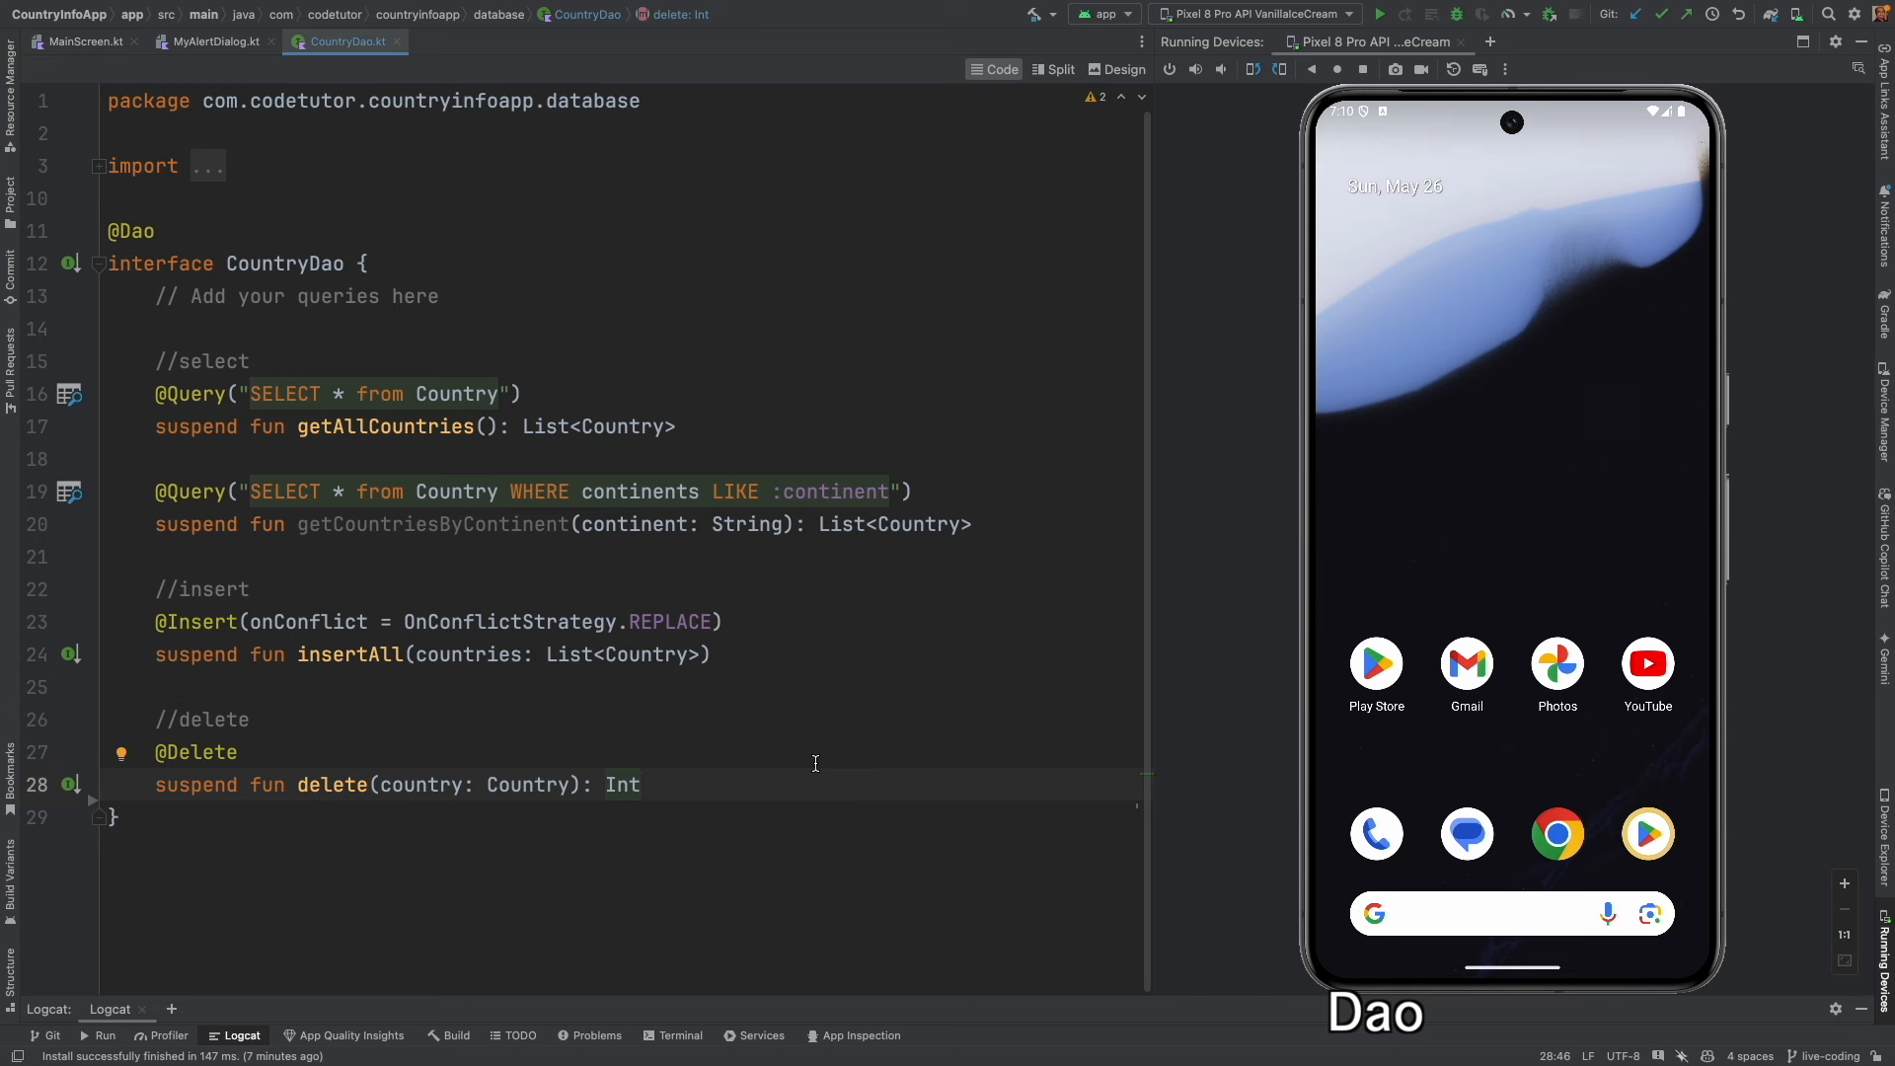
pyautogui.click(486, 42)
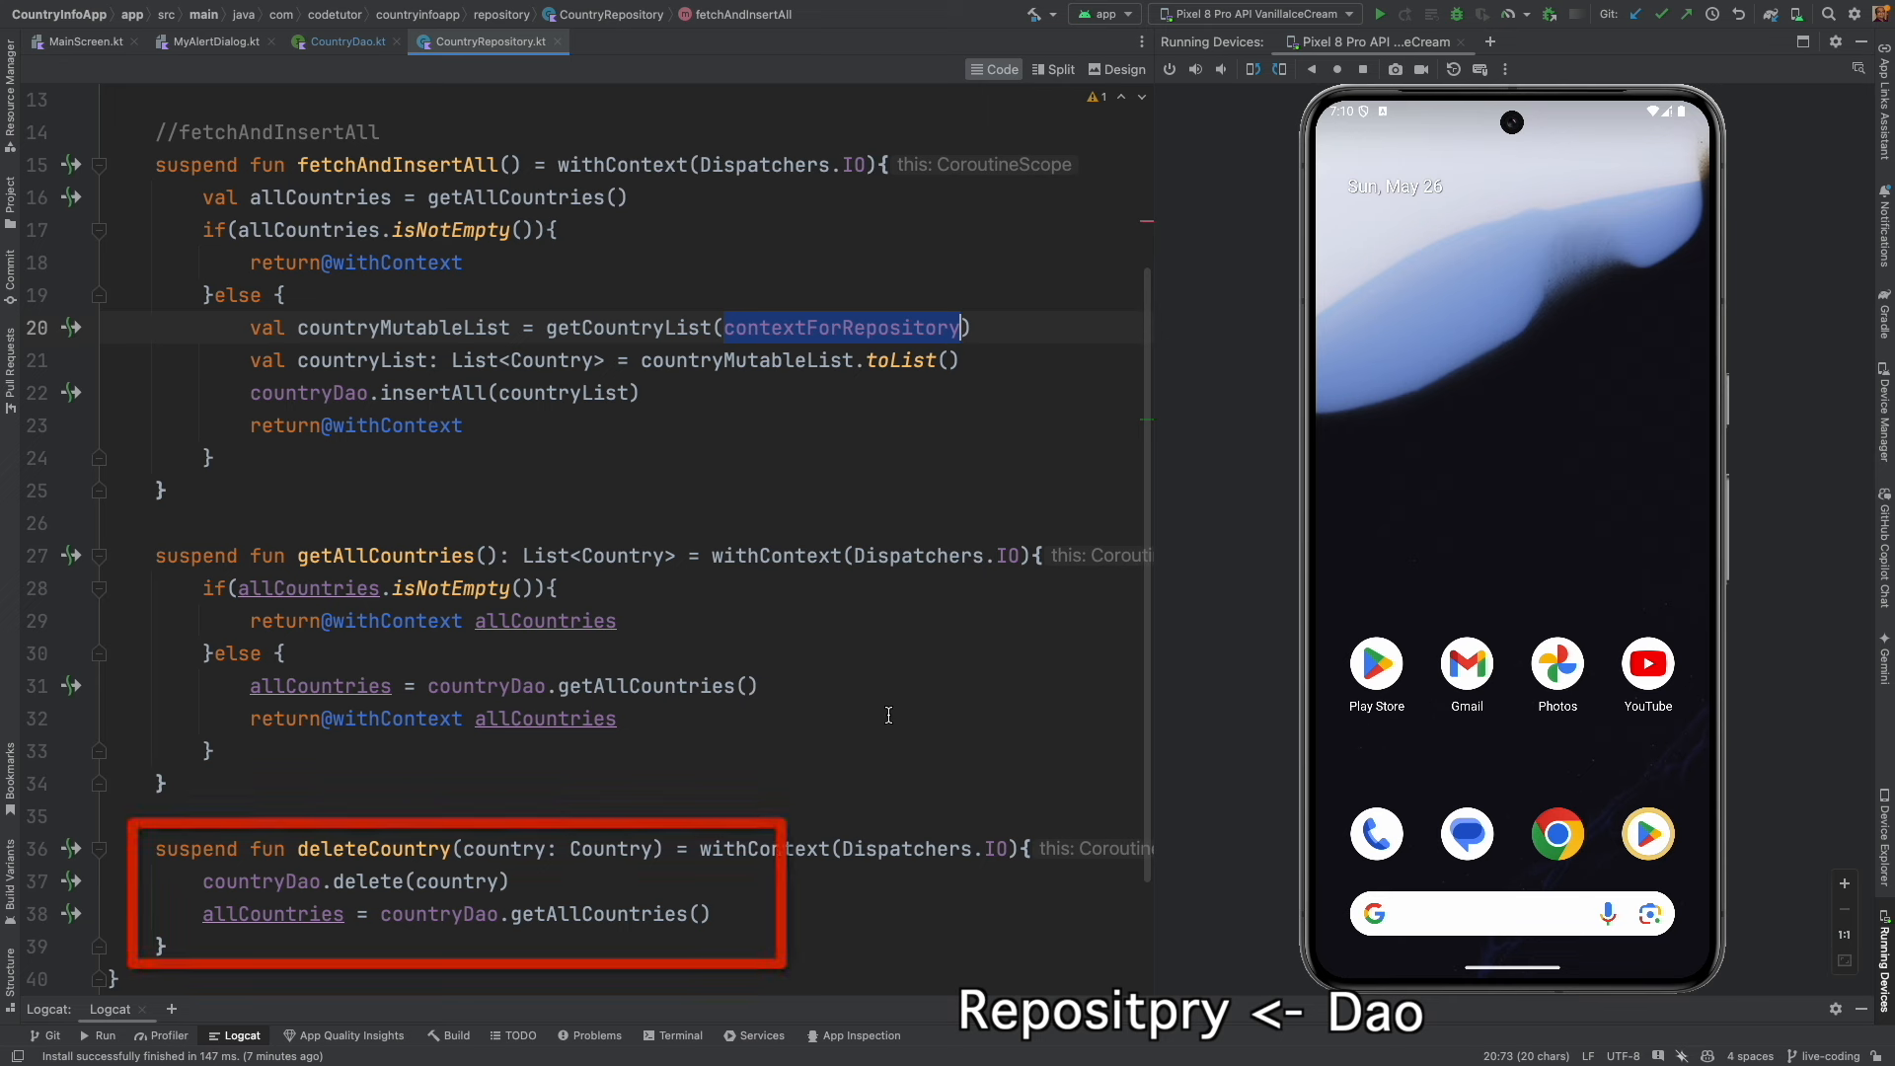
pyautogui.moveTo(550, 915)
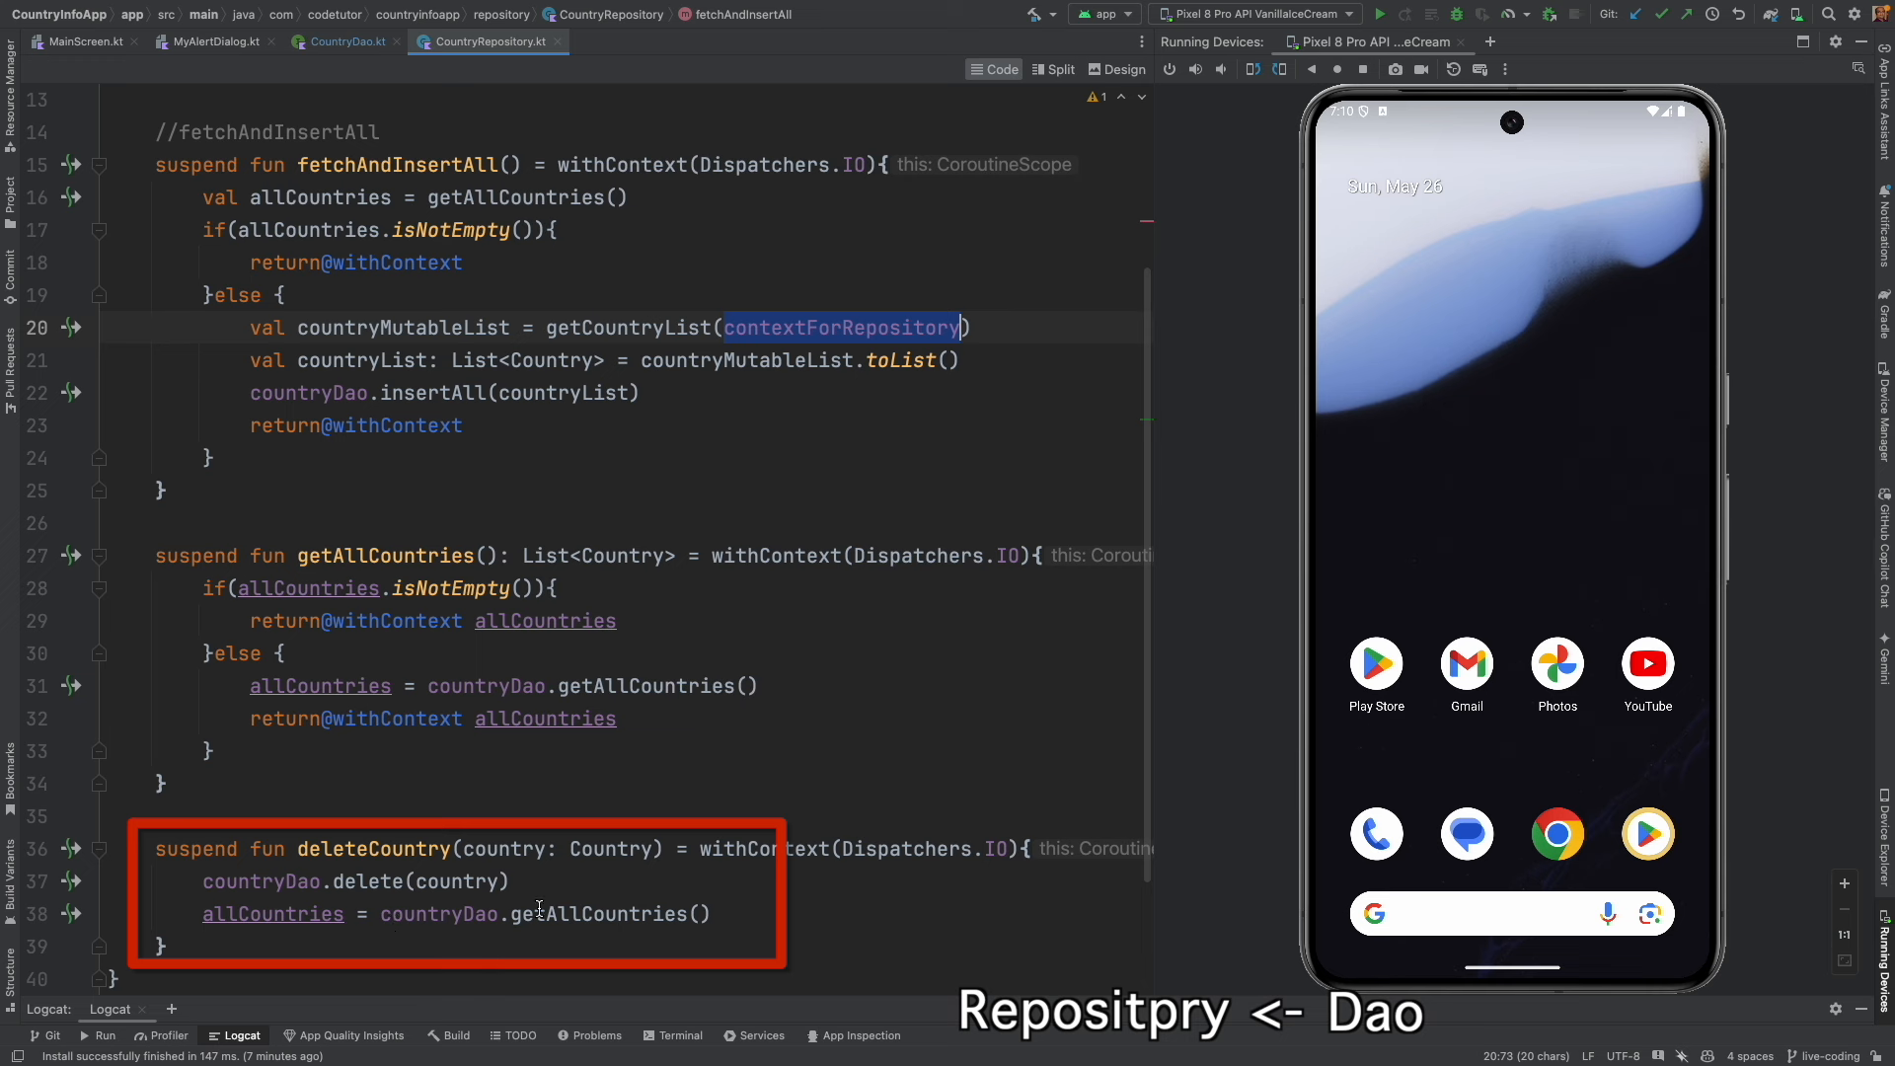
# Highlight the getAllCountries reload call inside CountryRepository's deleteCountry.
pyautogui.doubleClick(372, 882)
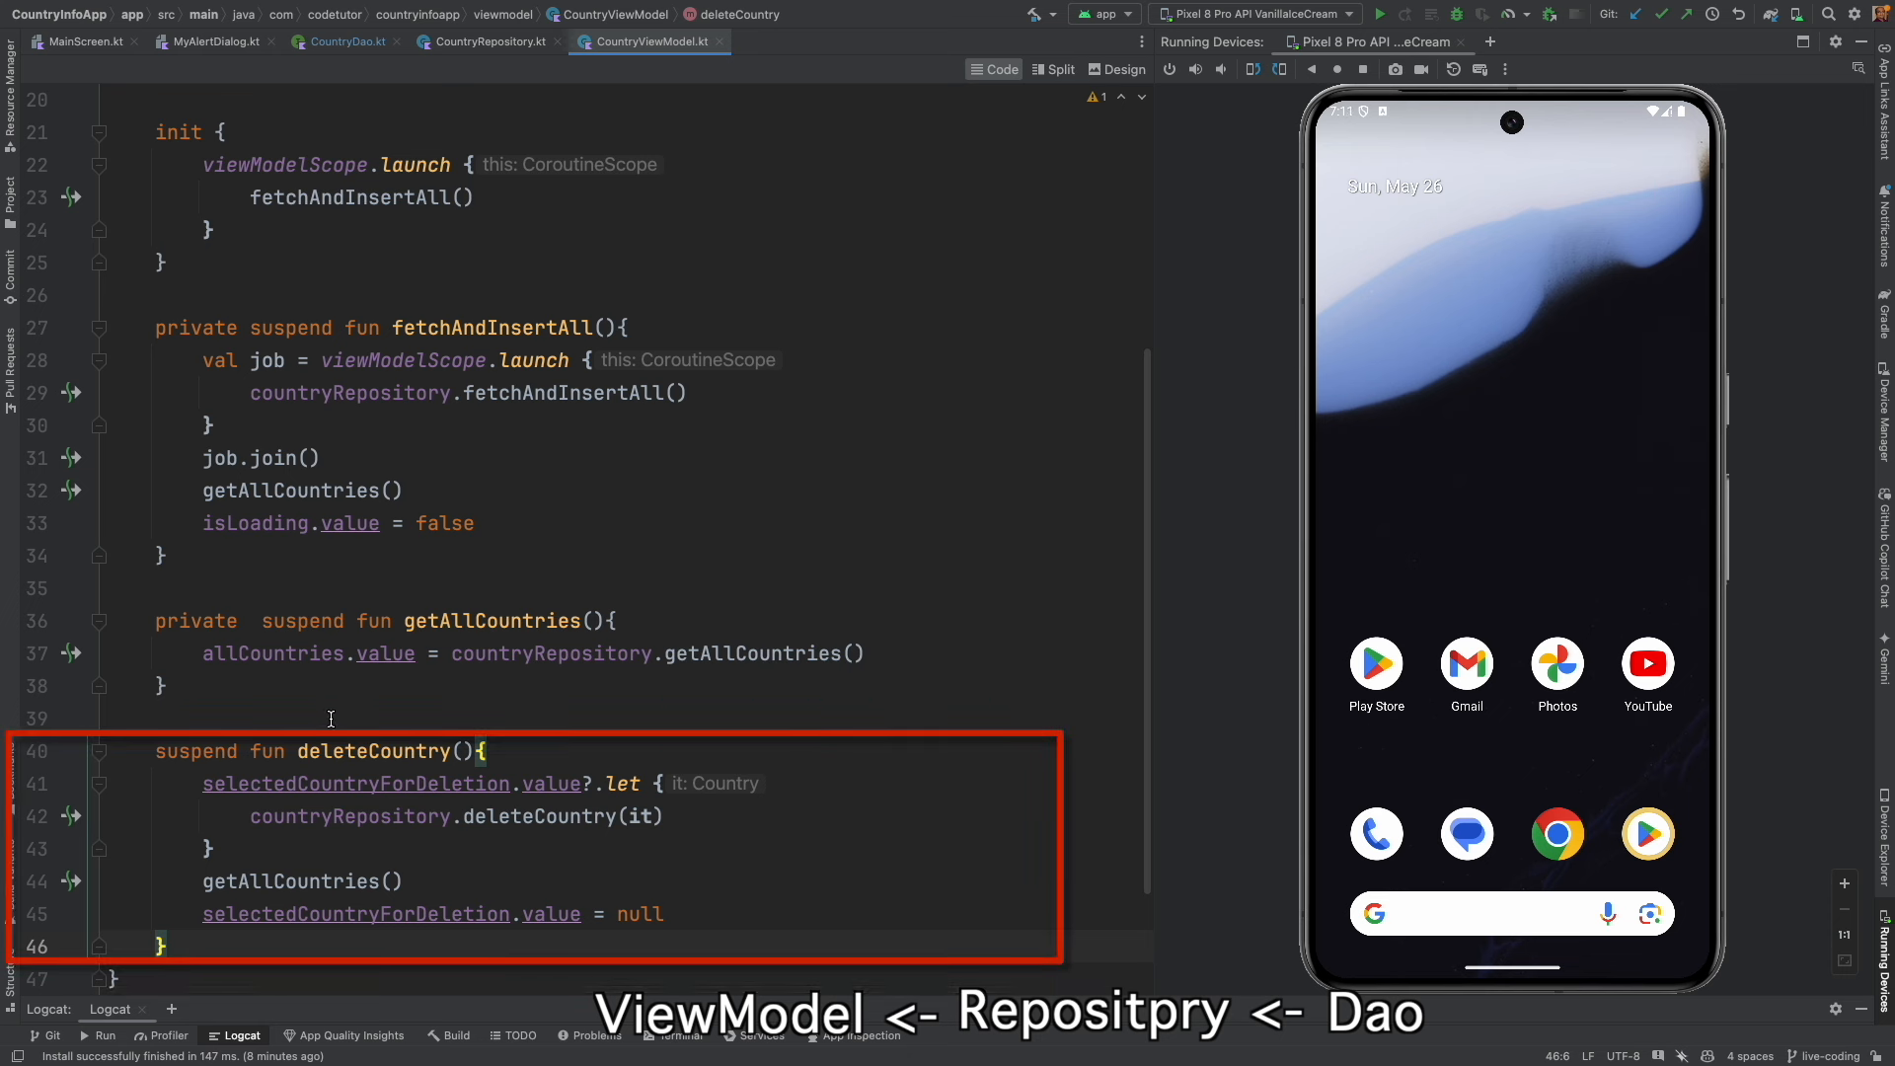
# Highlight CountryViewModel's deleteCountry and follow it to its call in MainScreen.
pyautogui.doubleClick(373, 751)
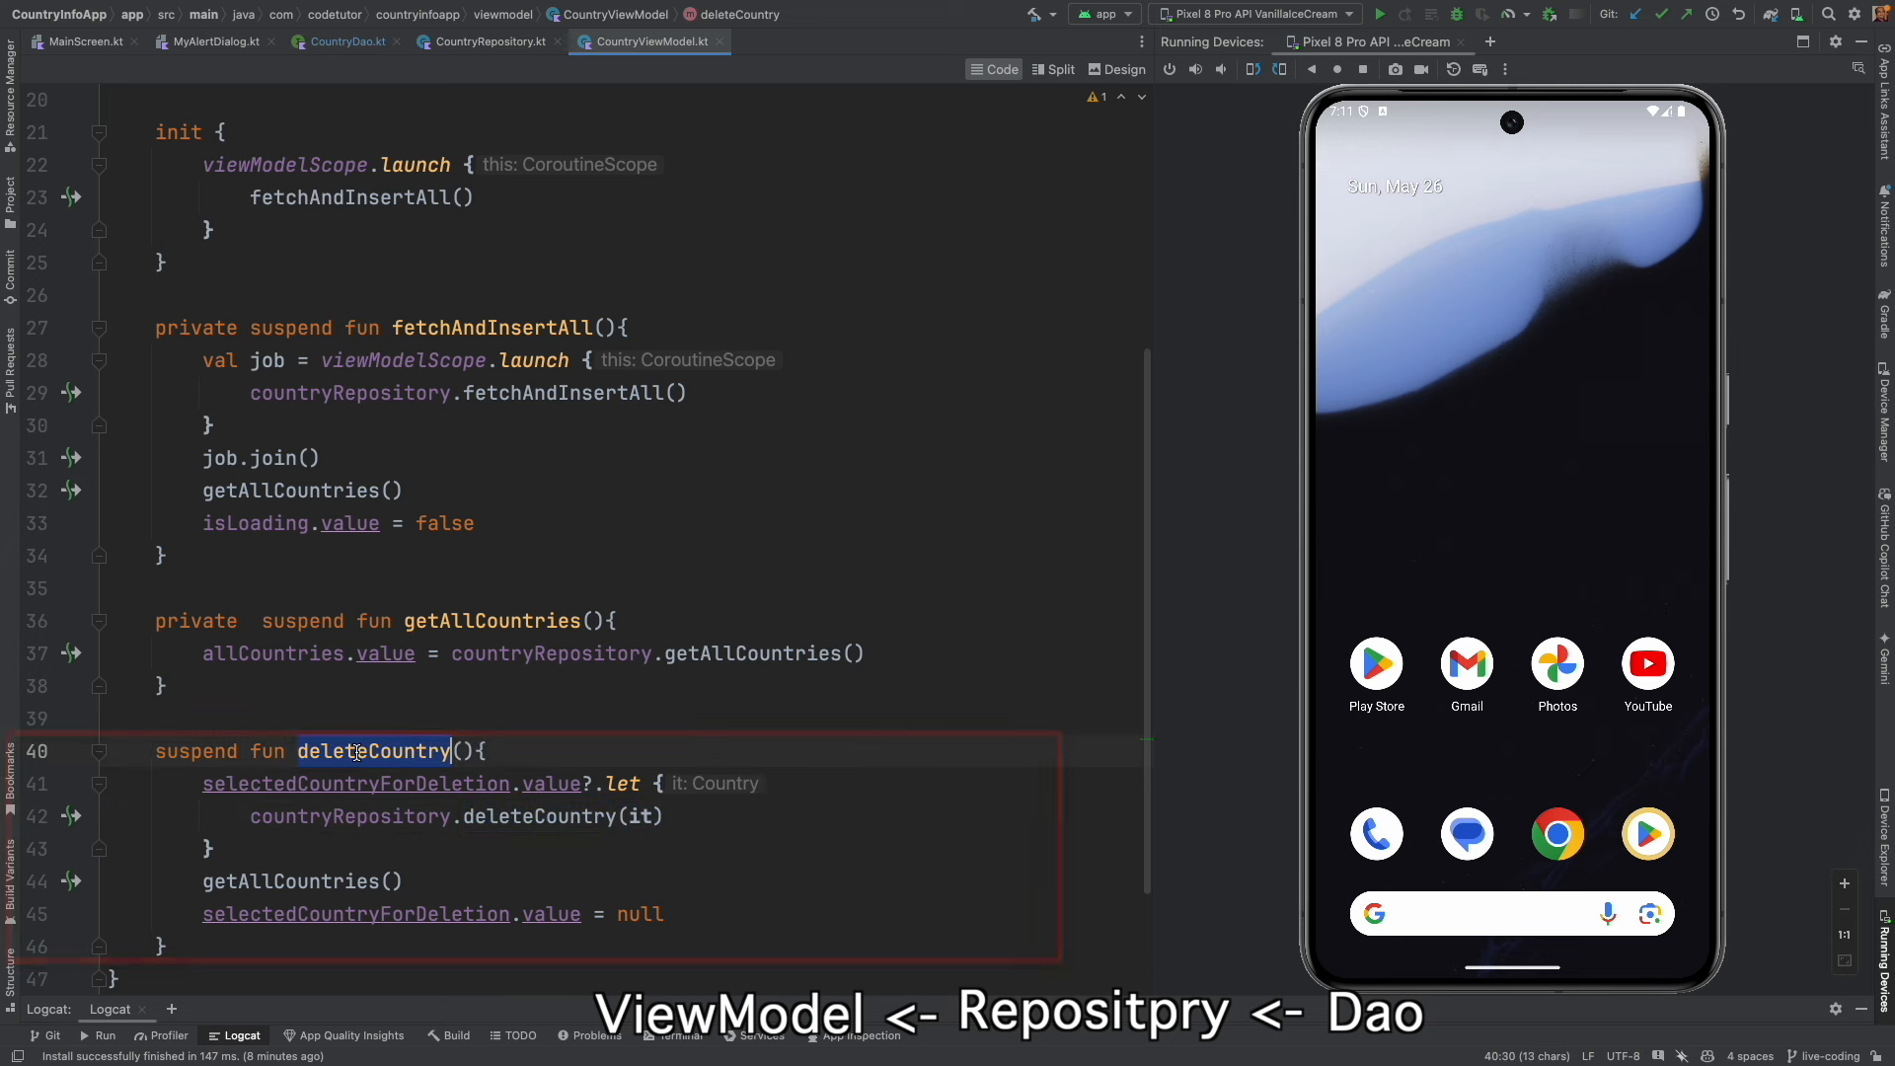
pyautogui.click(356, 750)
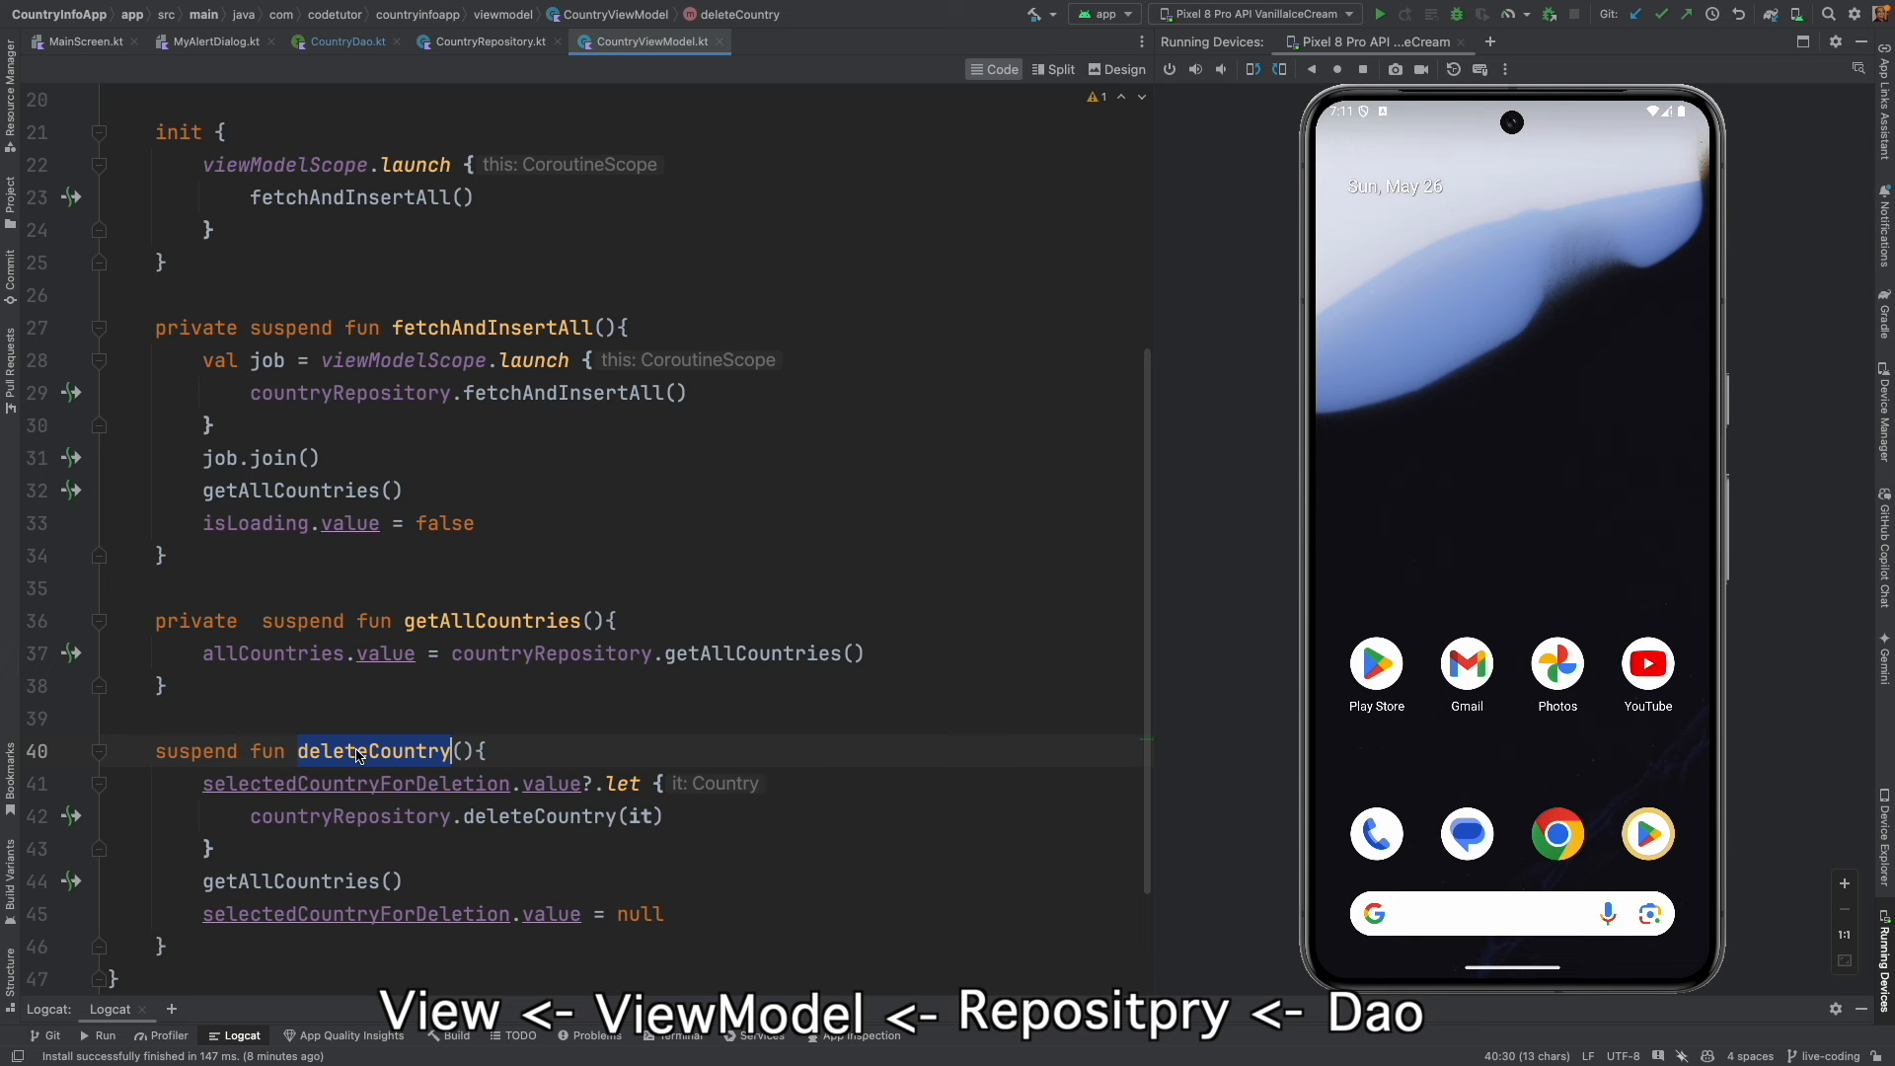
pyautogui.click(81, 42)
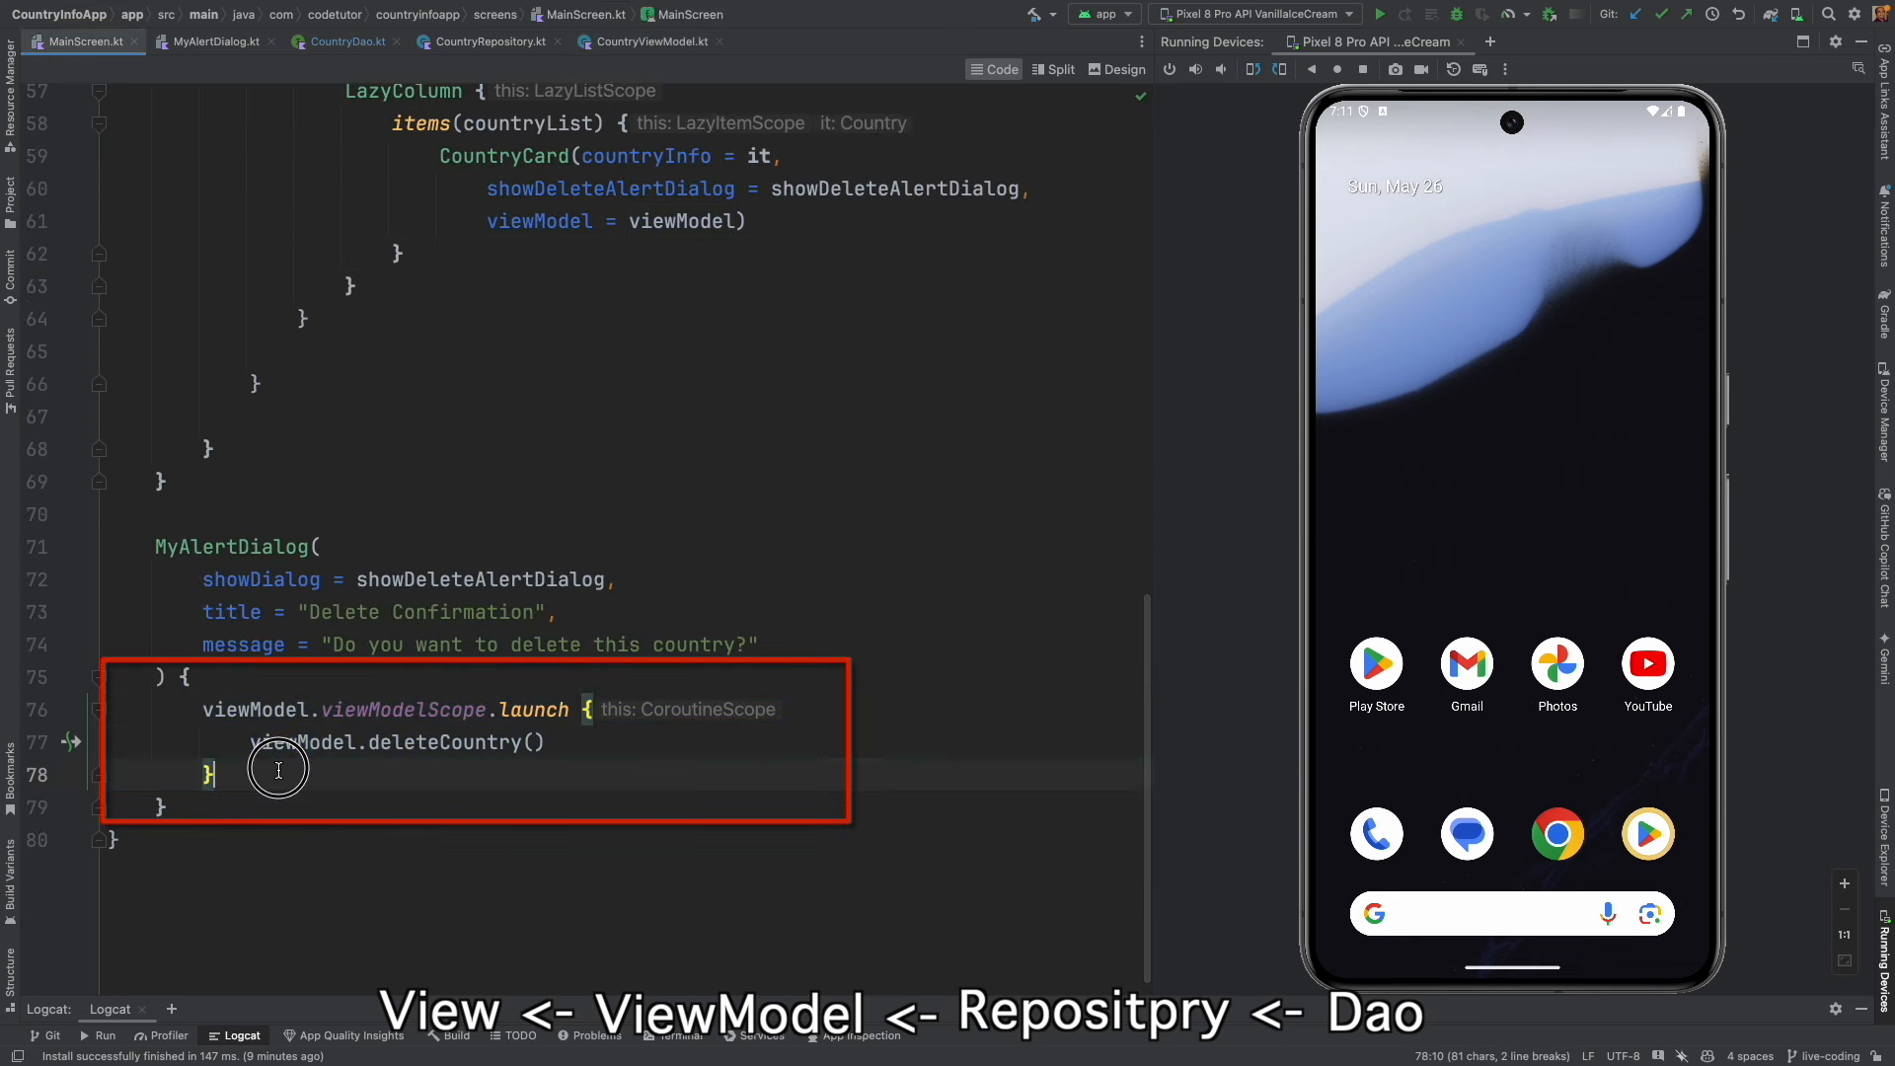
# Highlight viewModel.deleteCountry() in MyAlertDialog and run the app on the emulator.
pyautogui.doubleClick(375, 741)
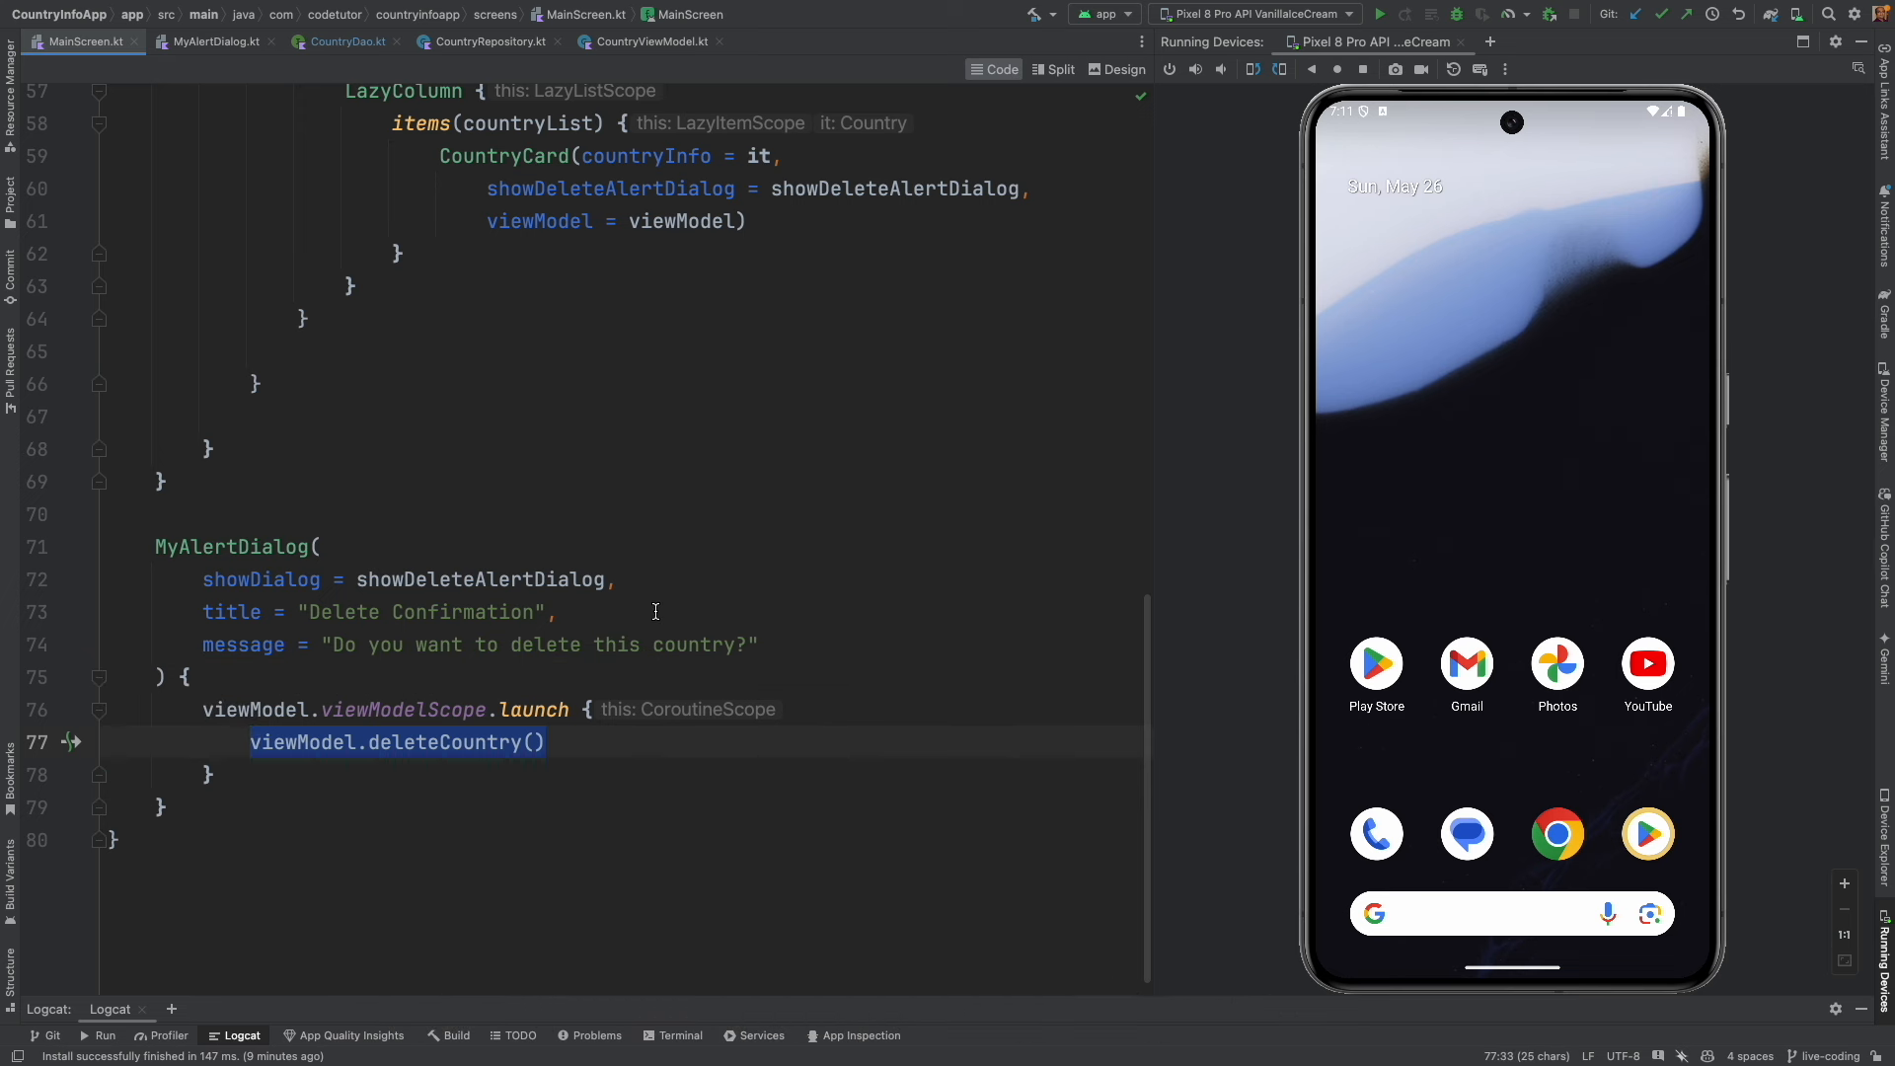
pyautogui.moveTo(672, 559)
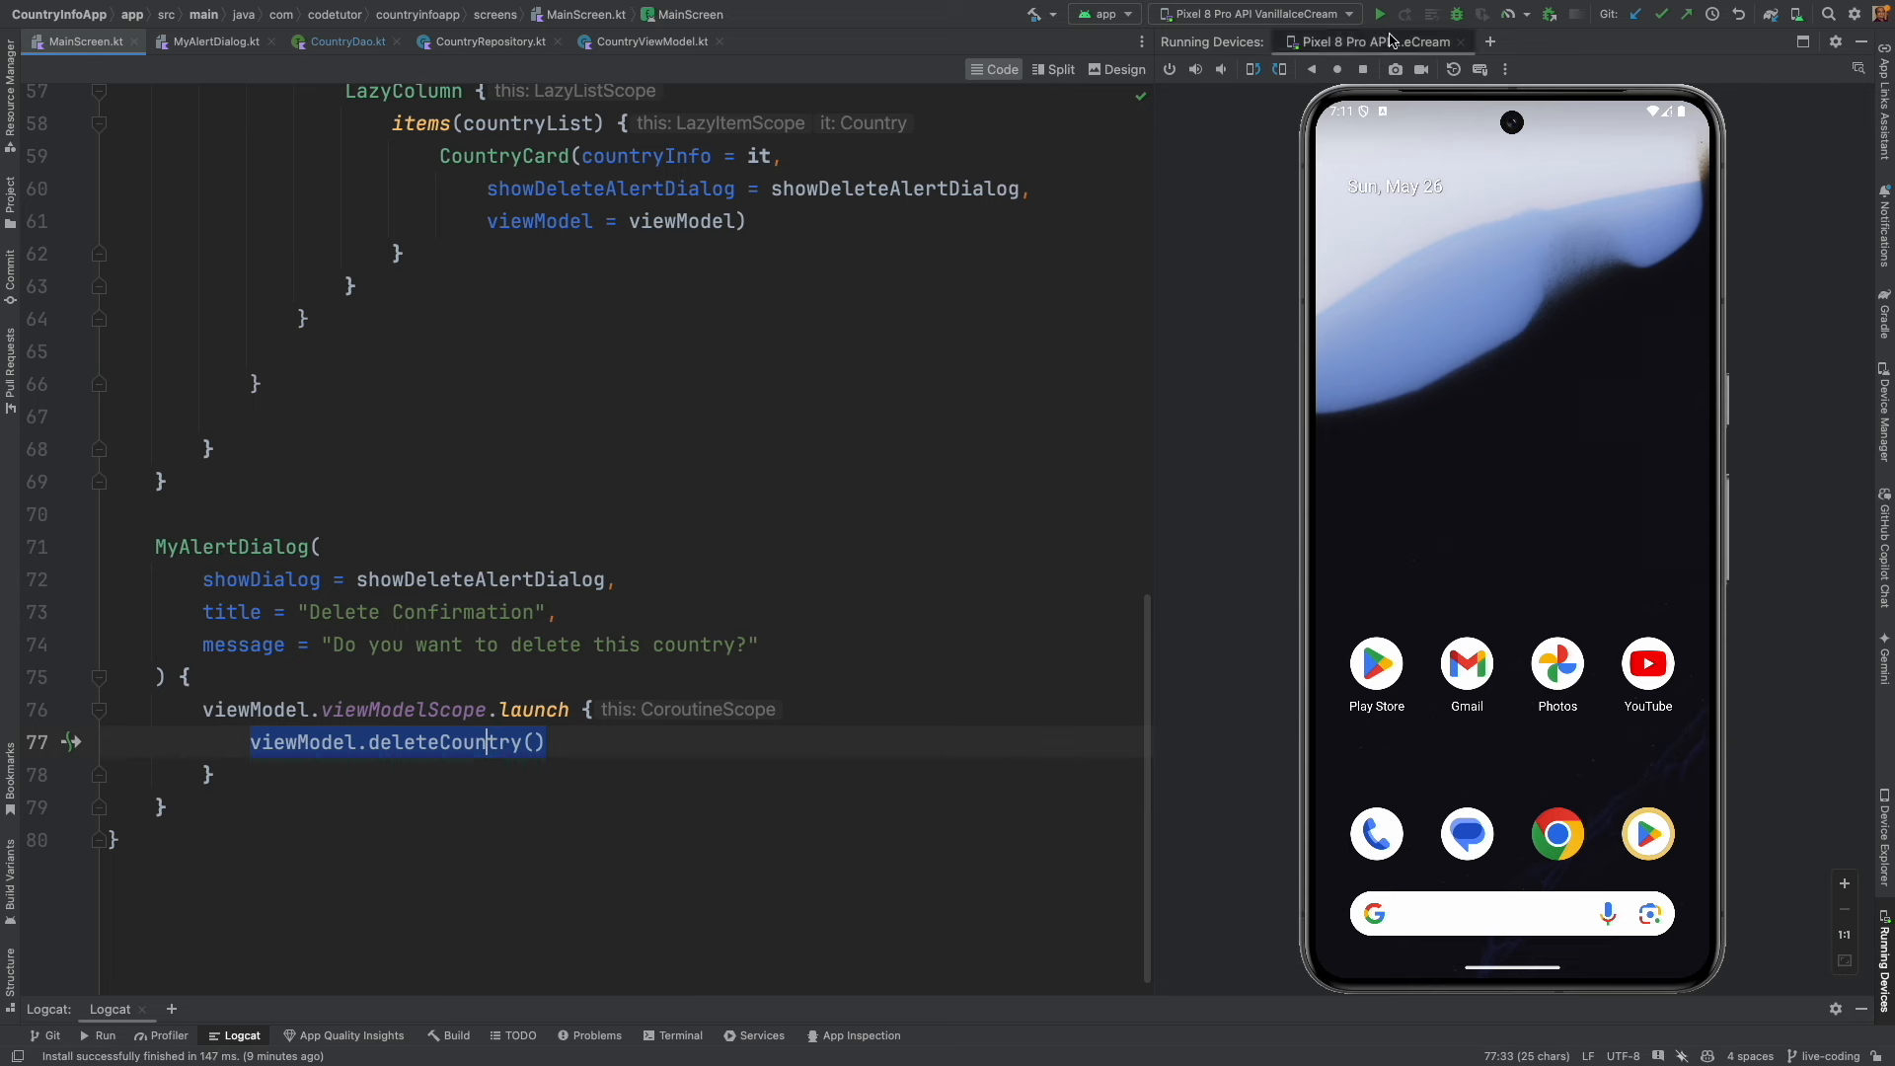
pyautogui.click(1378, 15)
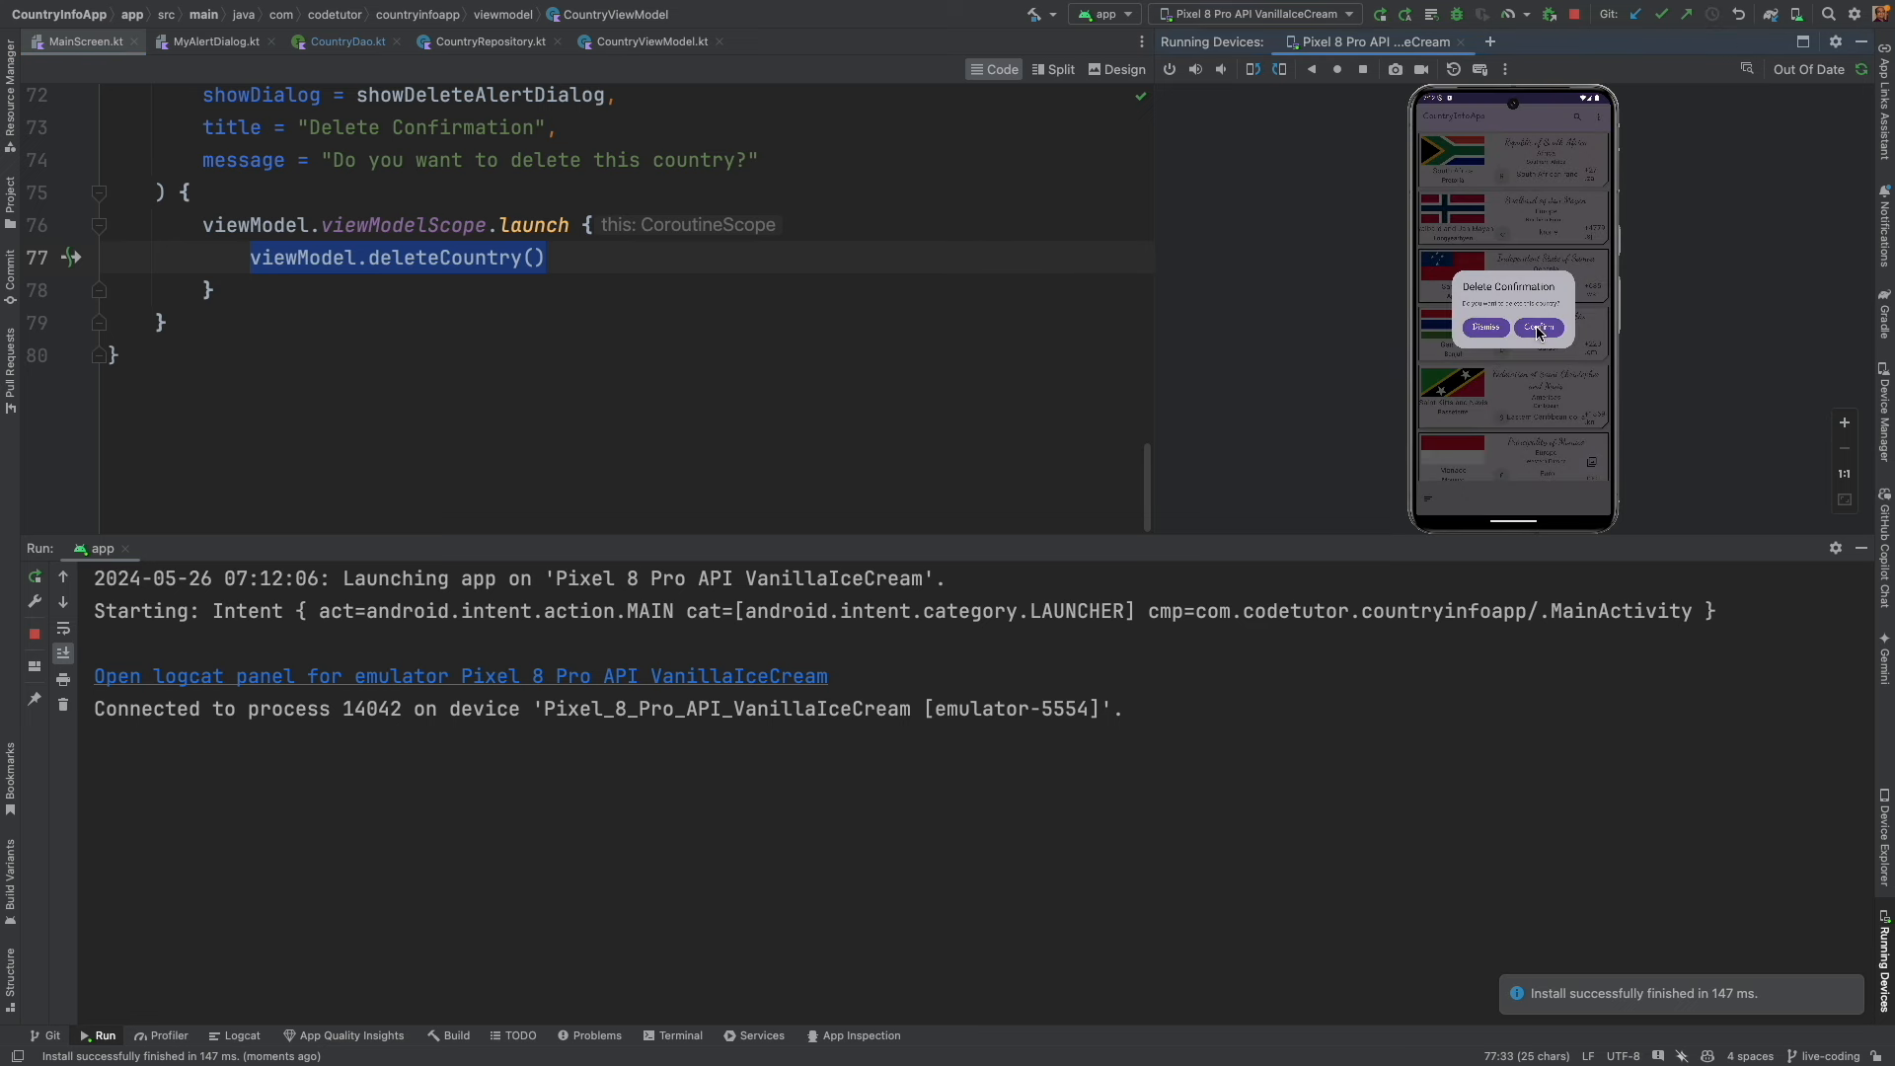
# Confirm the deletion in the emulator's Delete Confirmation dialog until it closes.
pyautogui.click(1538, 328)
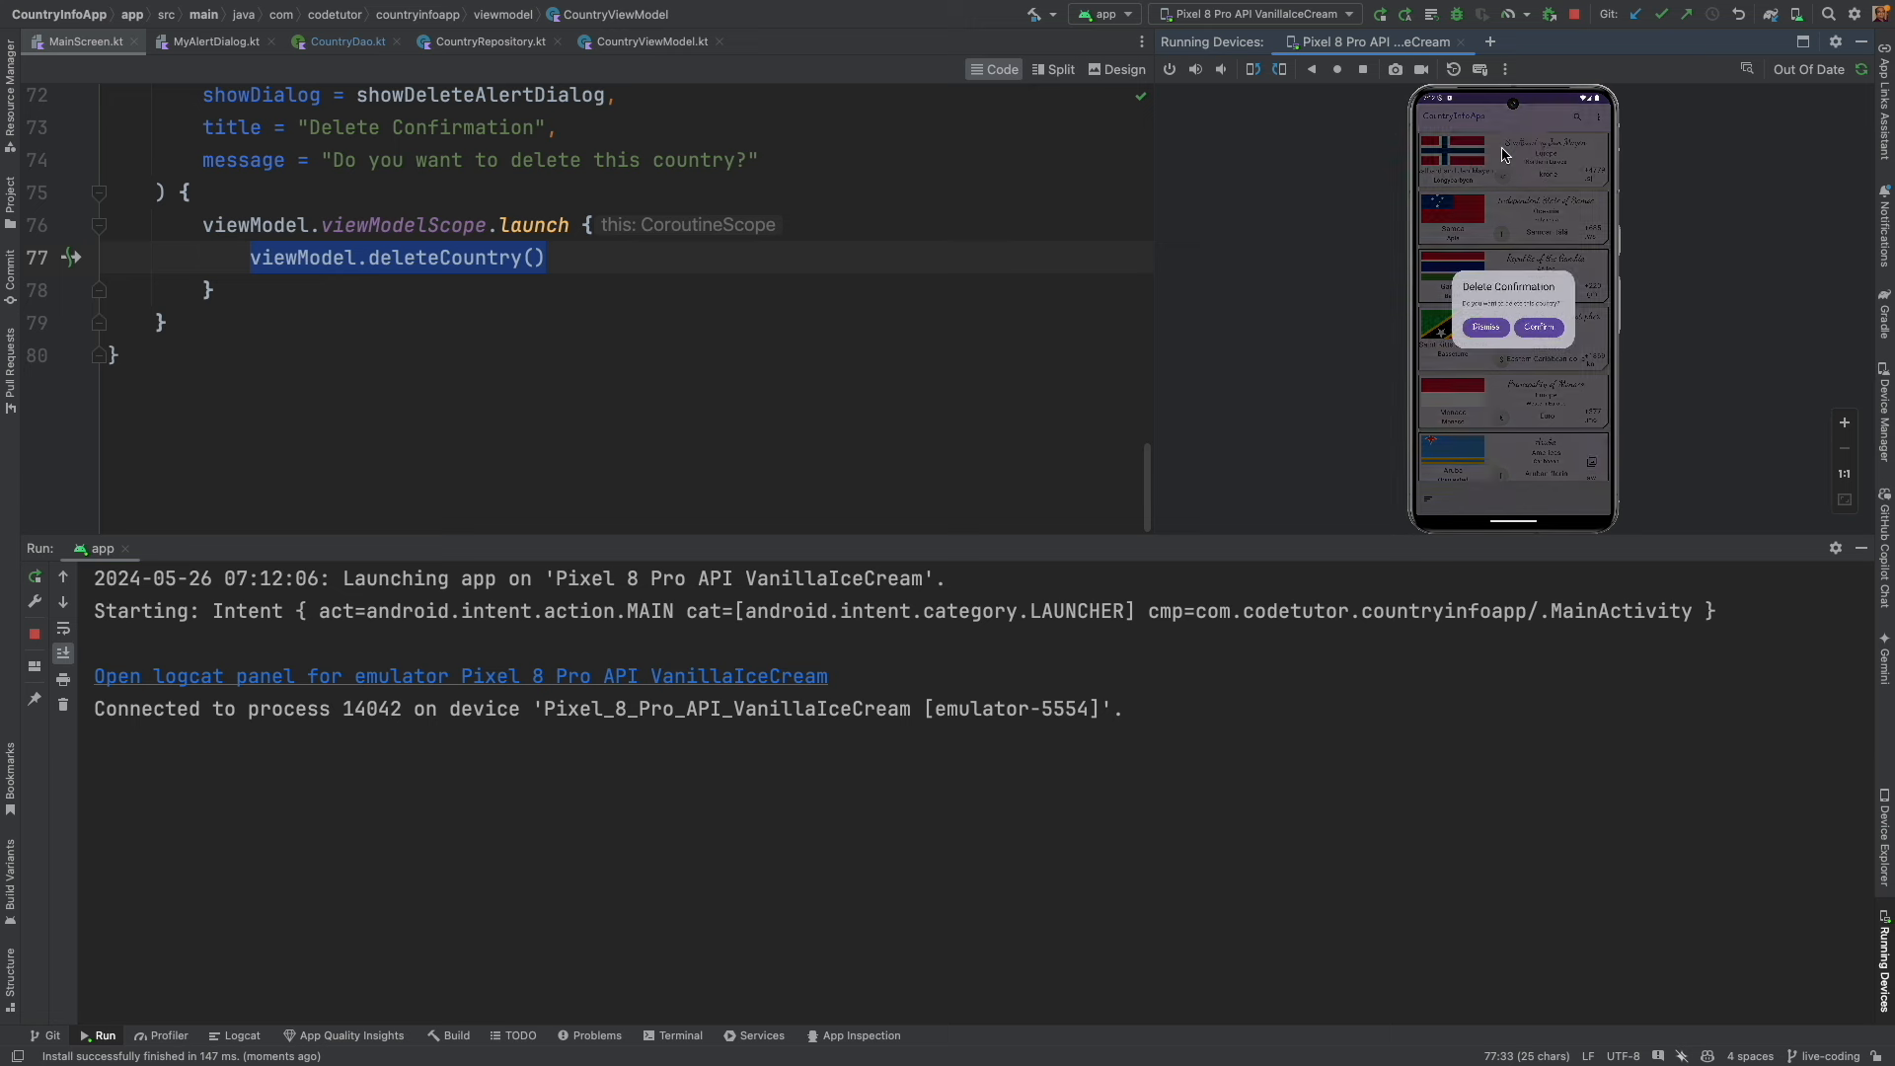
pyautogui.click(1539, 327)
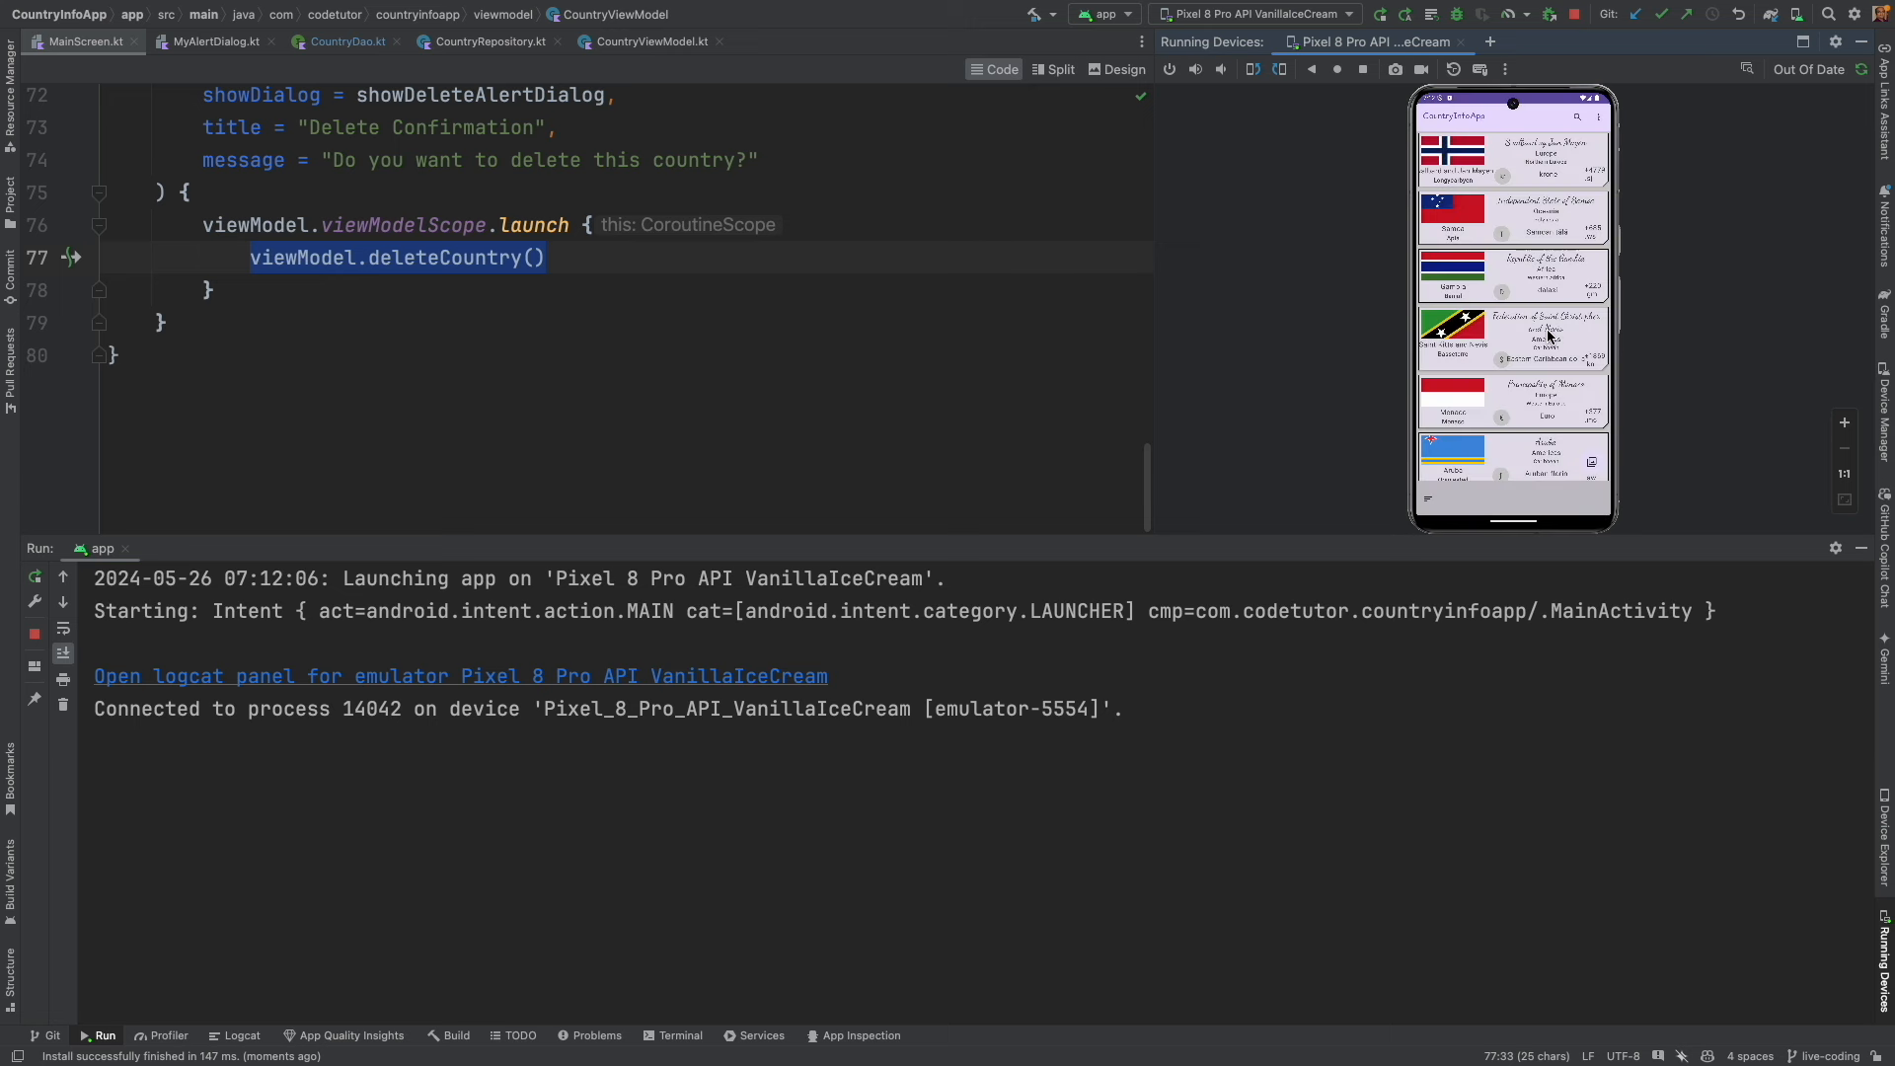
pyautogui.moveTo(1514, 181)
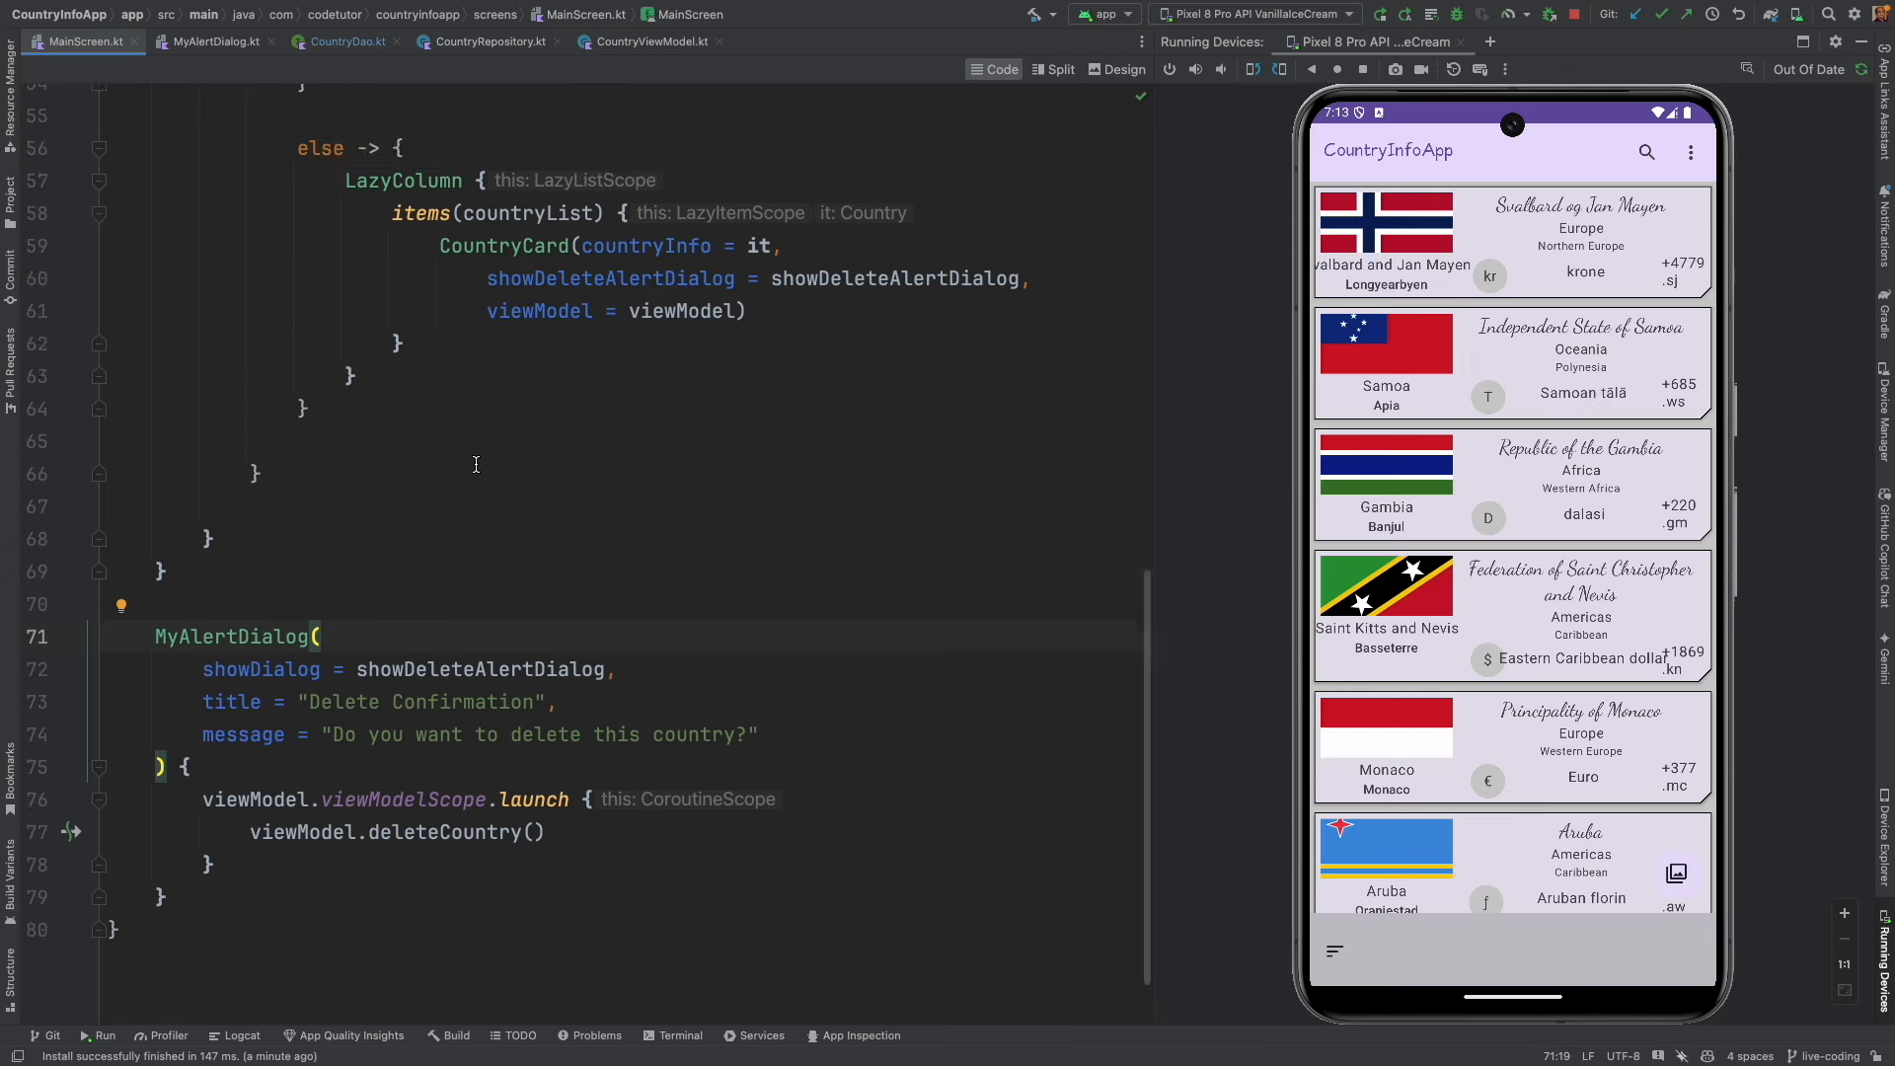
# Replace the onLongPress log with Log.i("CountryCard", "Long press detected …") in CountryCardWithConstraintLayout.
pyautogui.click(205, 41)
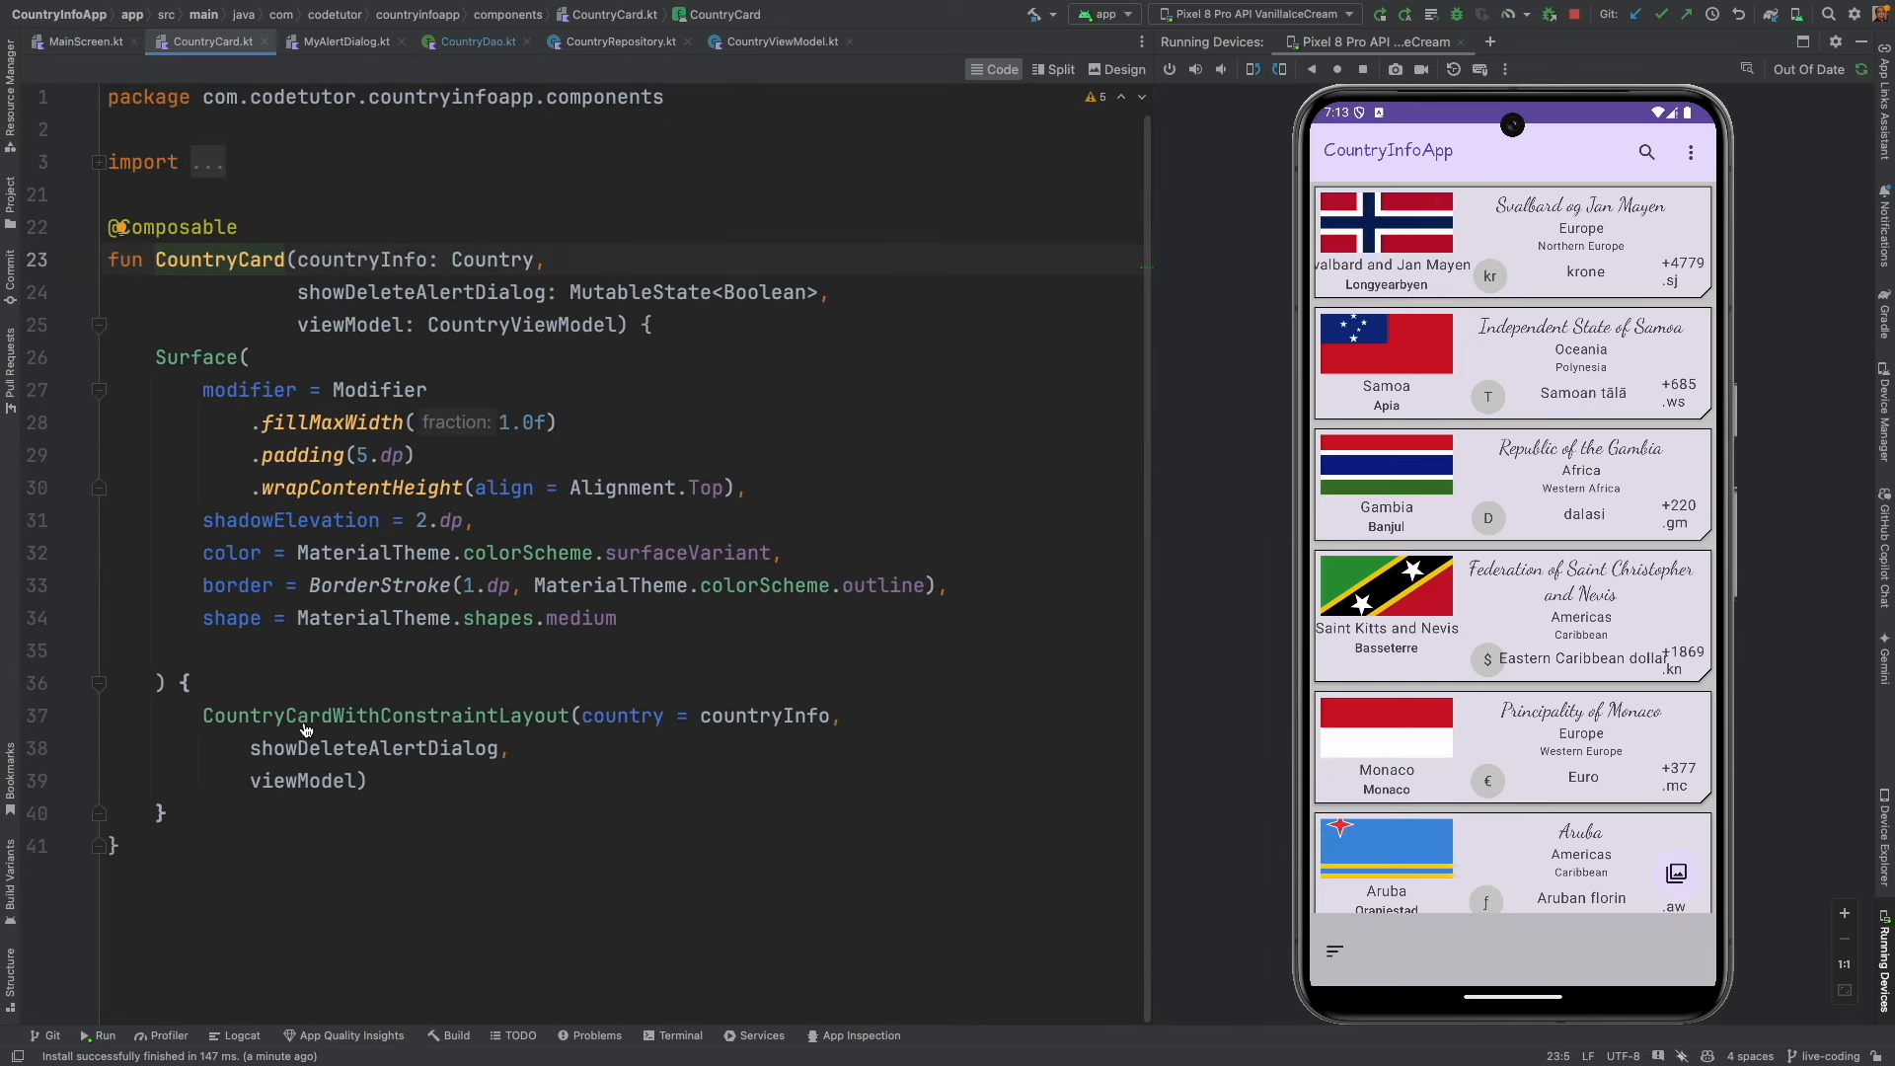
pyautogui.moveTo(327, 716)
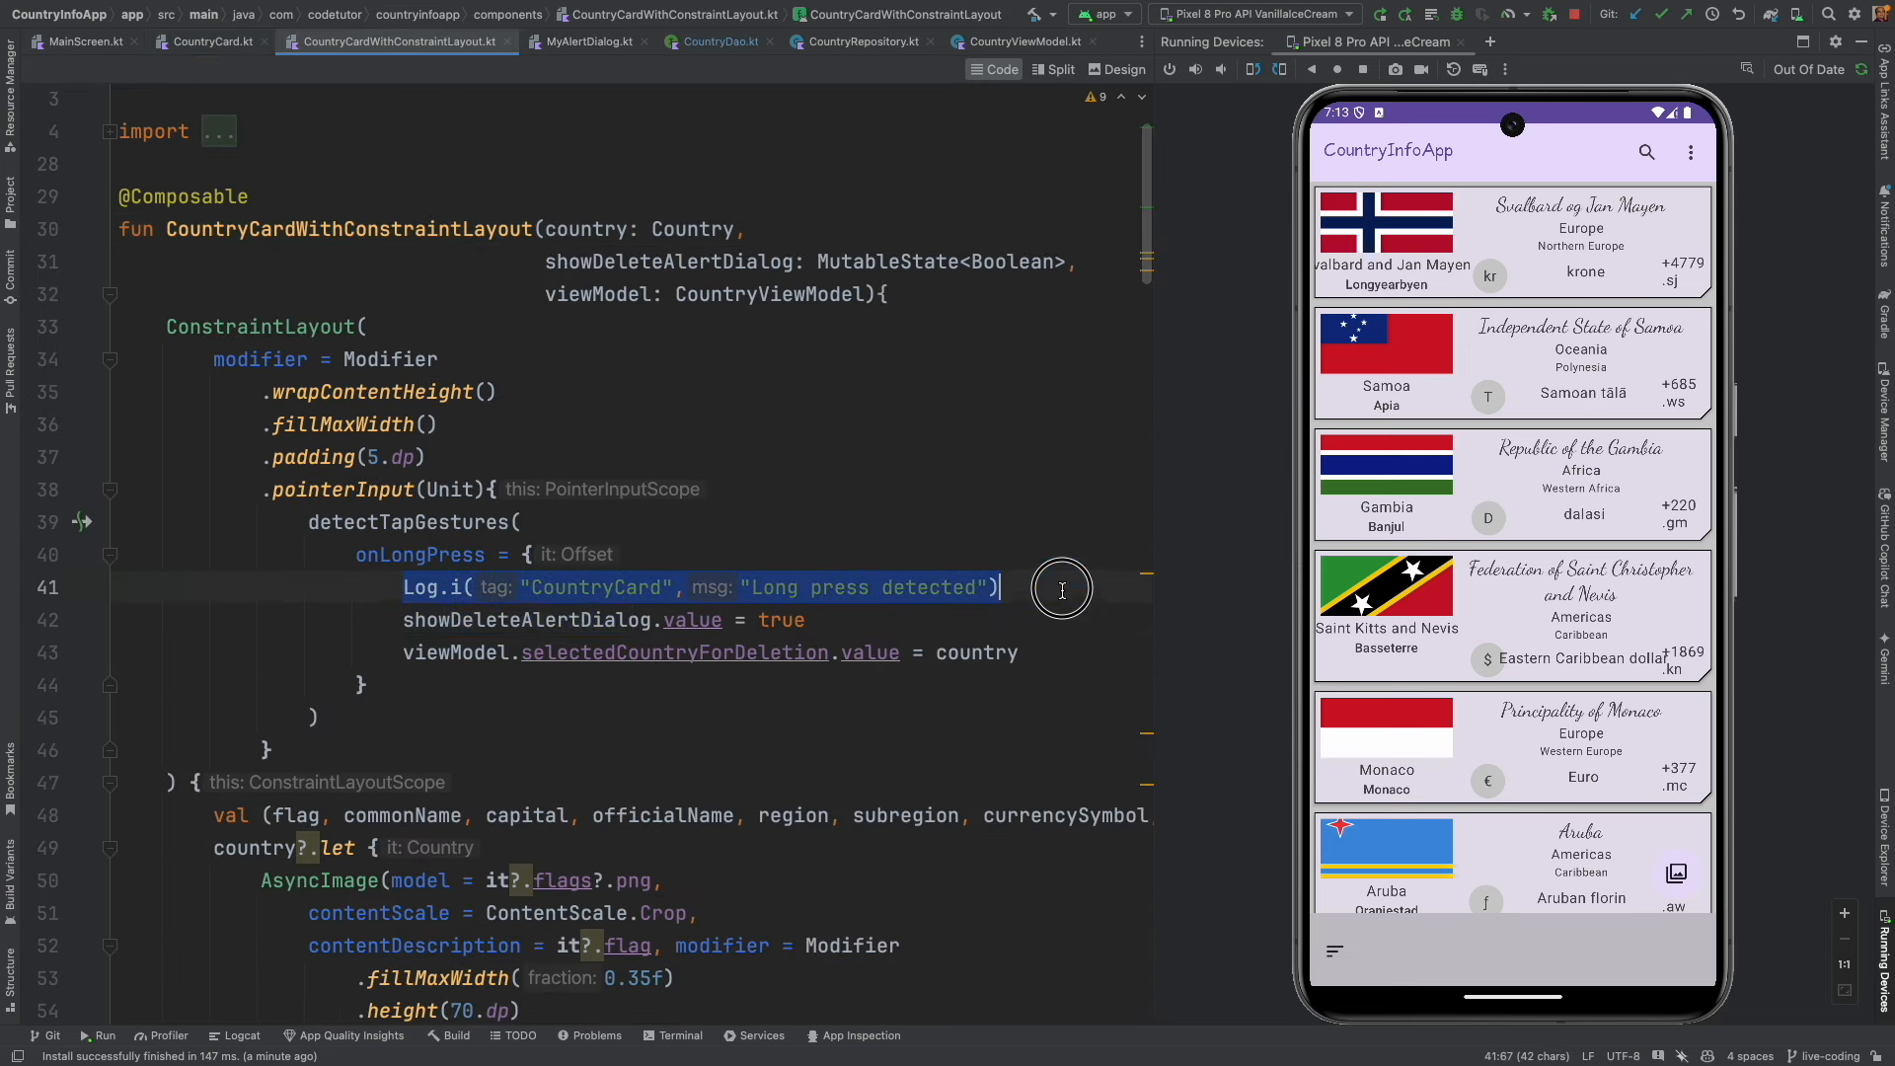
pyautogui.press('Delete')
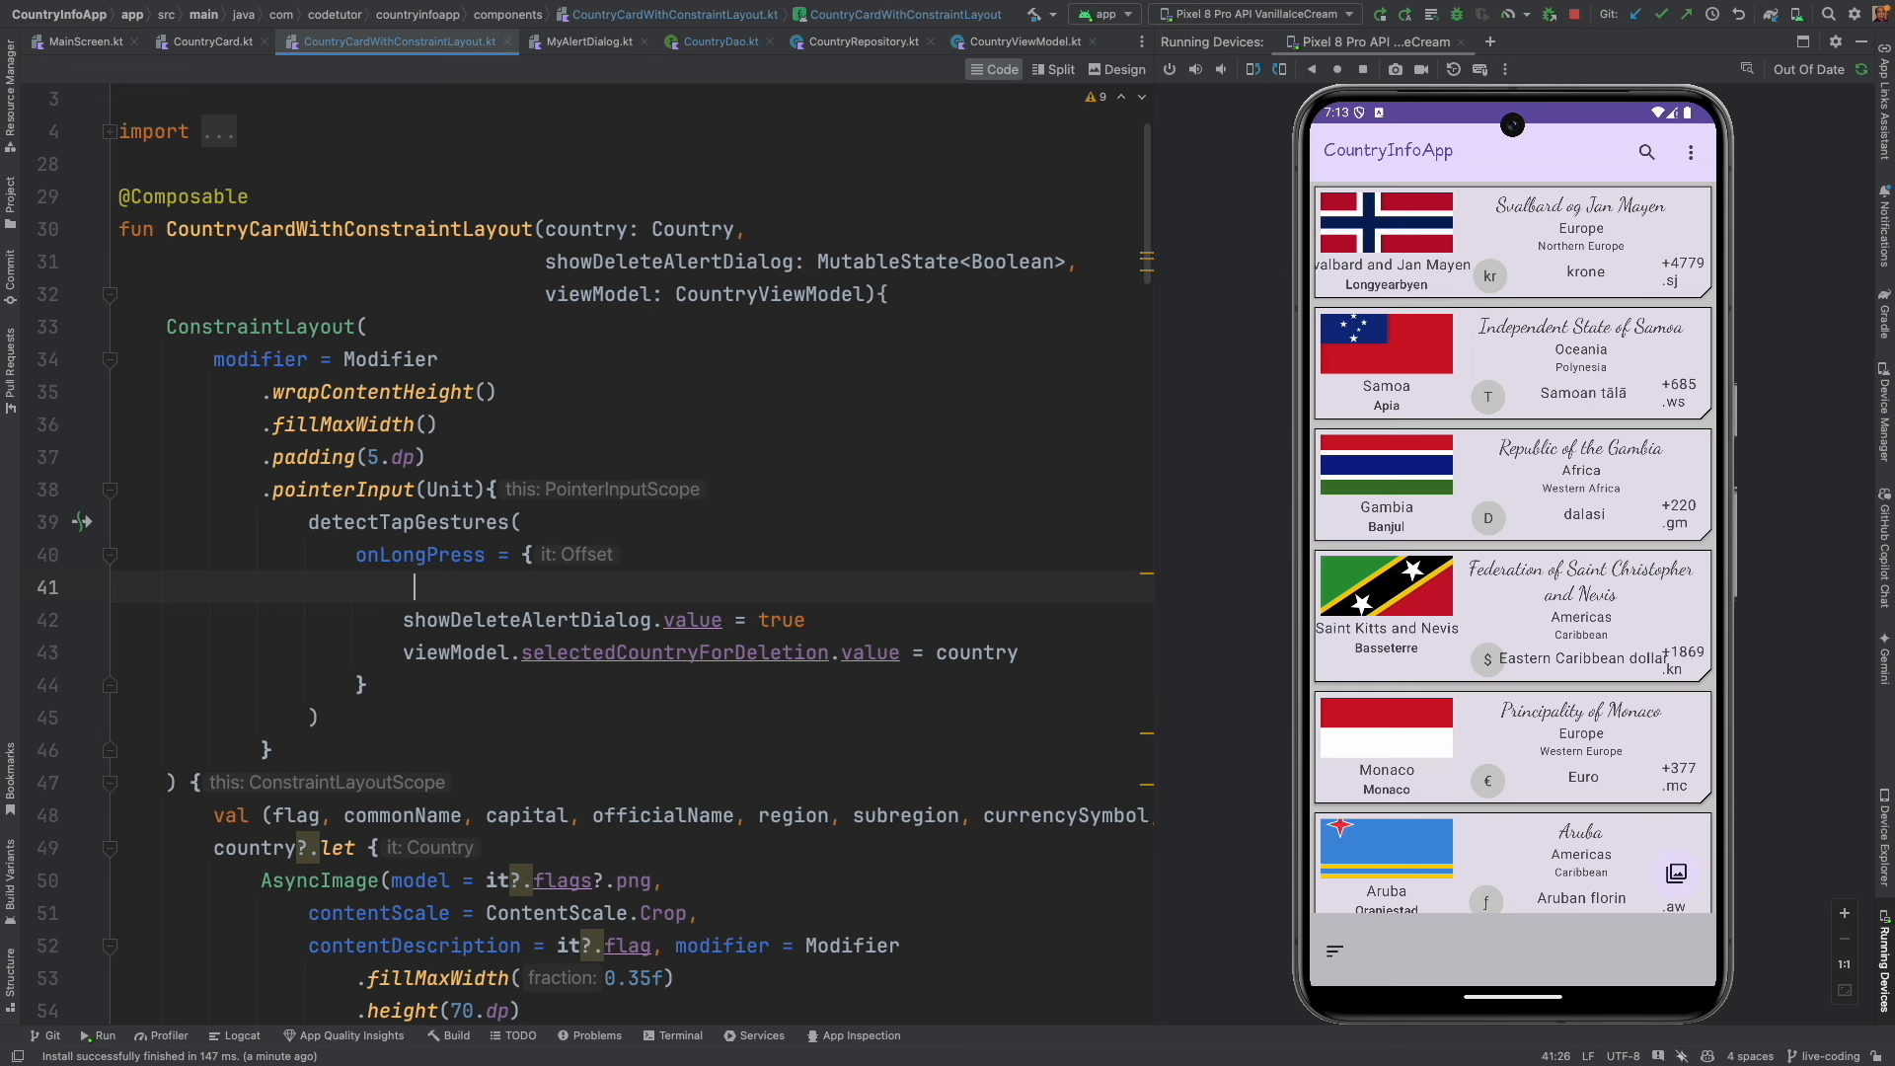
pyautogui.write('Log.i( tag: "CountryCard", msg: "Long press detected ")')
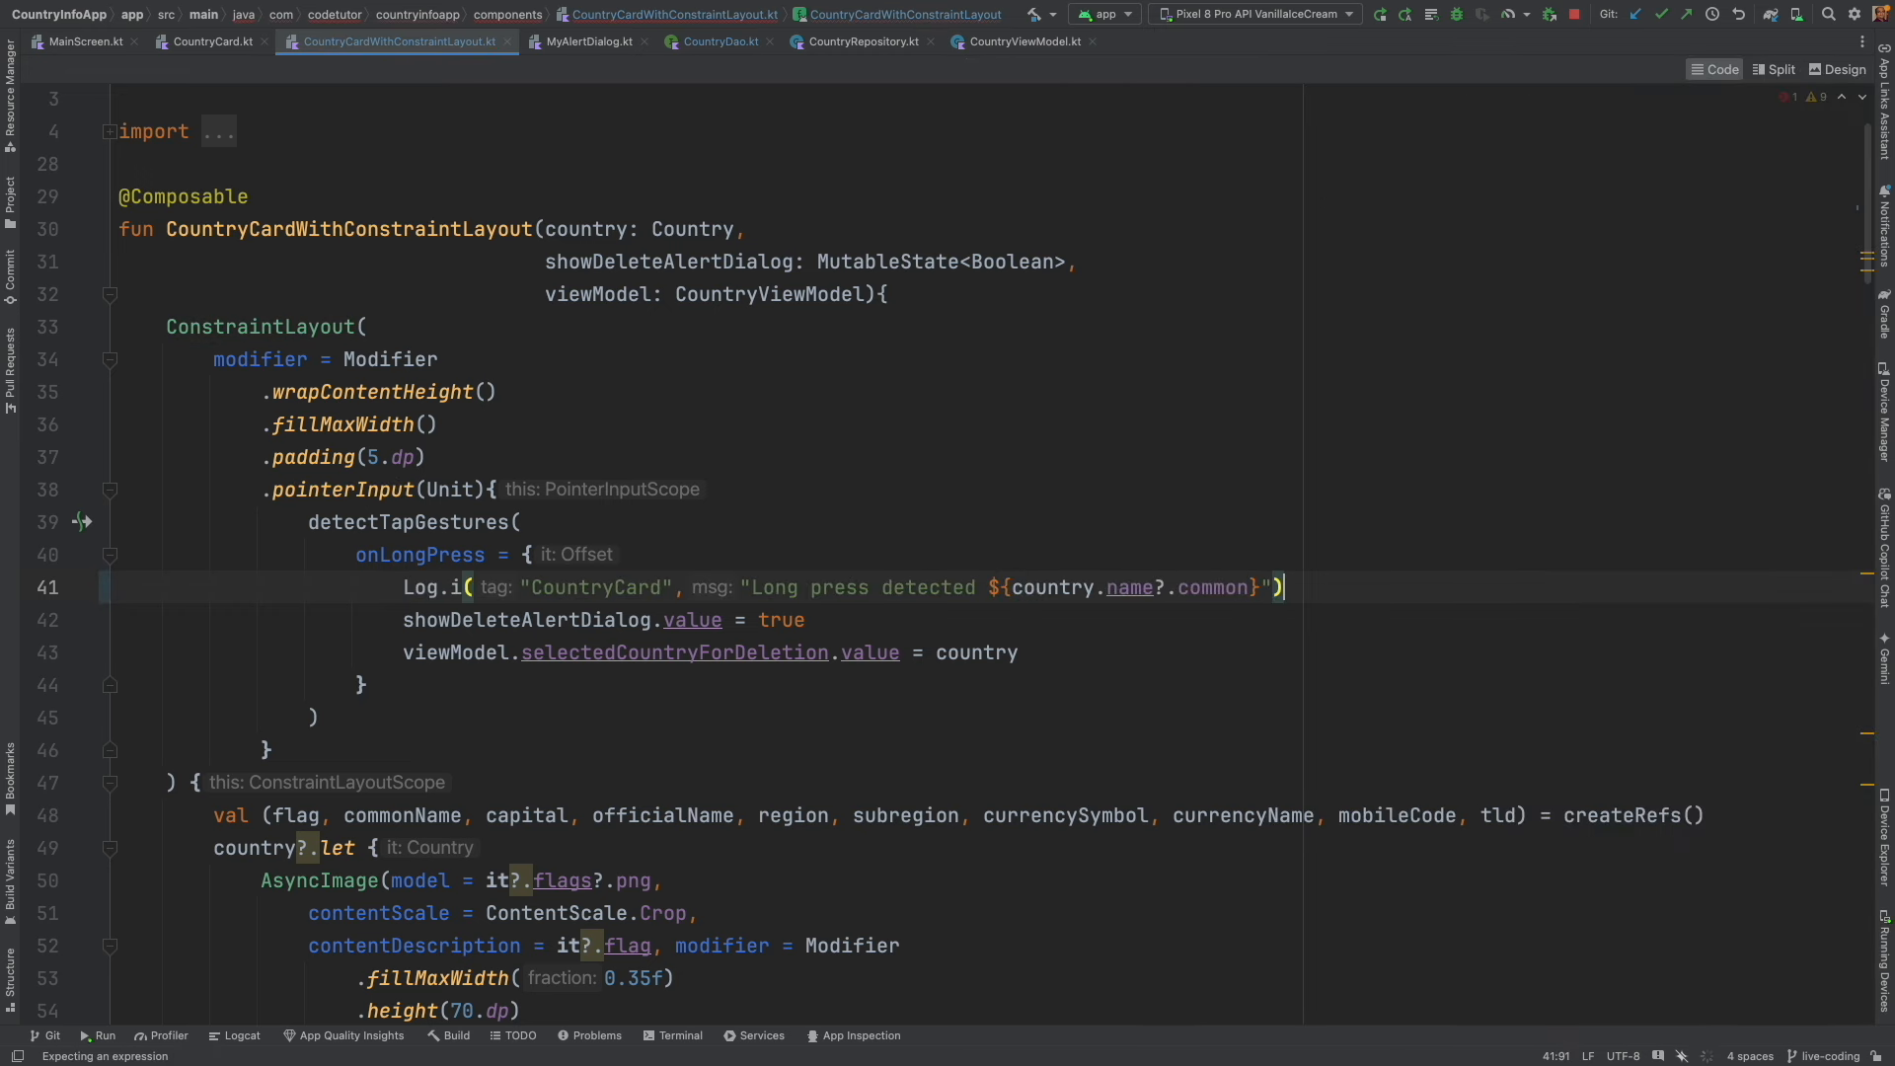
pyautogui.scroll(-3)
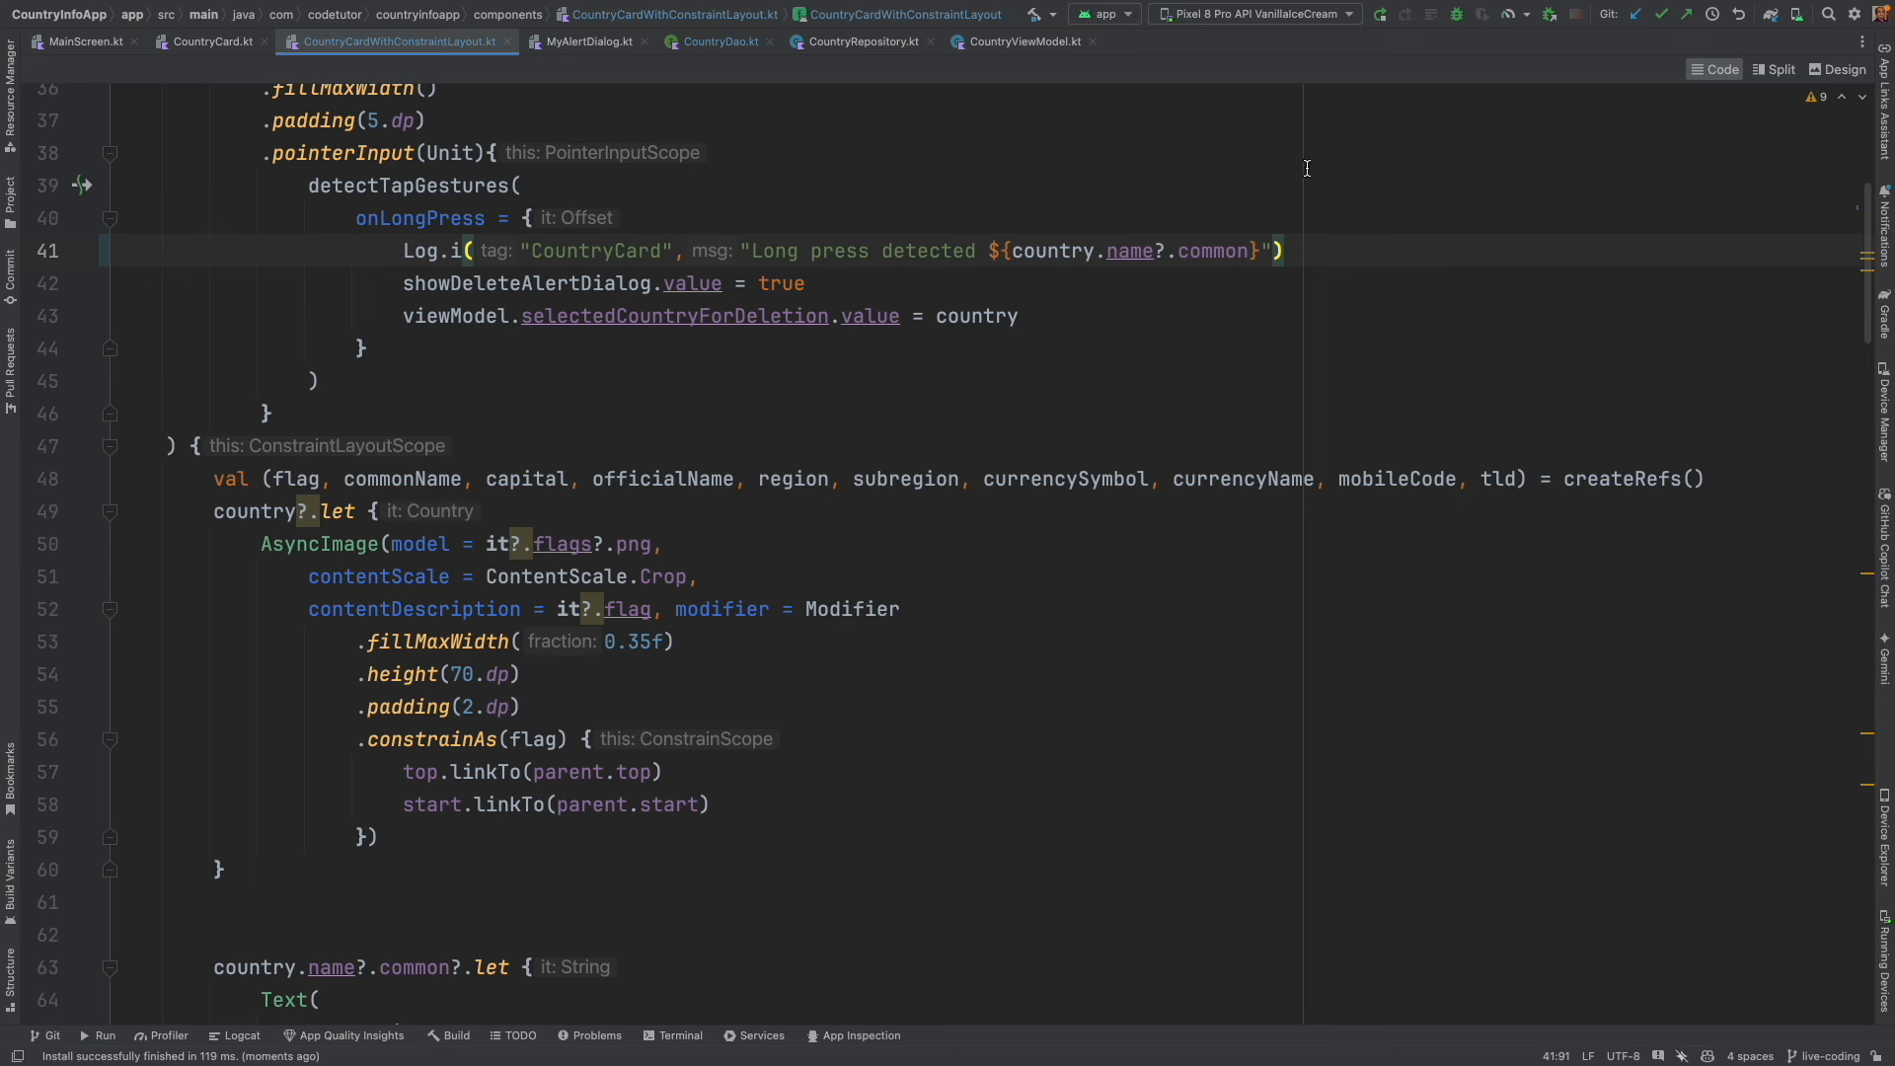
# Run the app, open Logcat, and long-press Samoa, which logs Svalbard and Jan Mayen instead.
pyautogui.click(1377, 13)
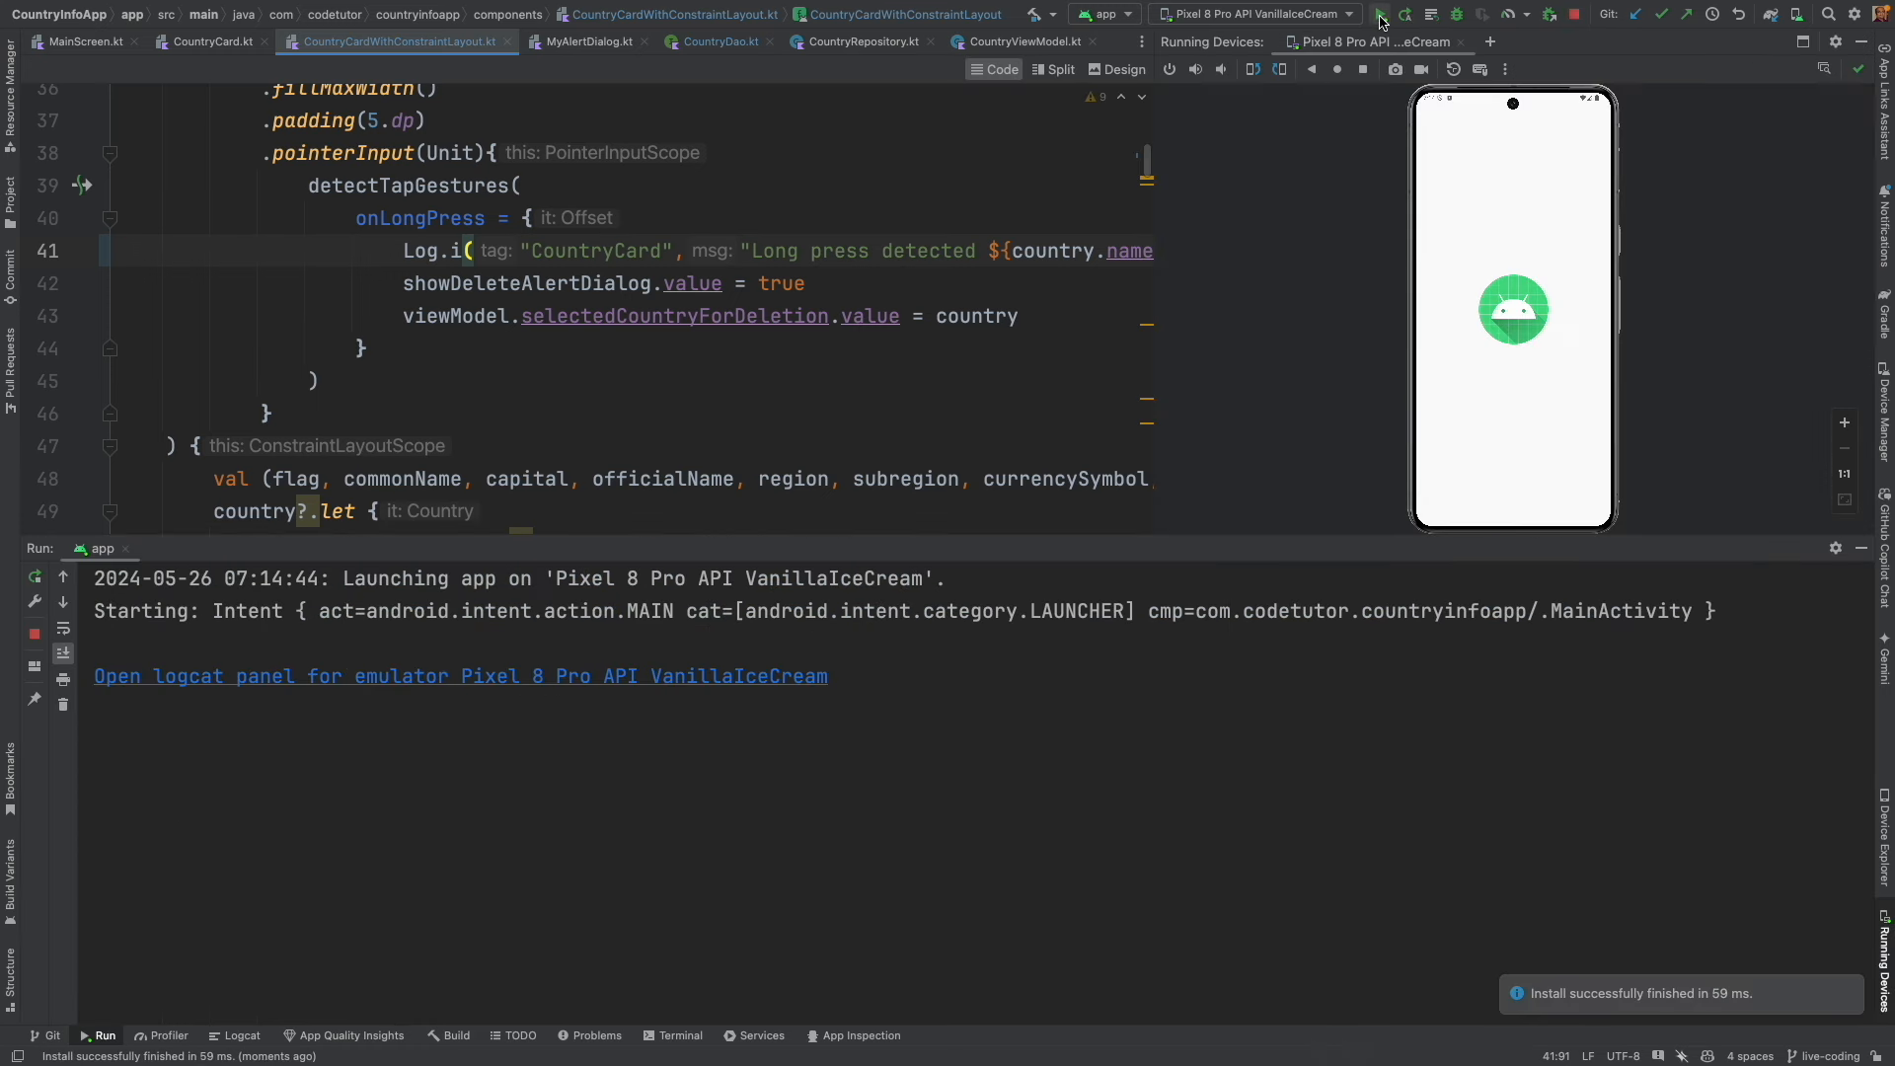
pyautogui.click(241, 1035)
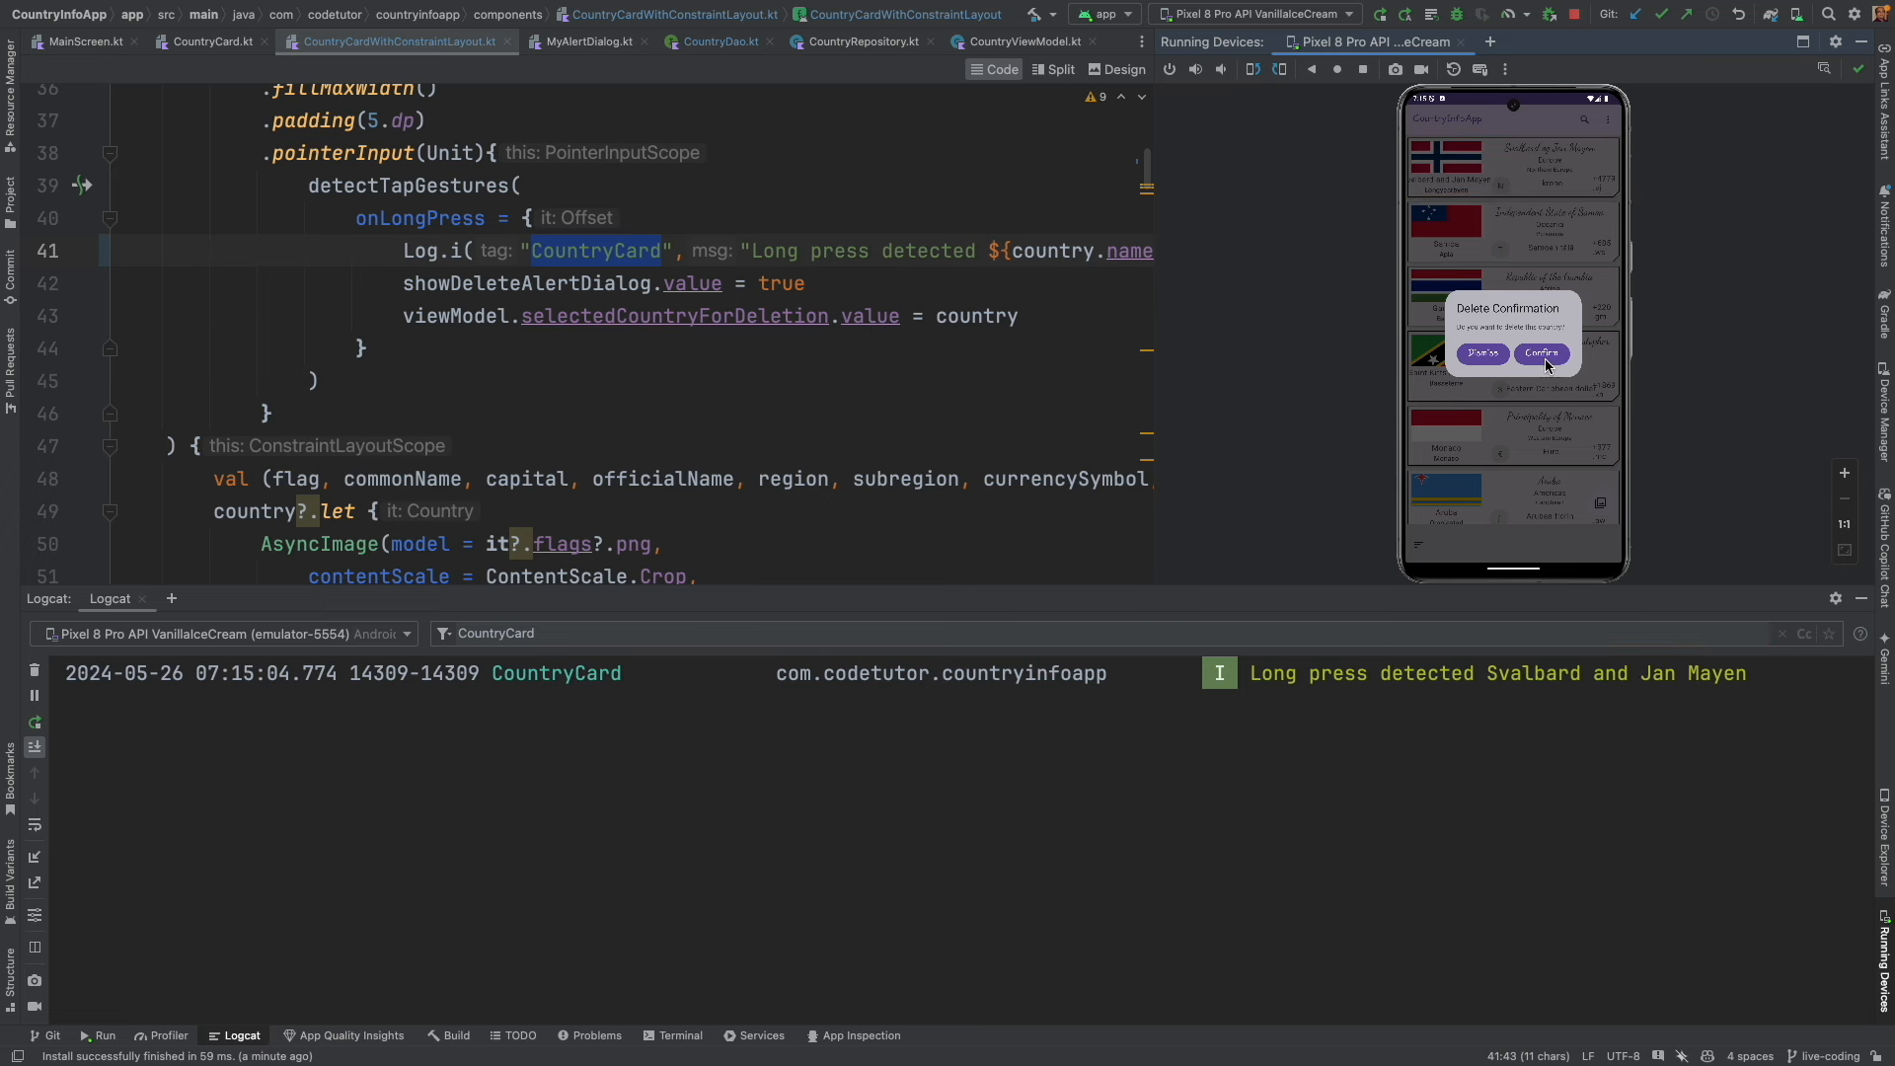
pyautogui.click(1542, 353)
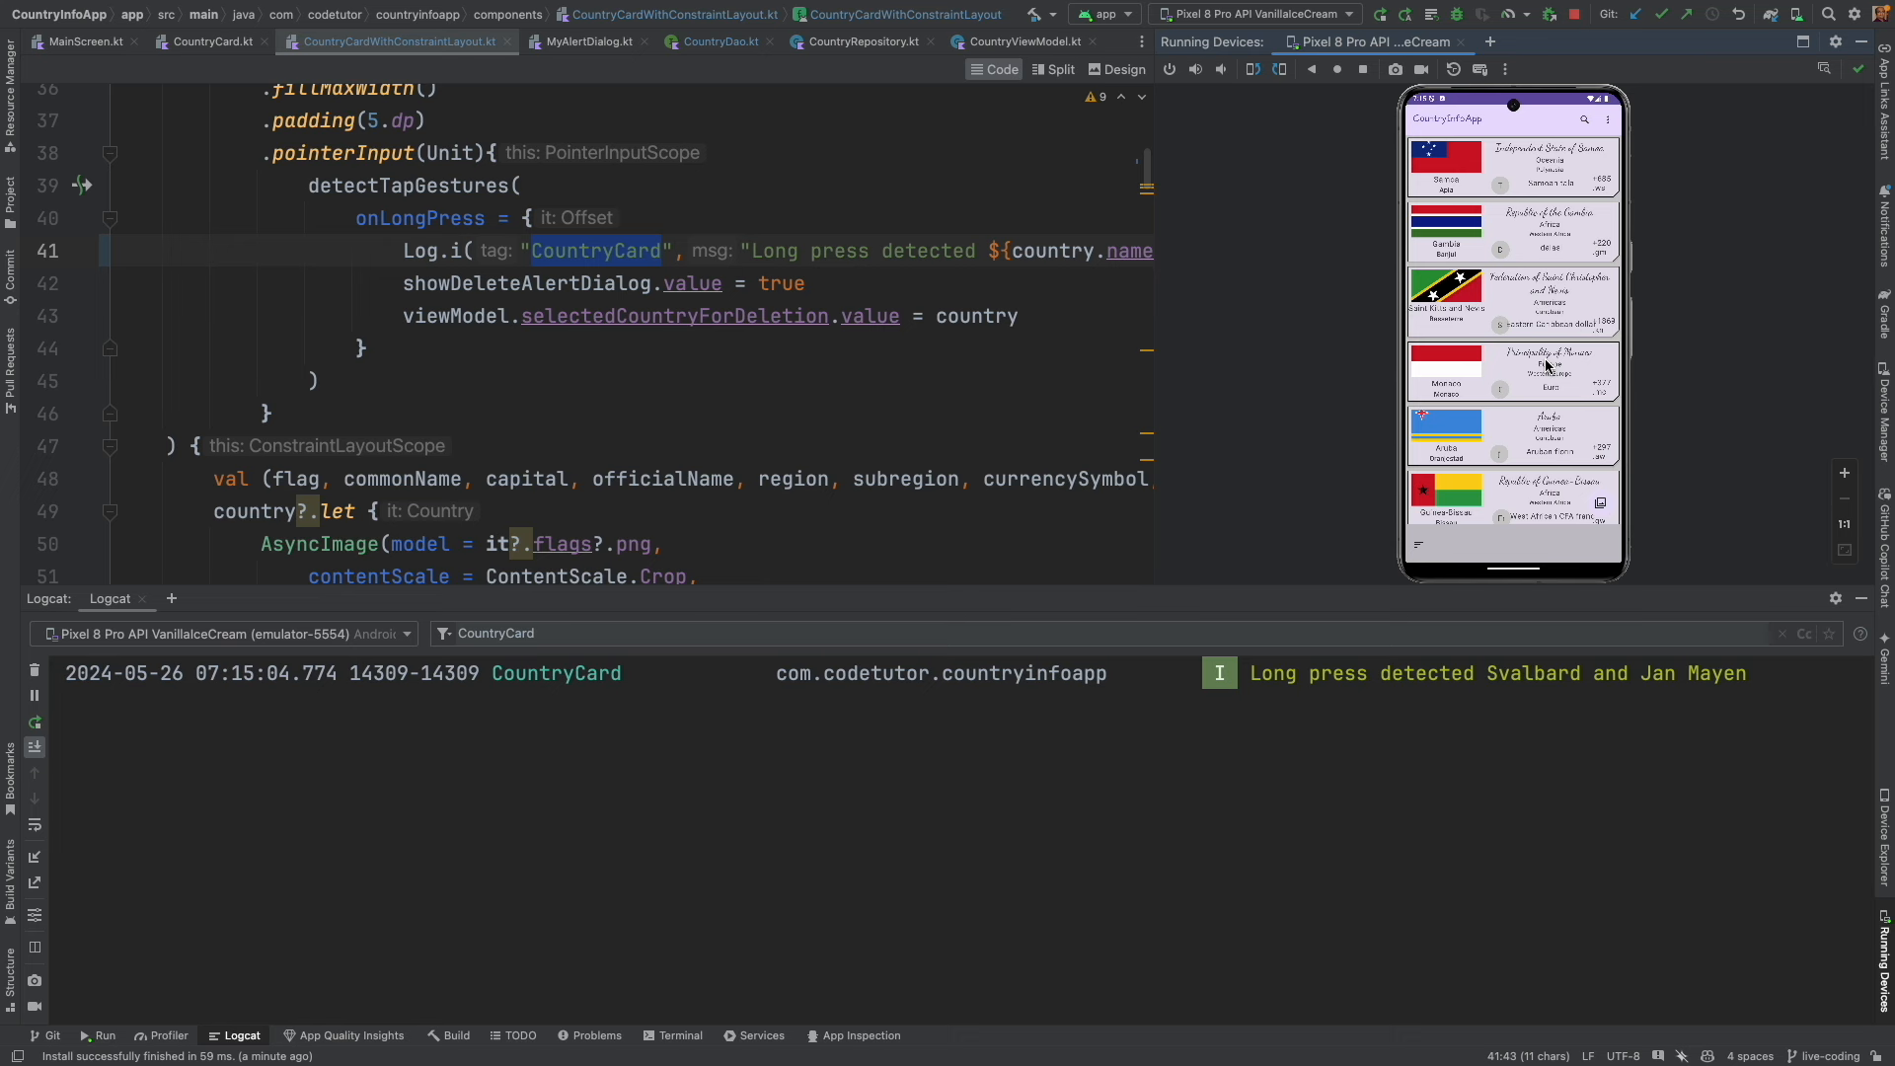
pyautogui.moveTo(1443, 184)
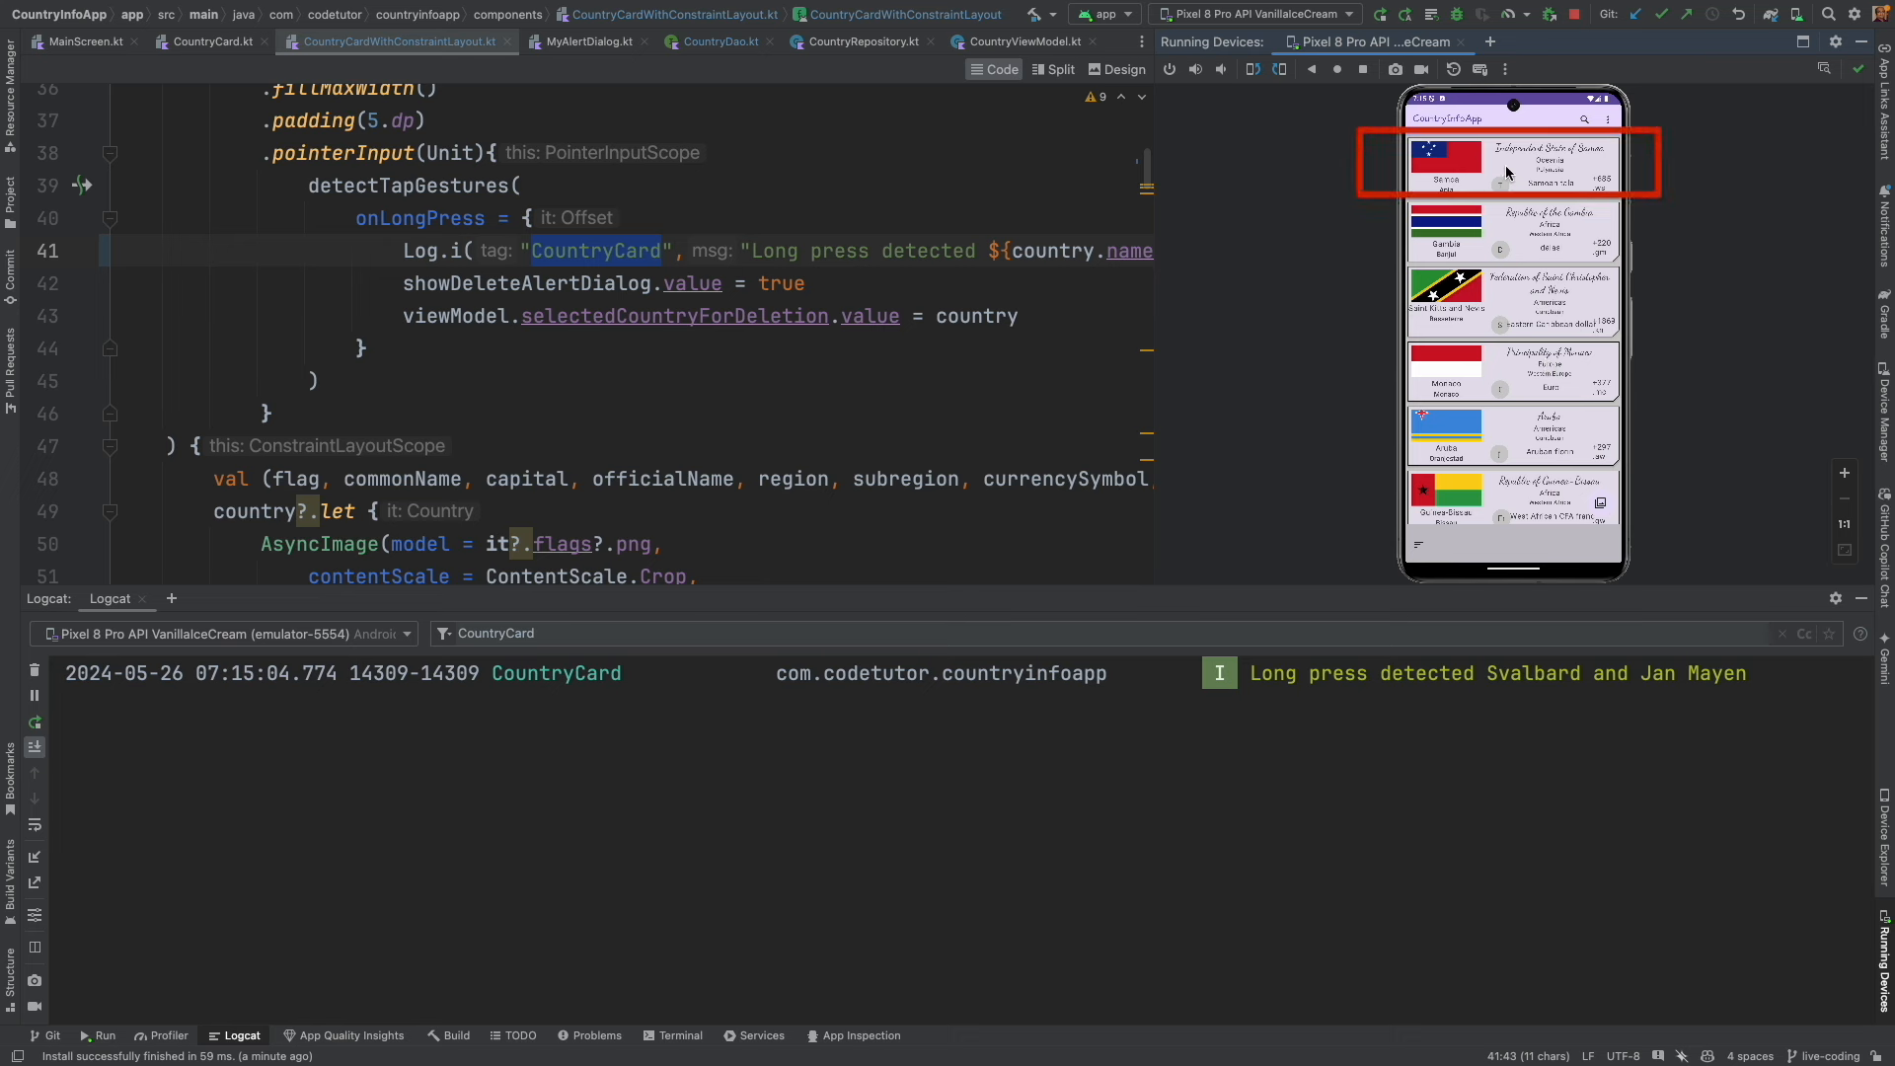
pyautogui.click(1512, 163)
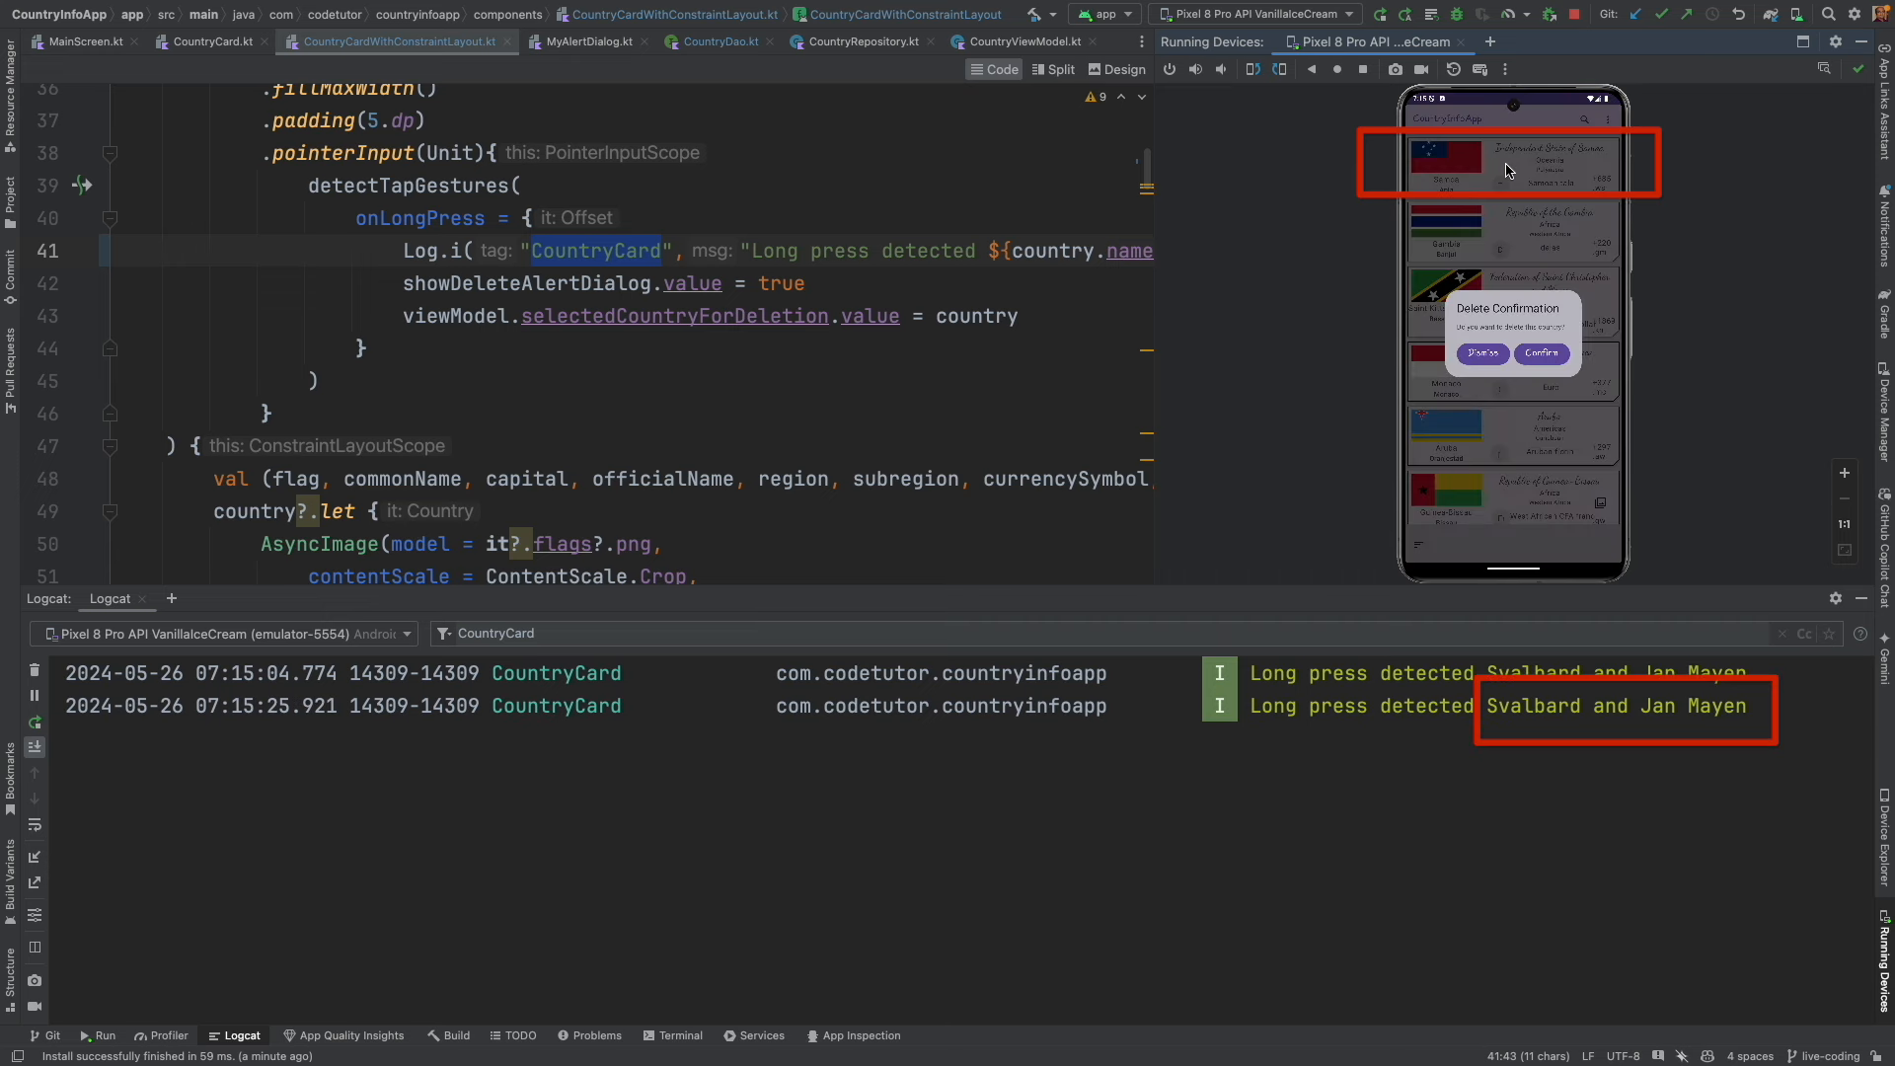
pyautogui.moveTo(1460, 196)
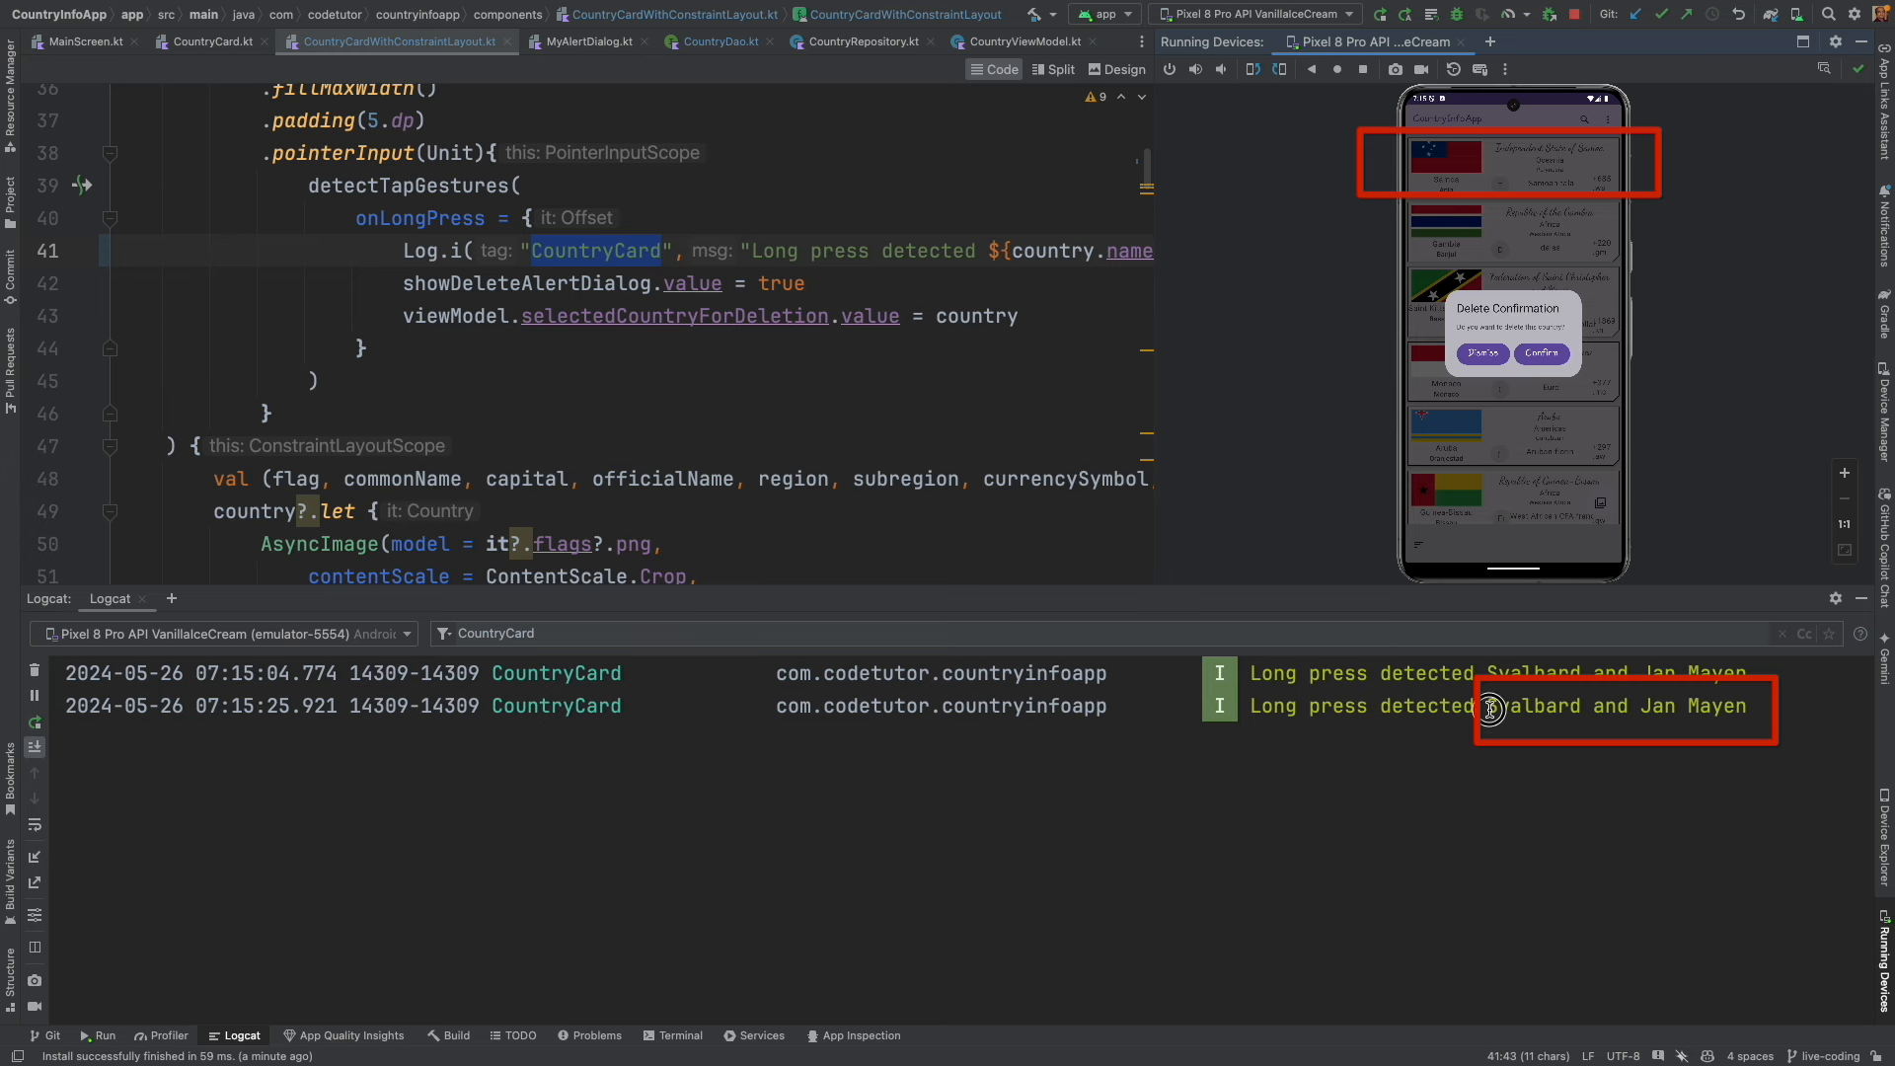
pyautogui.click(1480, 352)
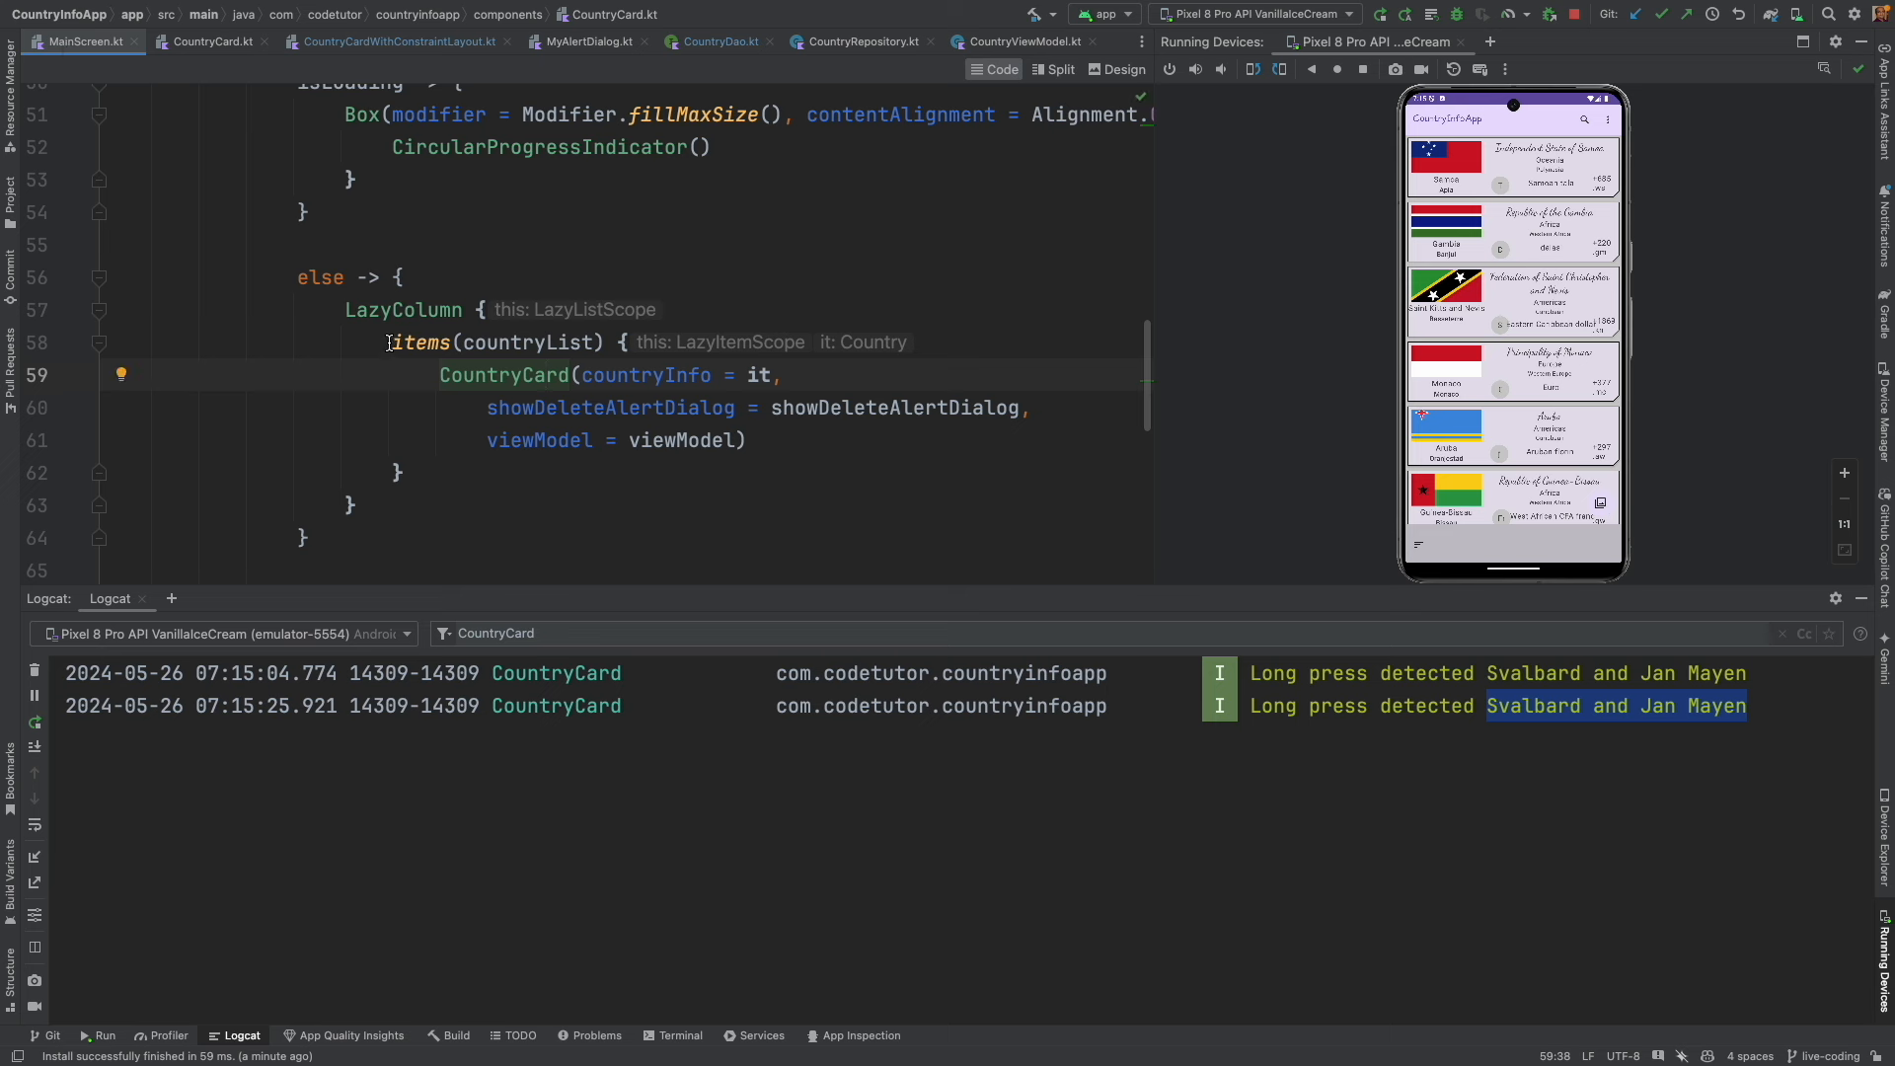
# Go to the items(countryList) call in MainScreen's LazyColumn.
pyautogui.click(623, 343)
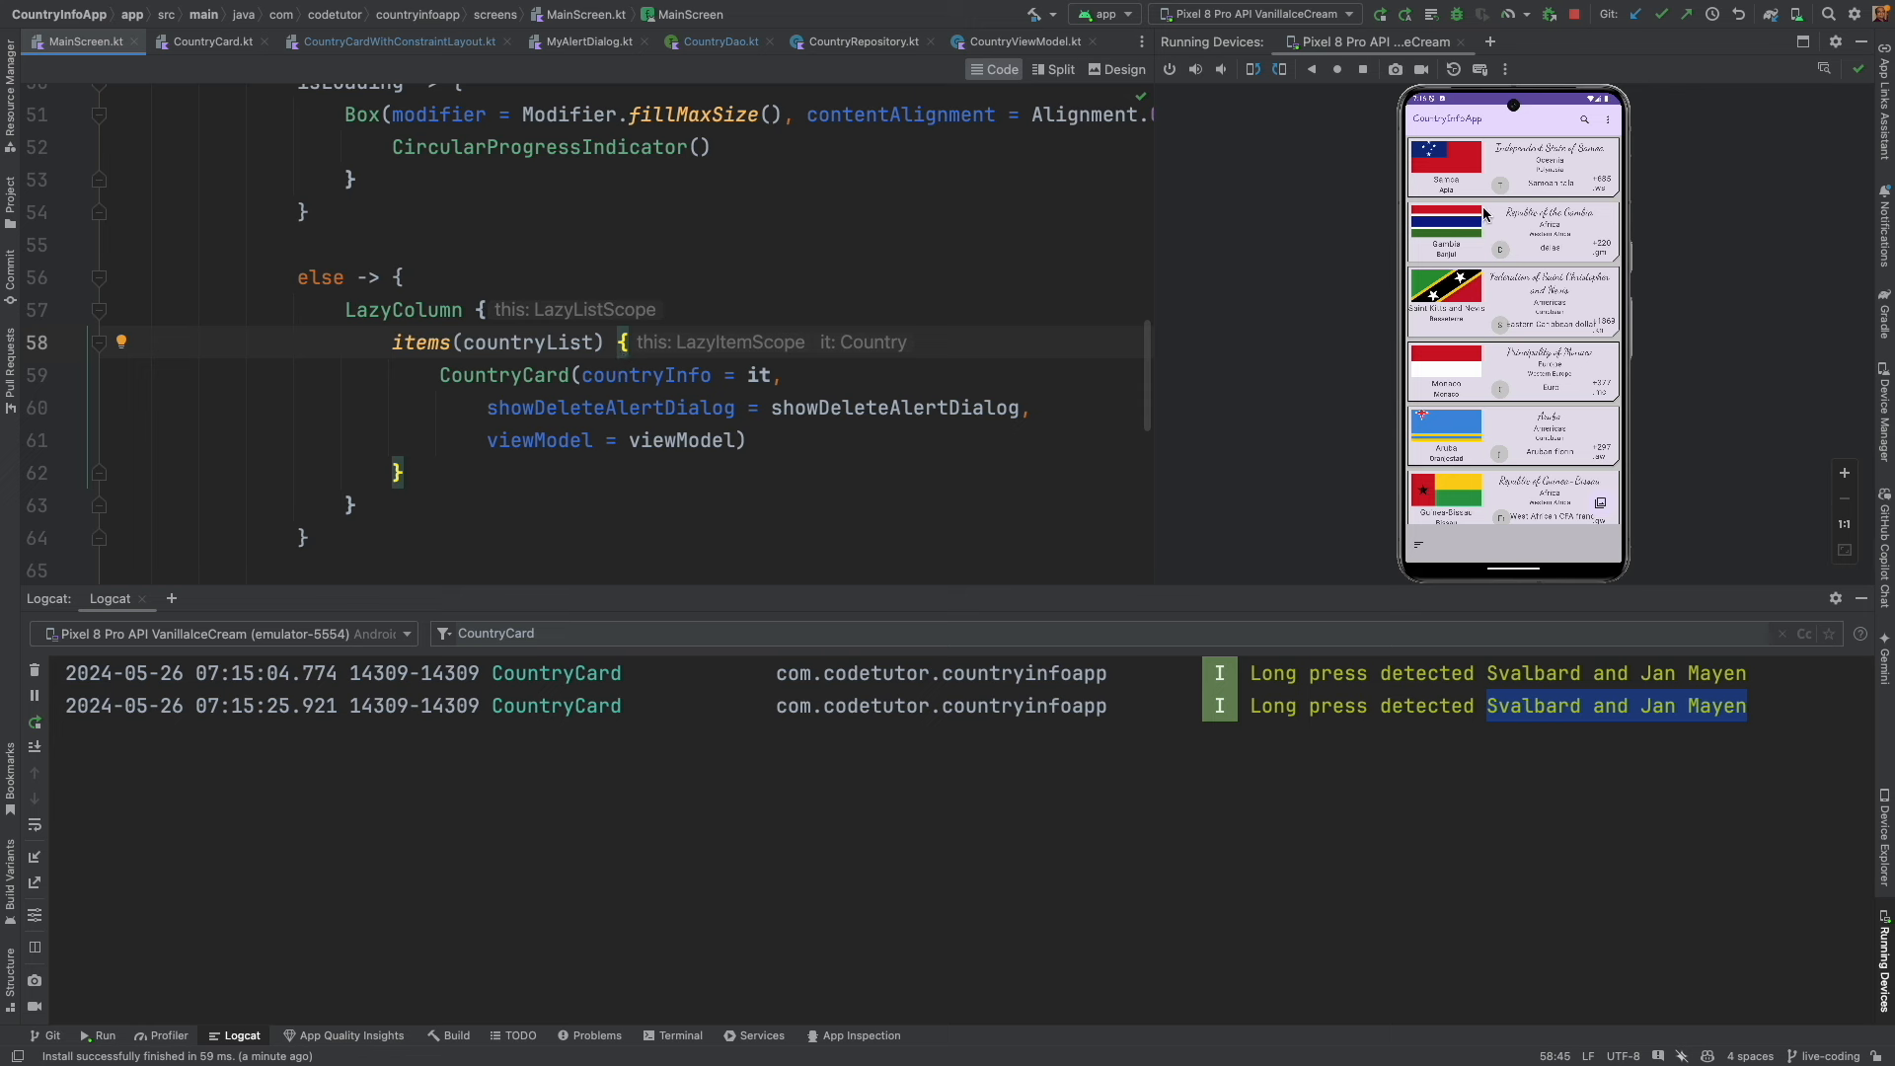
pyautogui.moveTo(1539, 317)
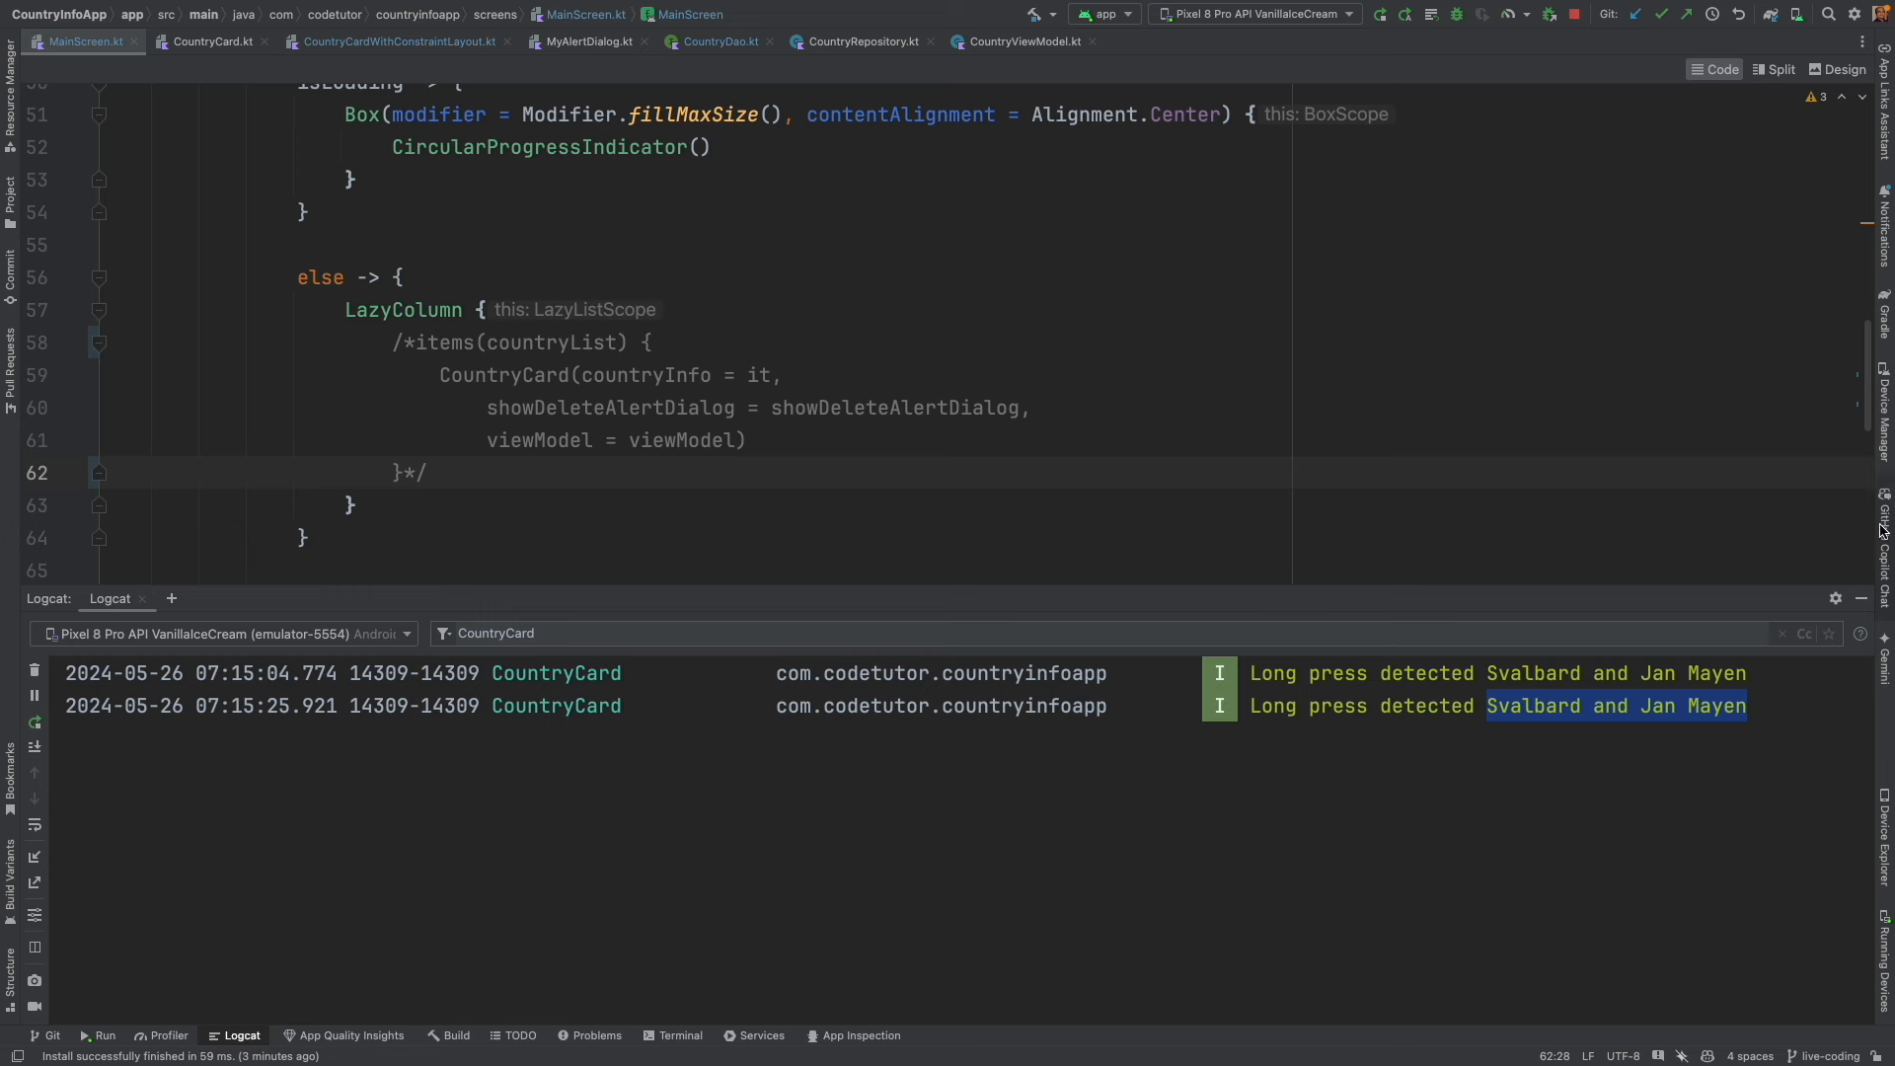
# Scroll to the new items call and highlight country.id used as the item key.
pyautogui.scroll(-3)
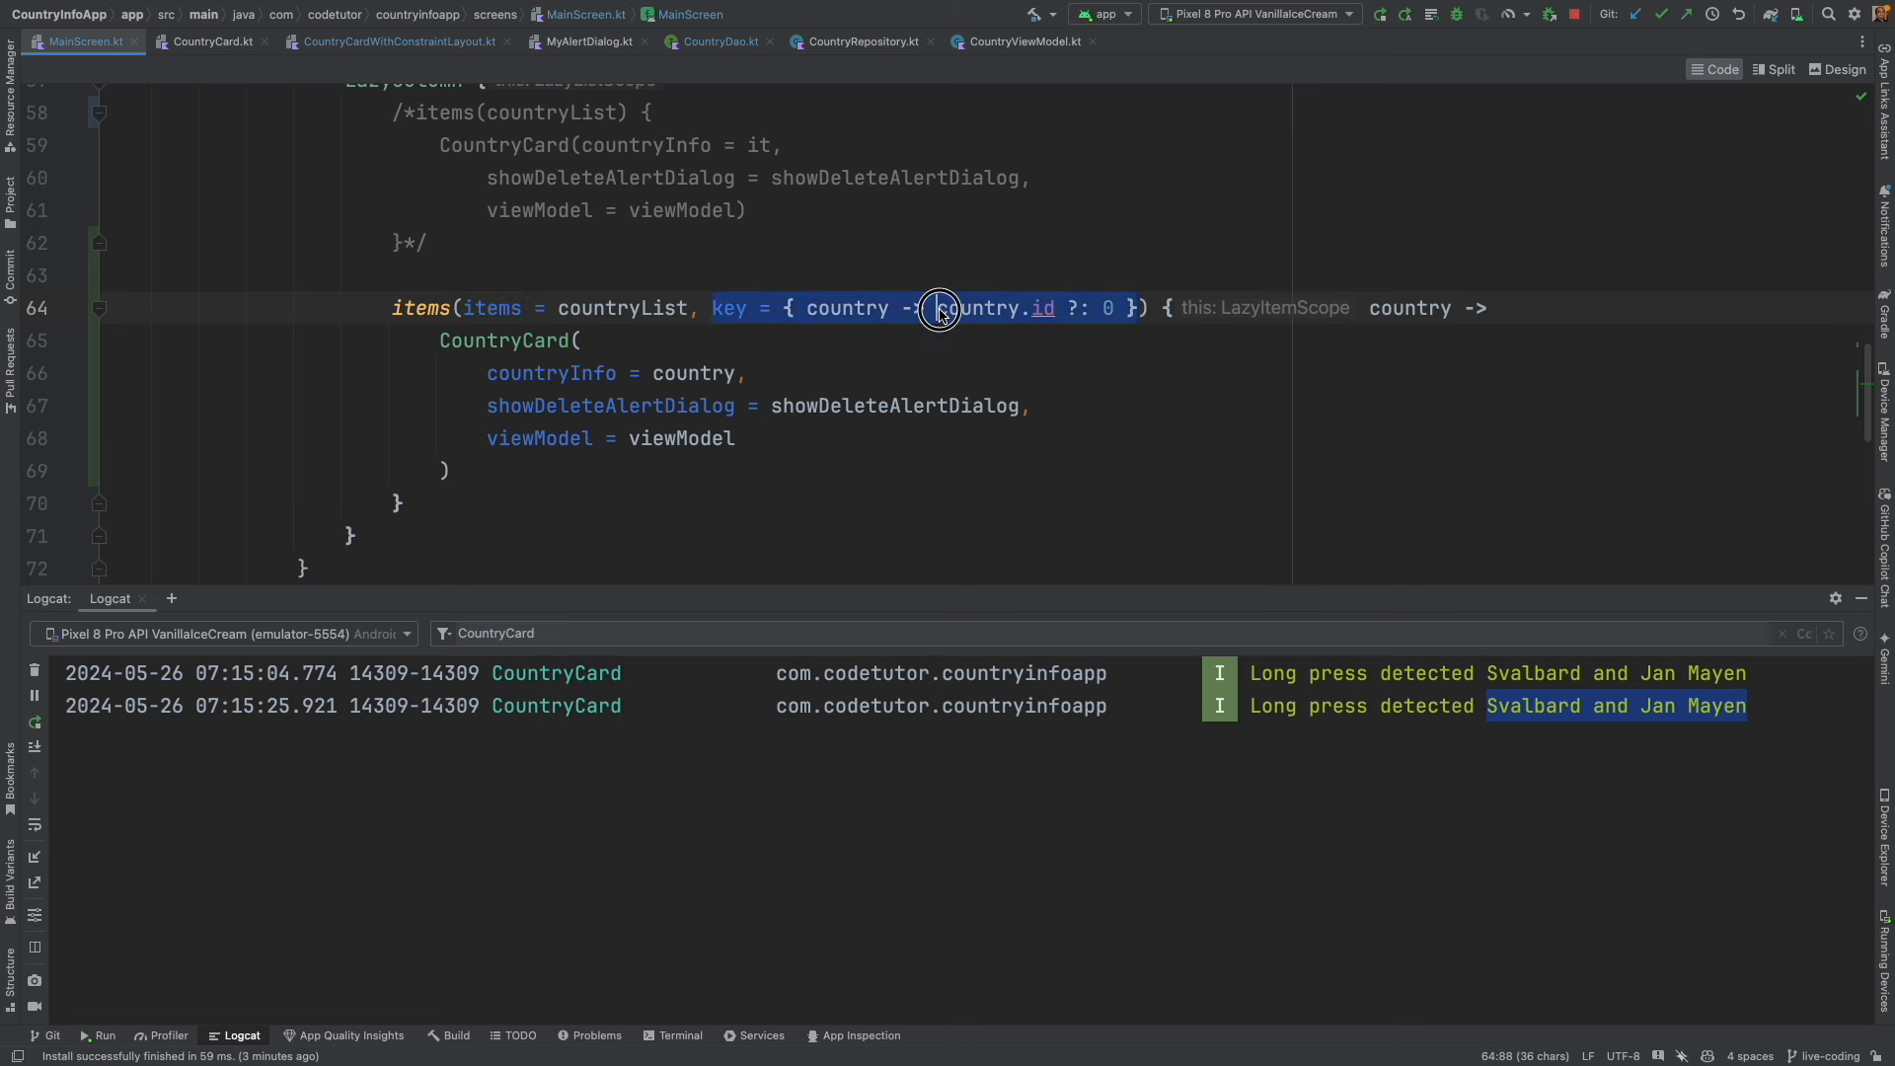
pyautogui.doubleClick(994, 307)
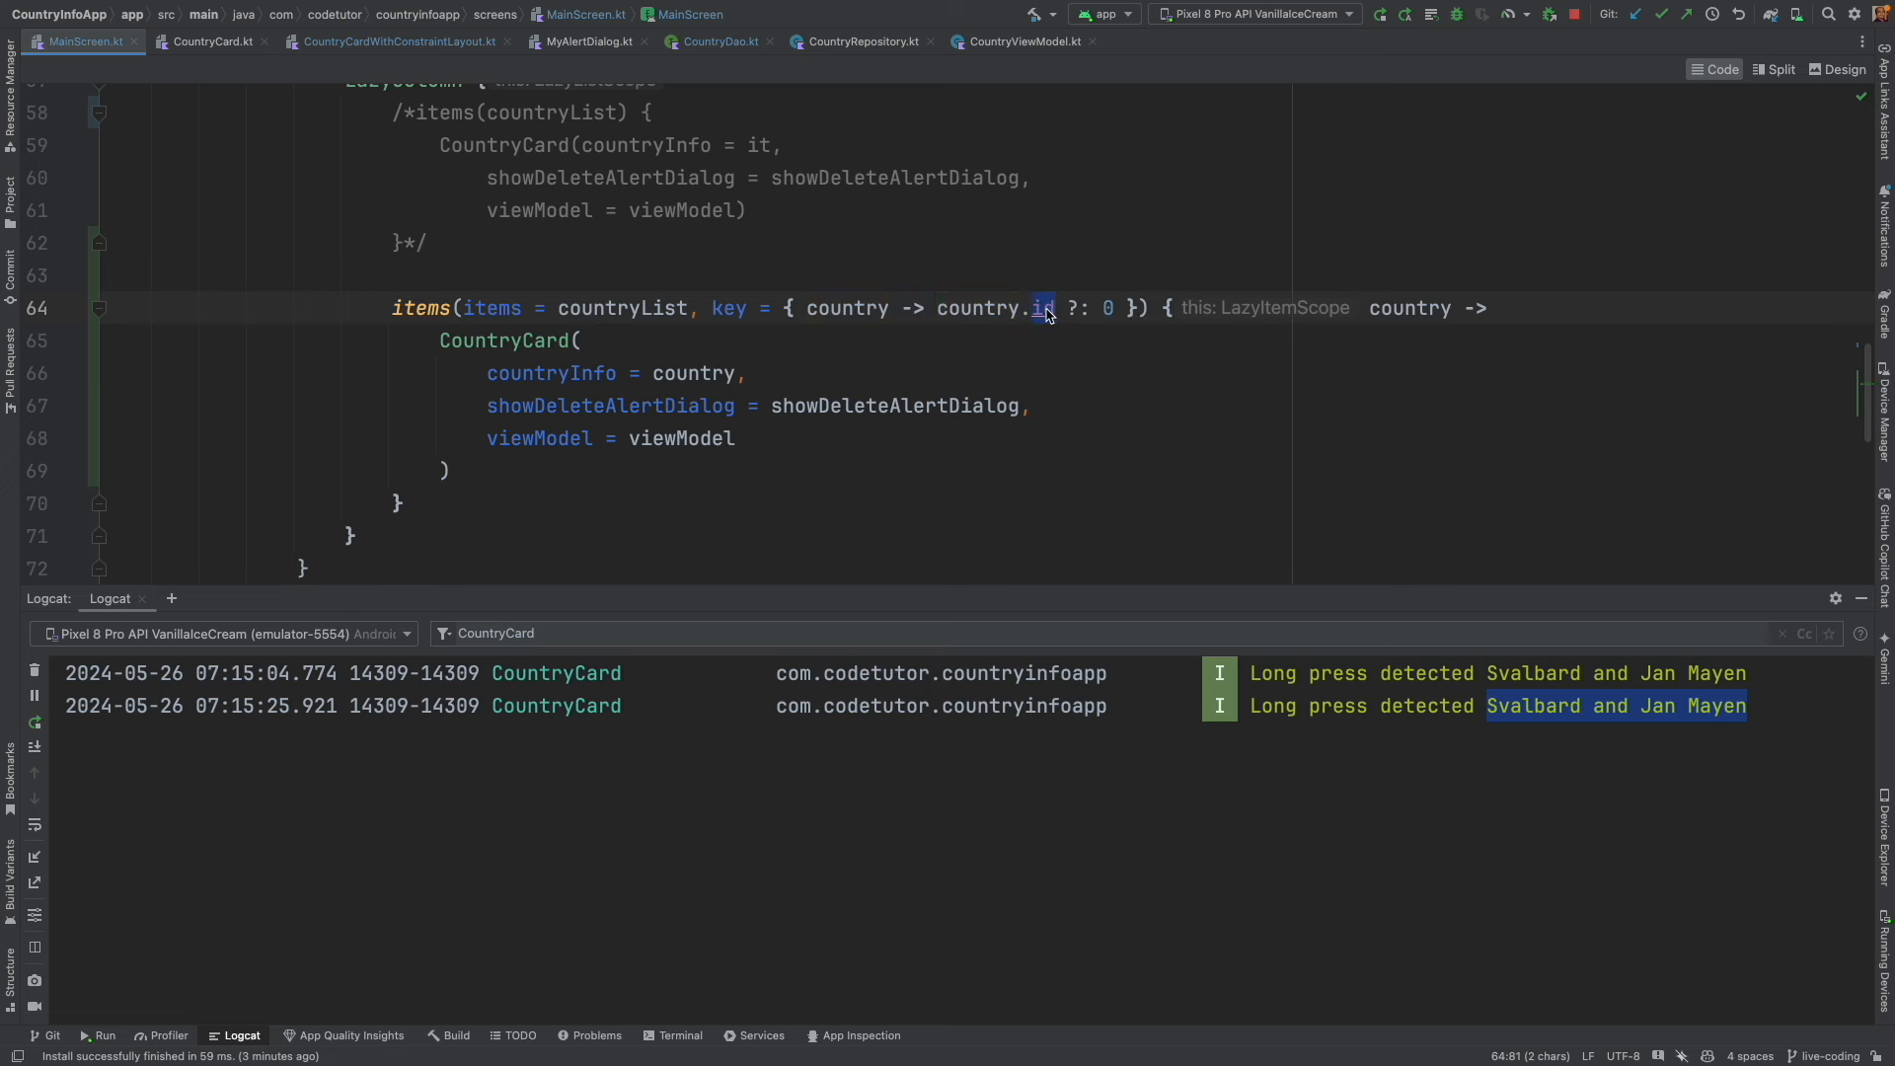
pyautogui.moveTo(36, 673)
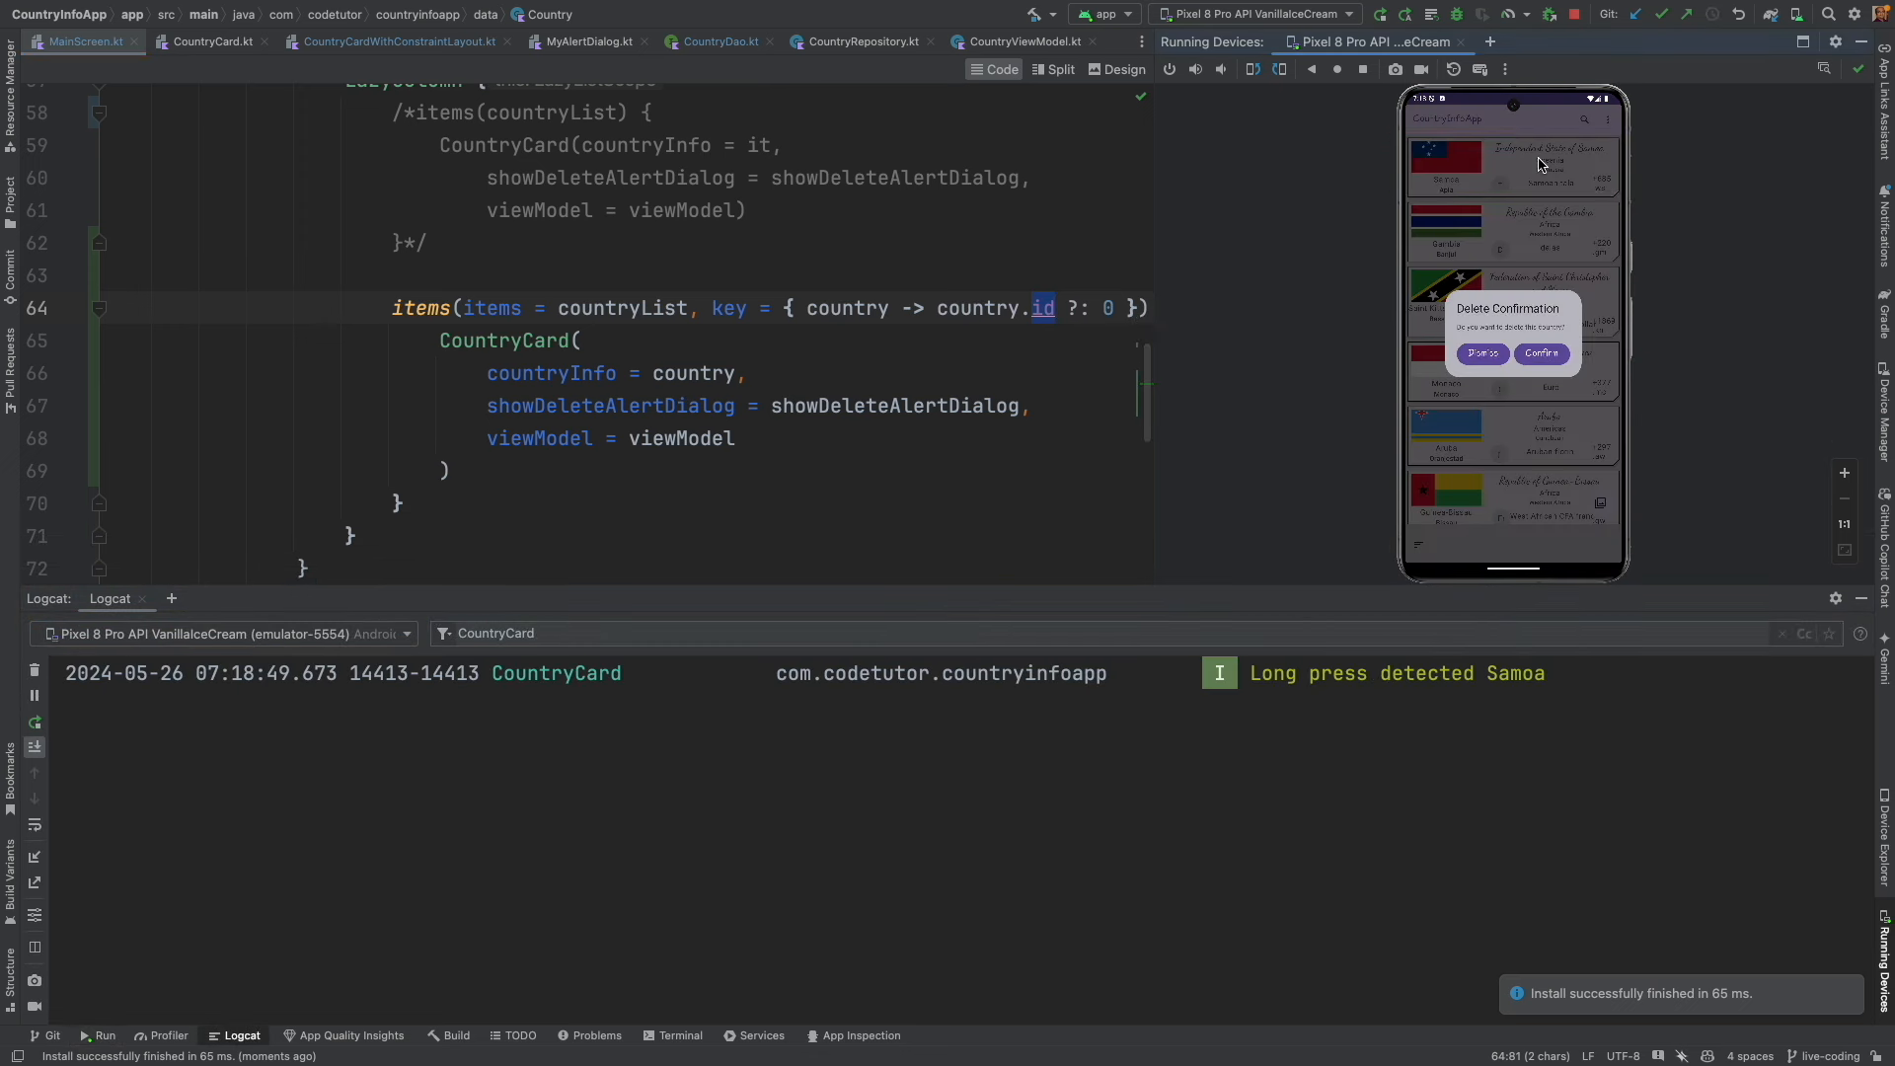
# Confirm deleting the long-pressed countries, including Samoa and Saint Kitts and Nevis.
pyautogui.click(1541, 352)
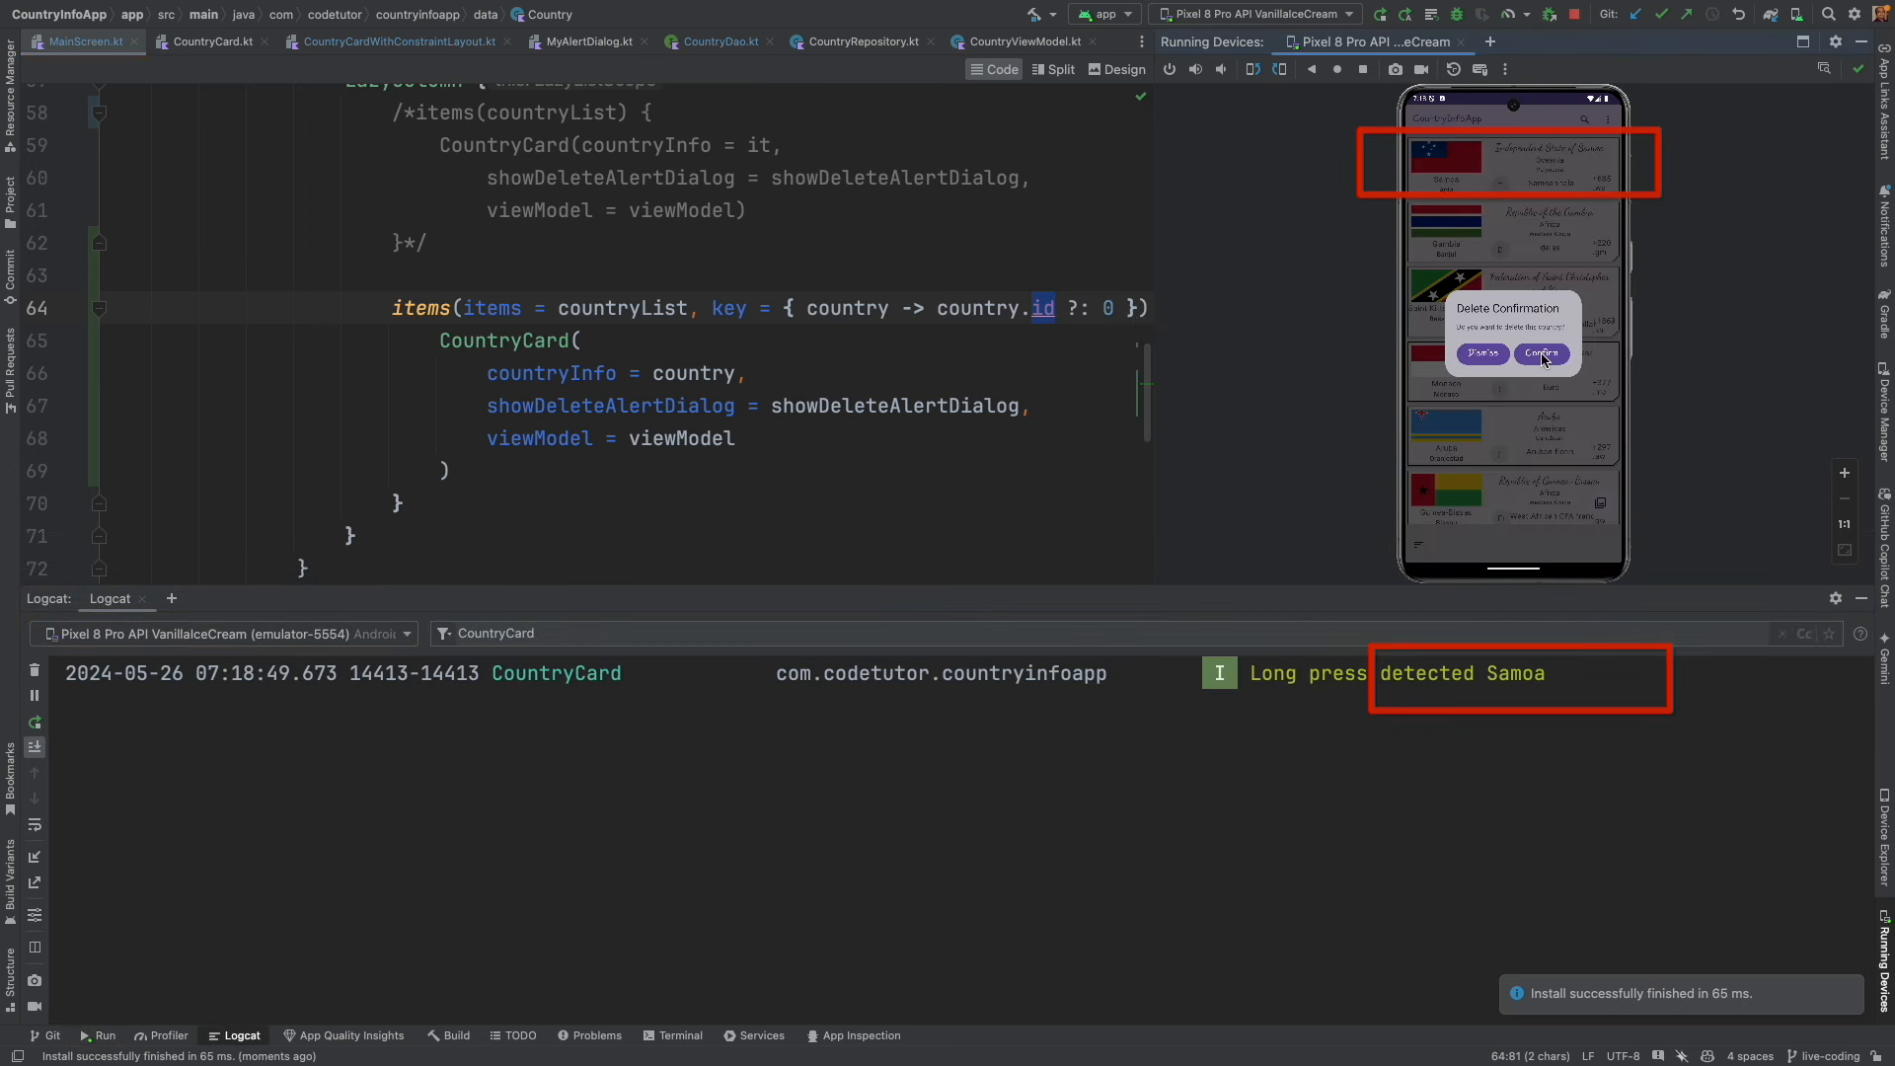
pyautogui.click(1540, 351)
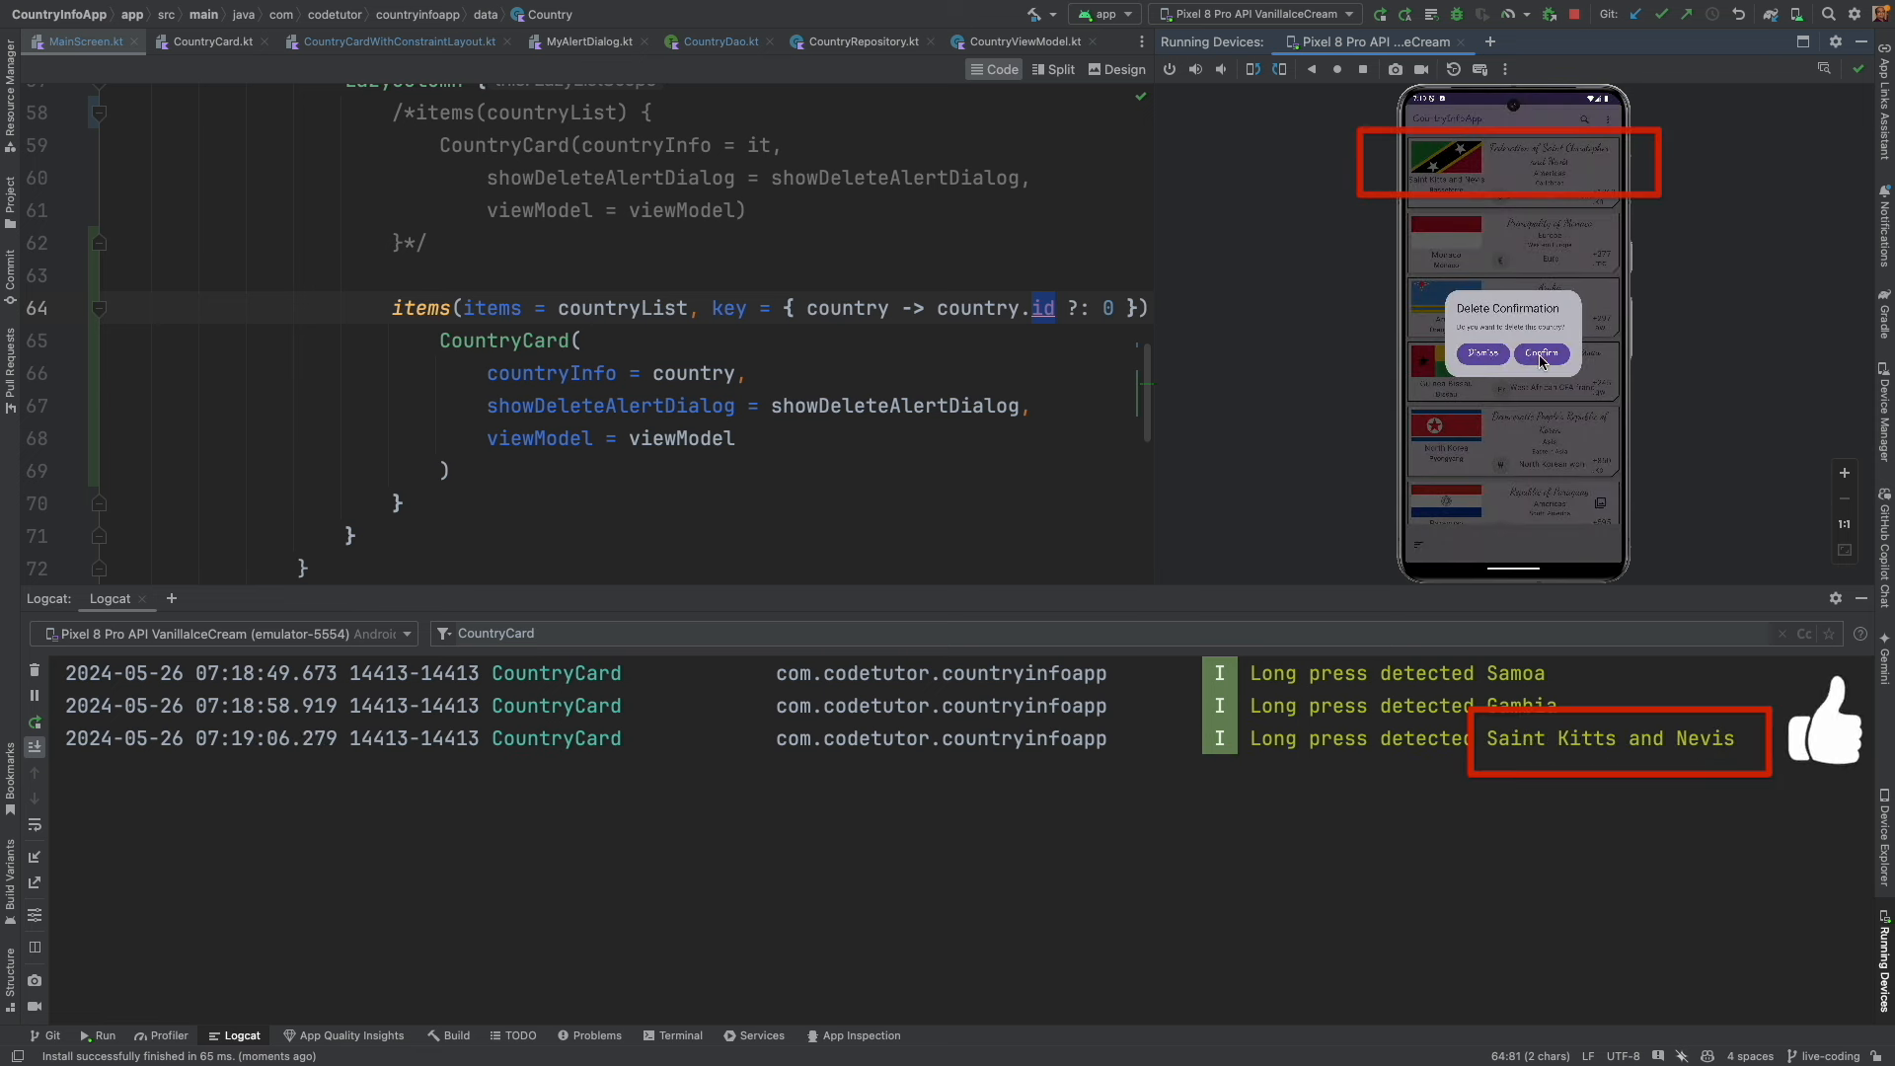
pyautogui.click(1544, 352)
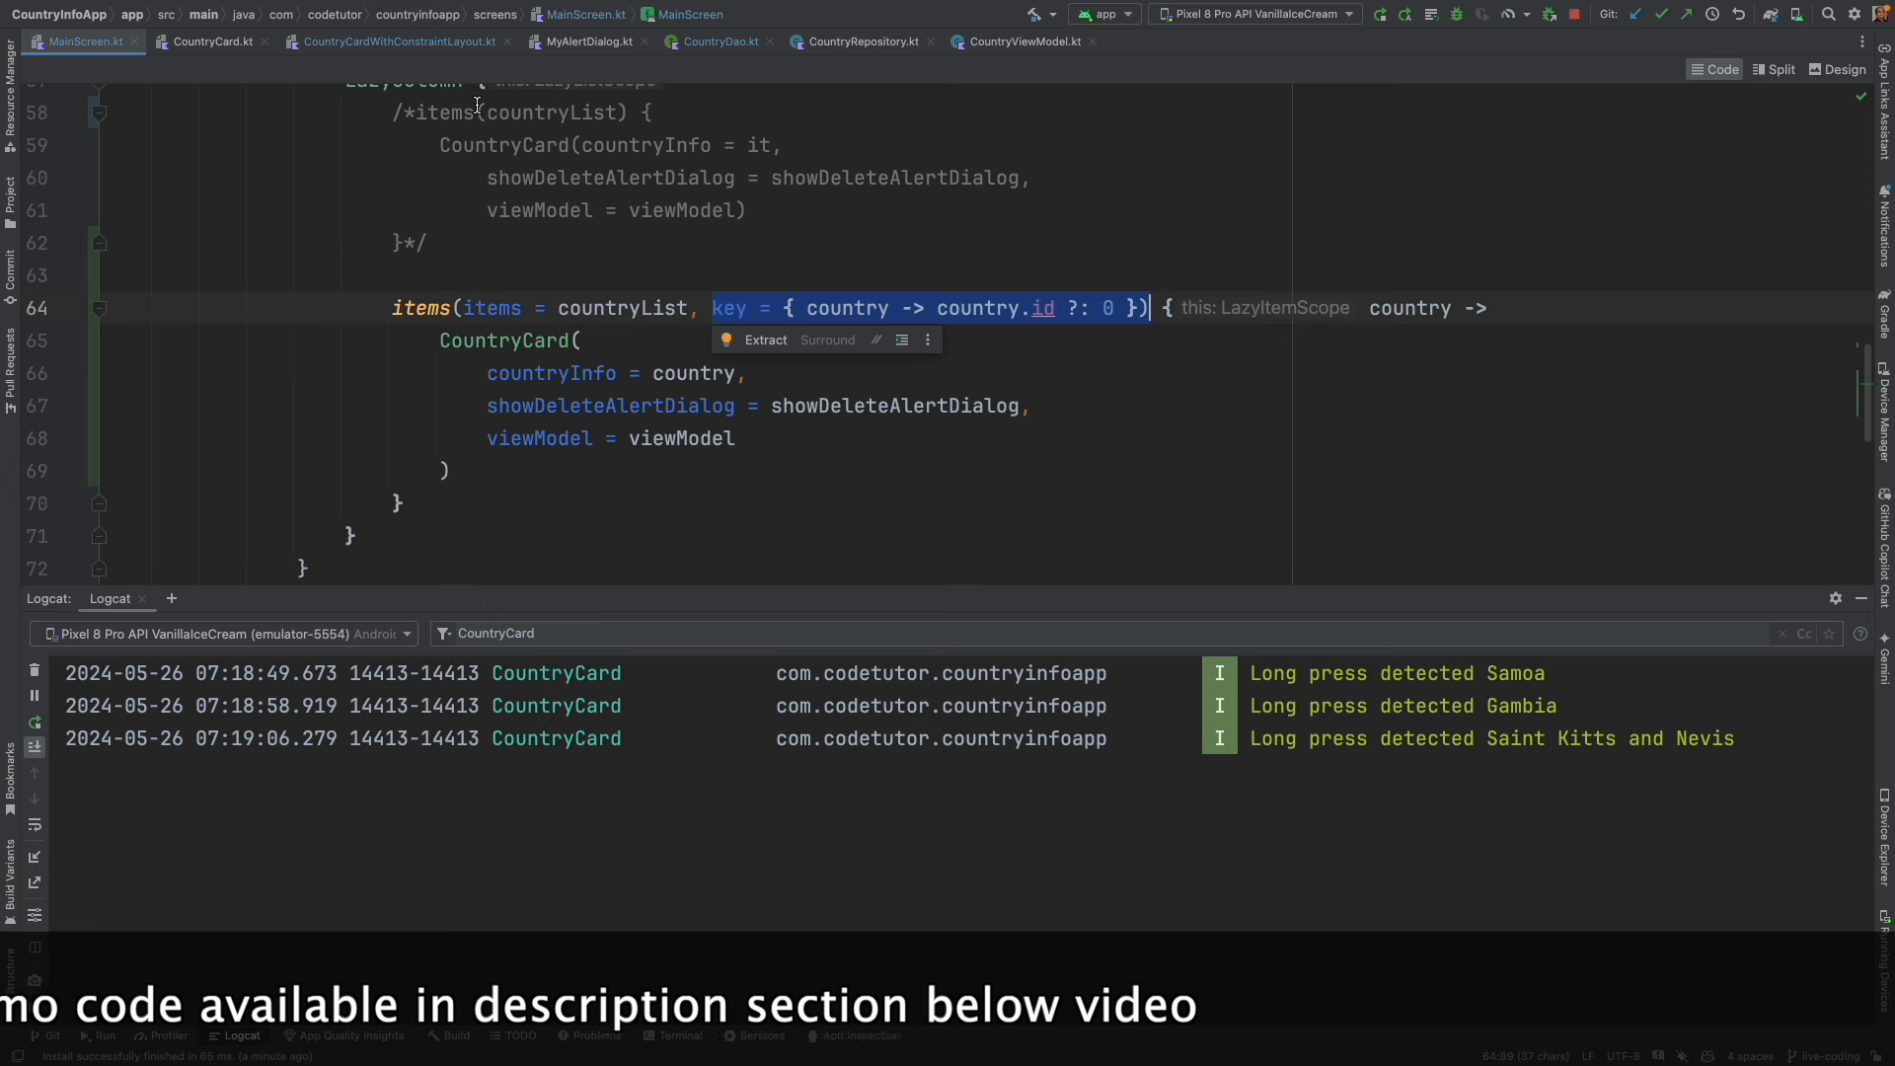
# Return to CountryDao.kt to view its delete function returning an Int.
pyautogui.click(718, 42)
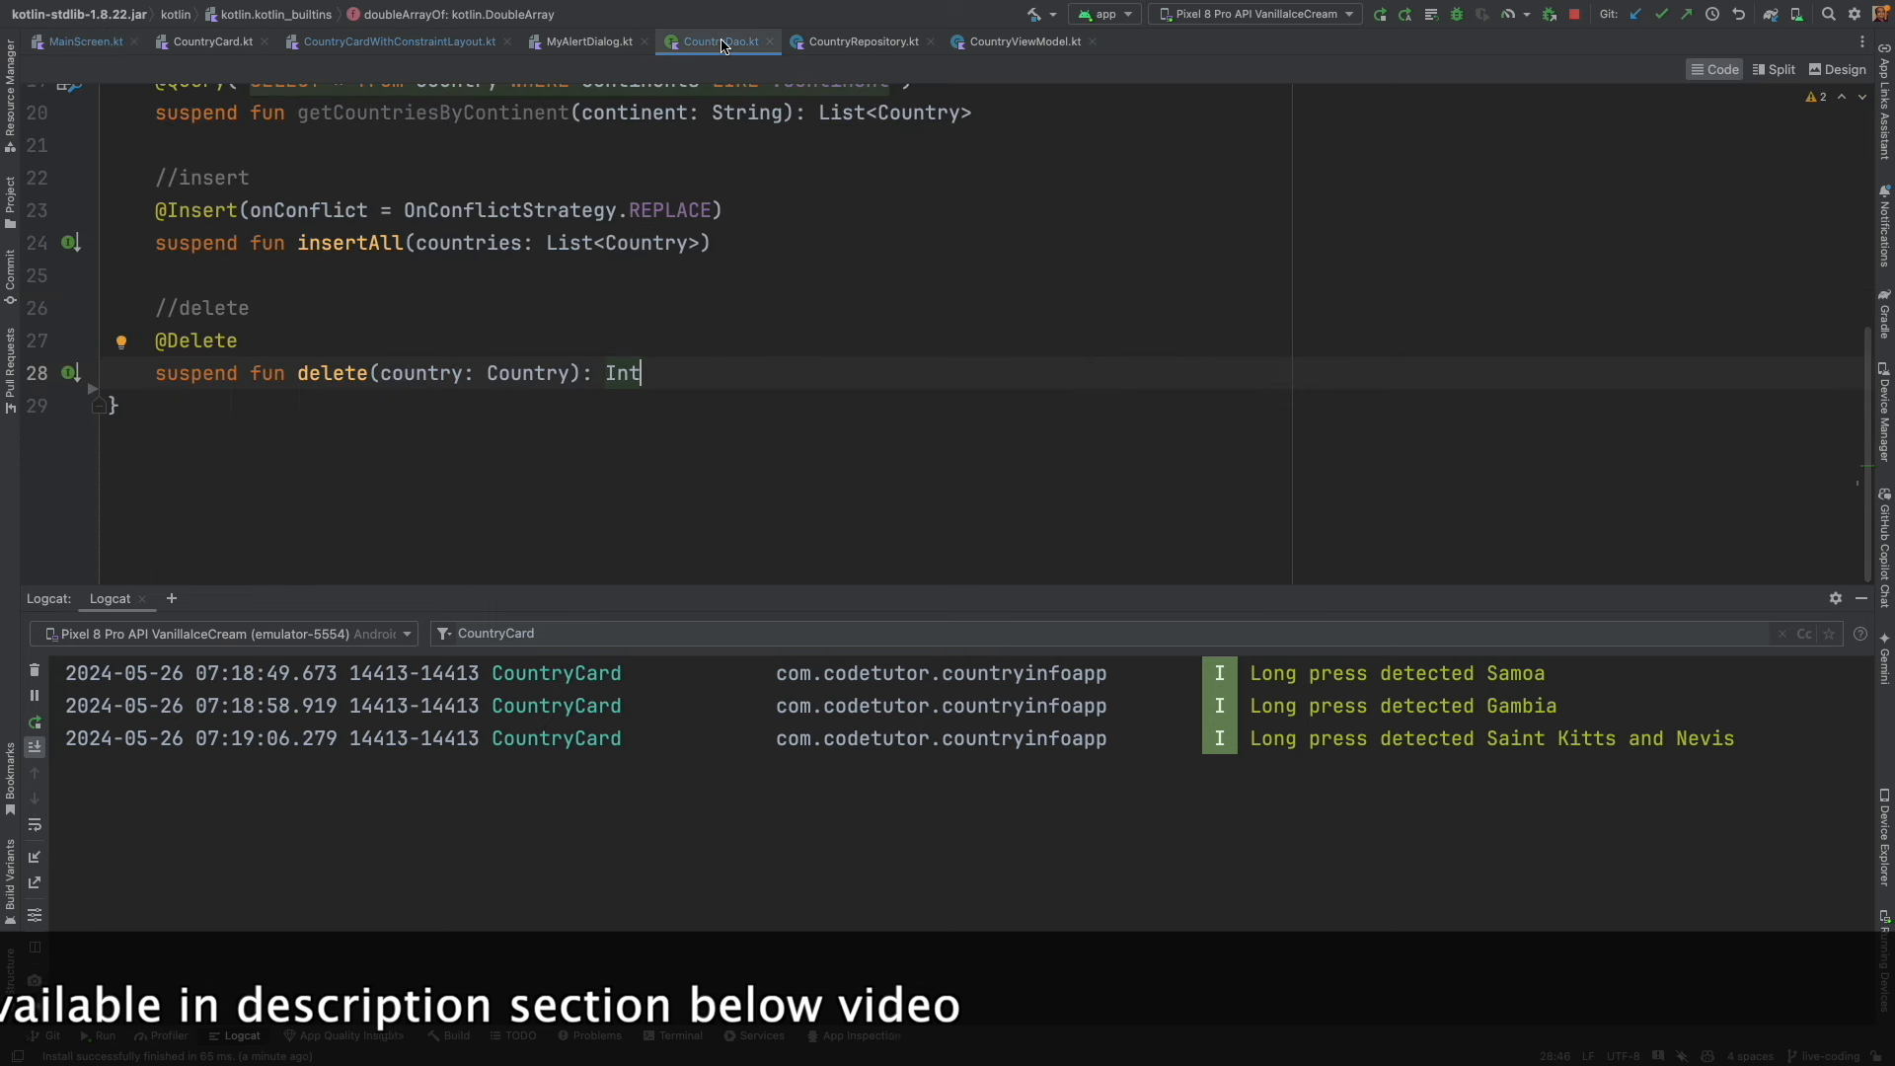